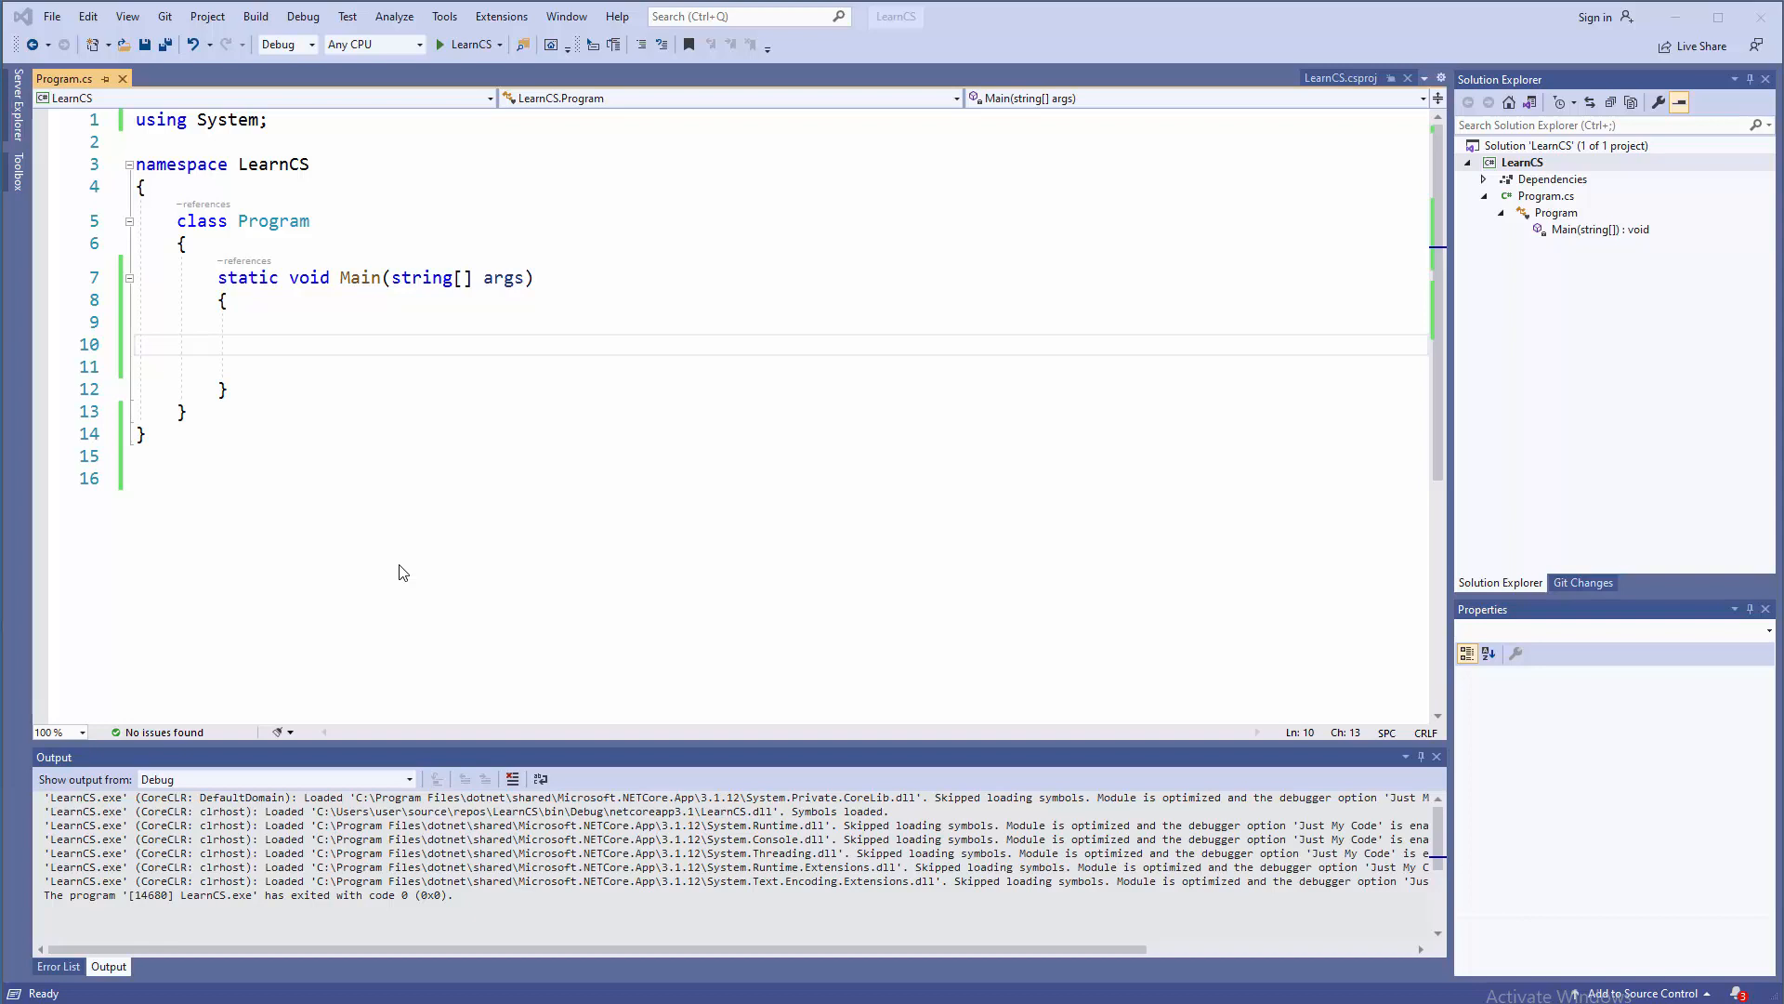
pyautogui.moveTo(360, 400)
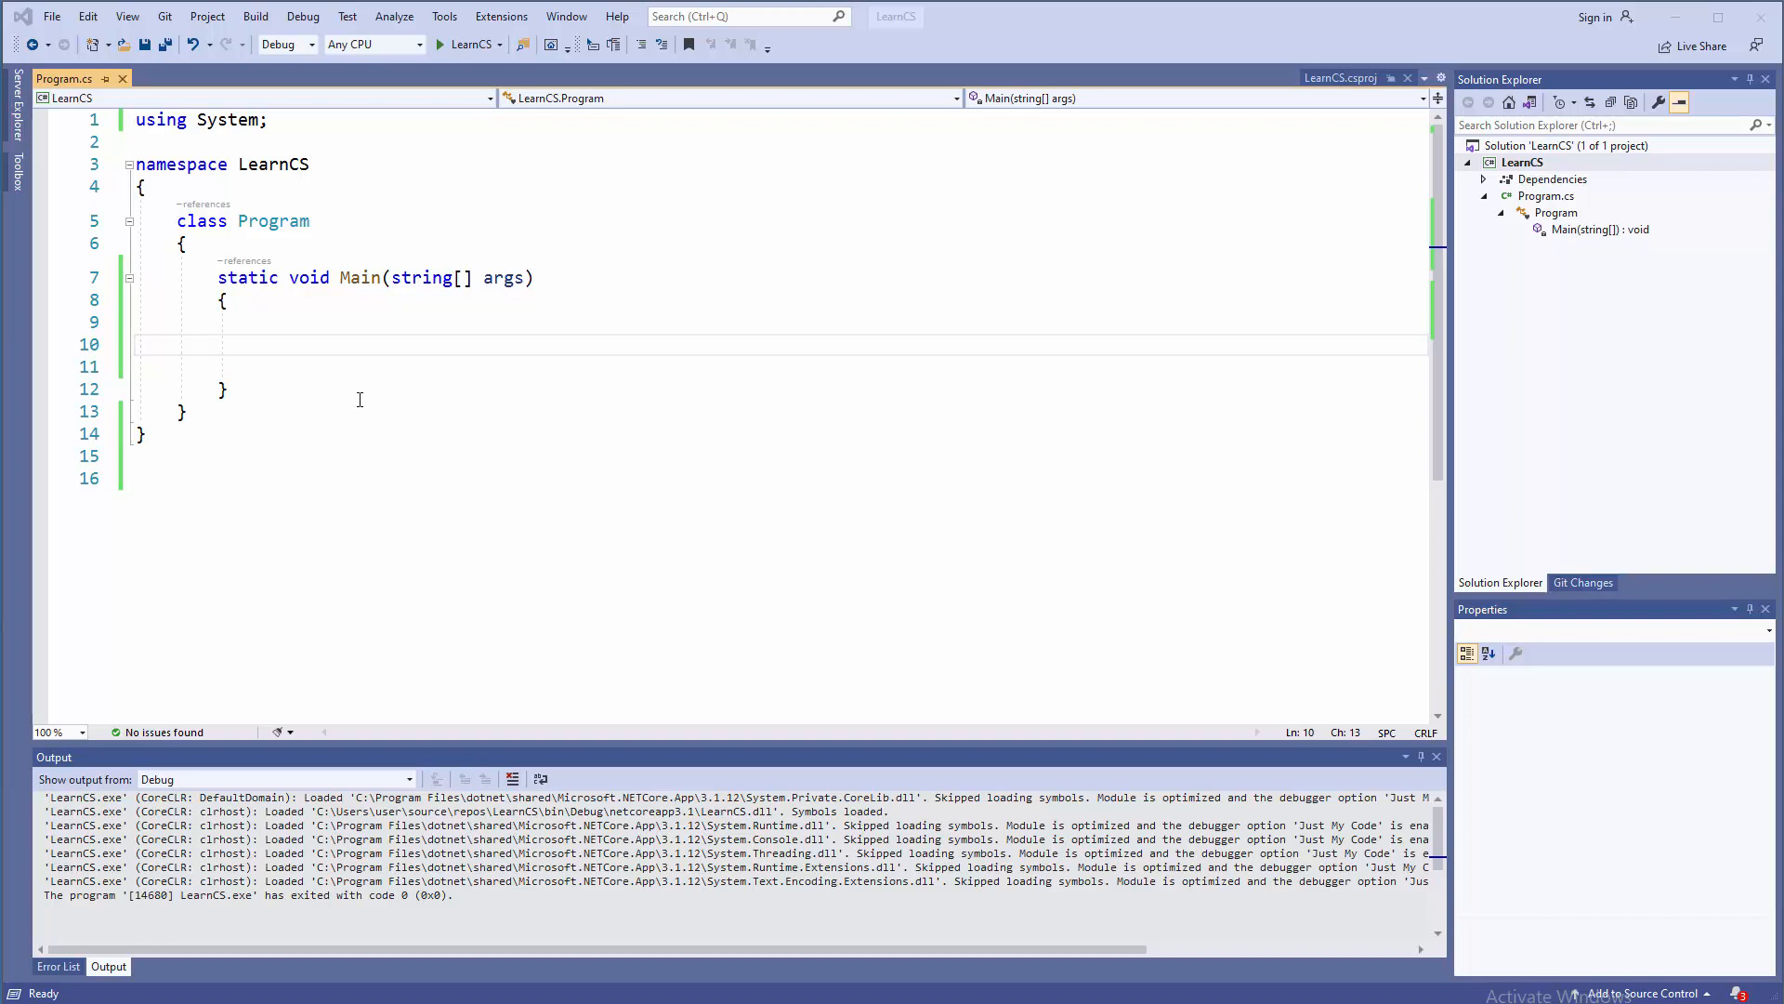
pyautogui.moveTo(349, 376)
pyautogui.write('s')
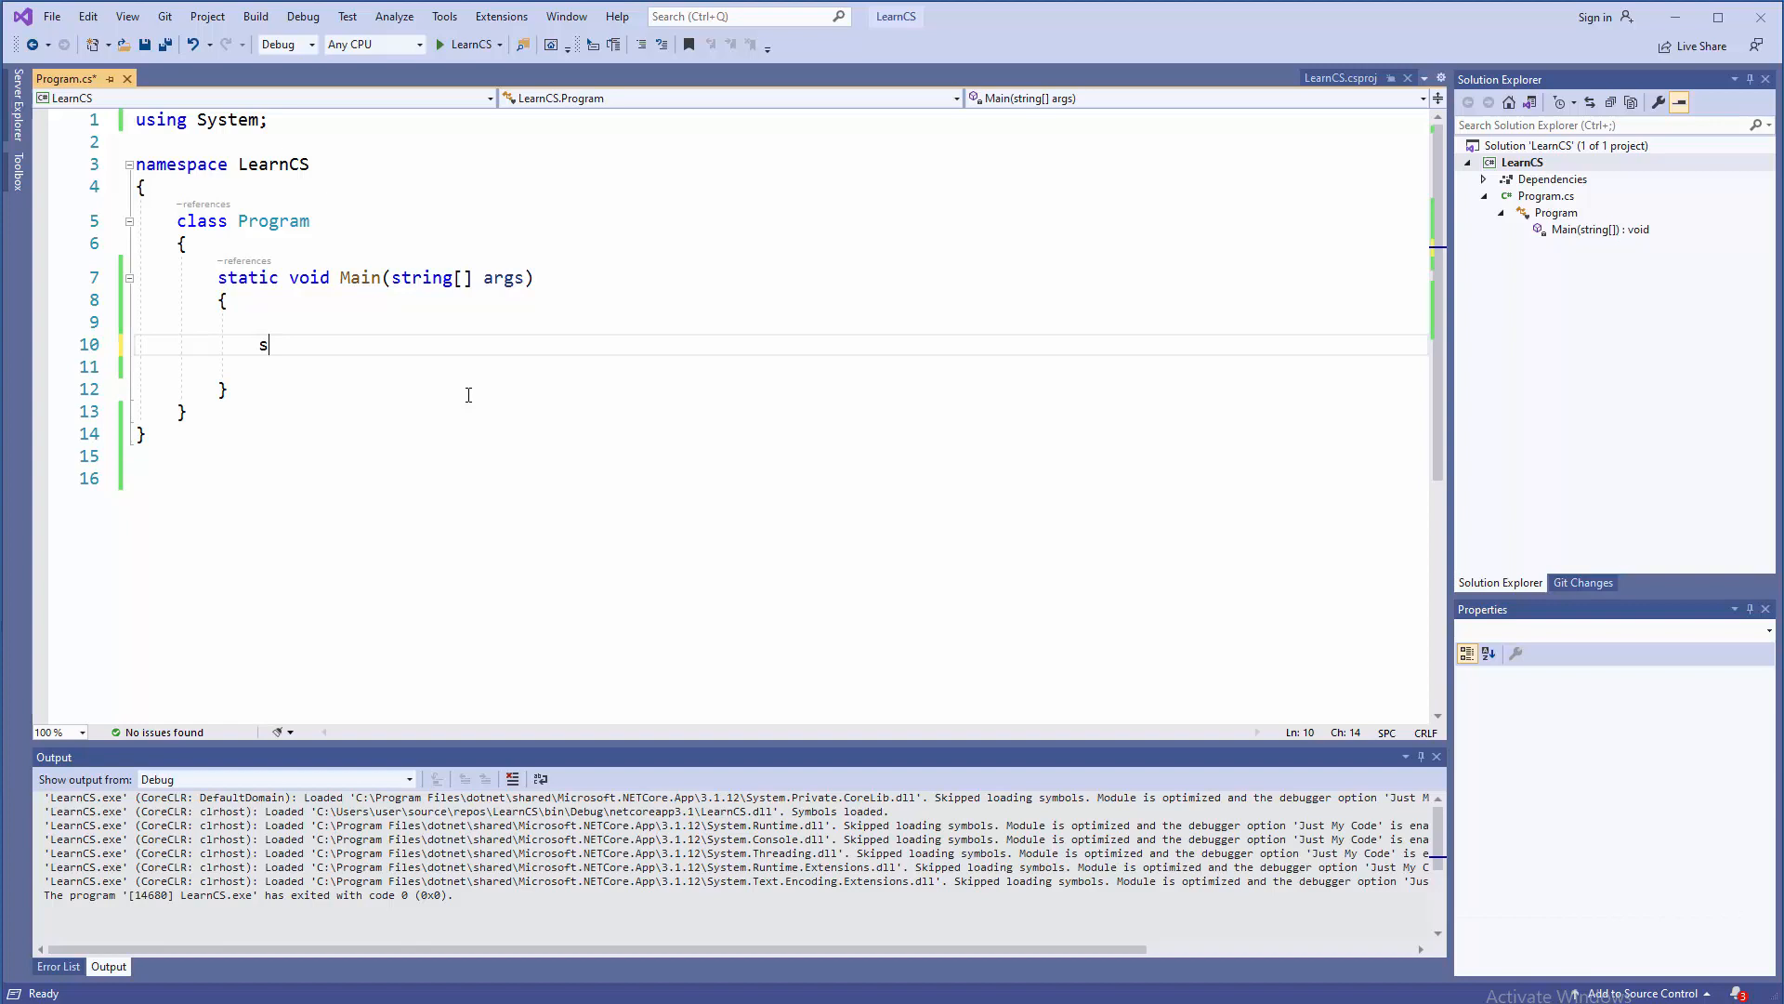
# Declare string[] pLanguages with an empty brace initializer in Main
pyautogui.write('tring')
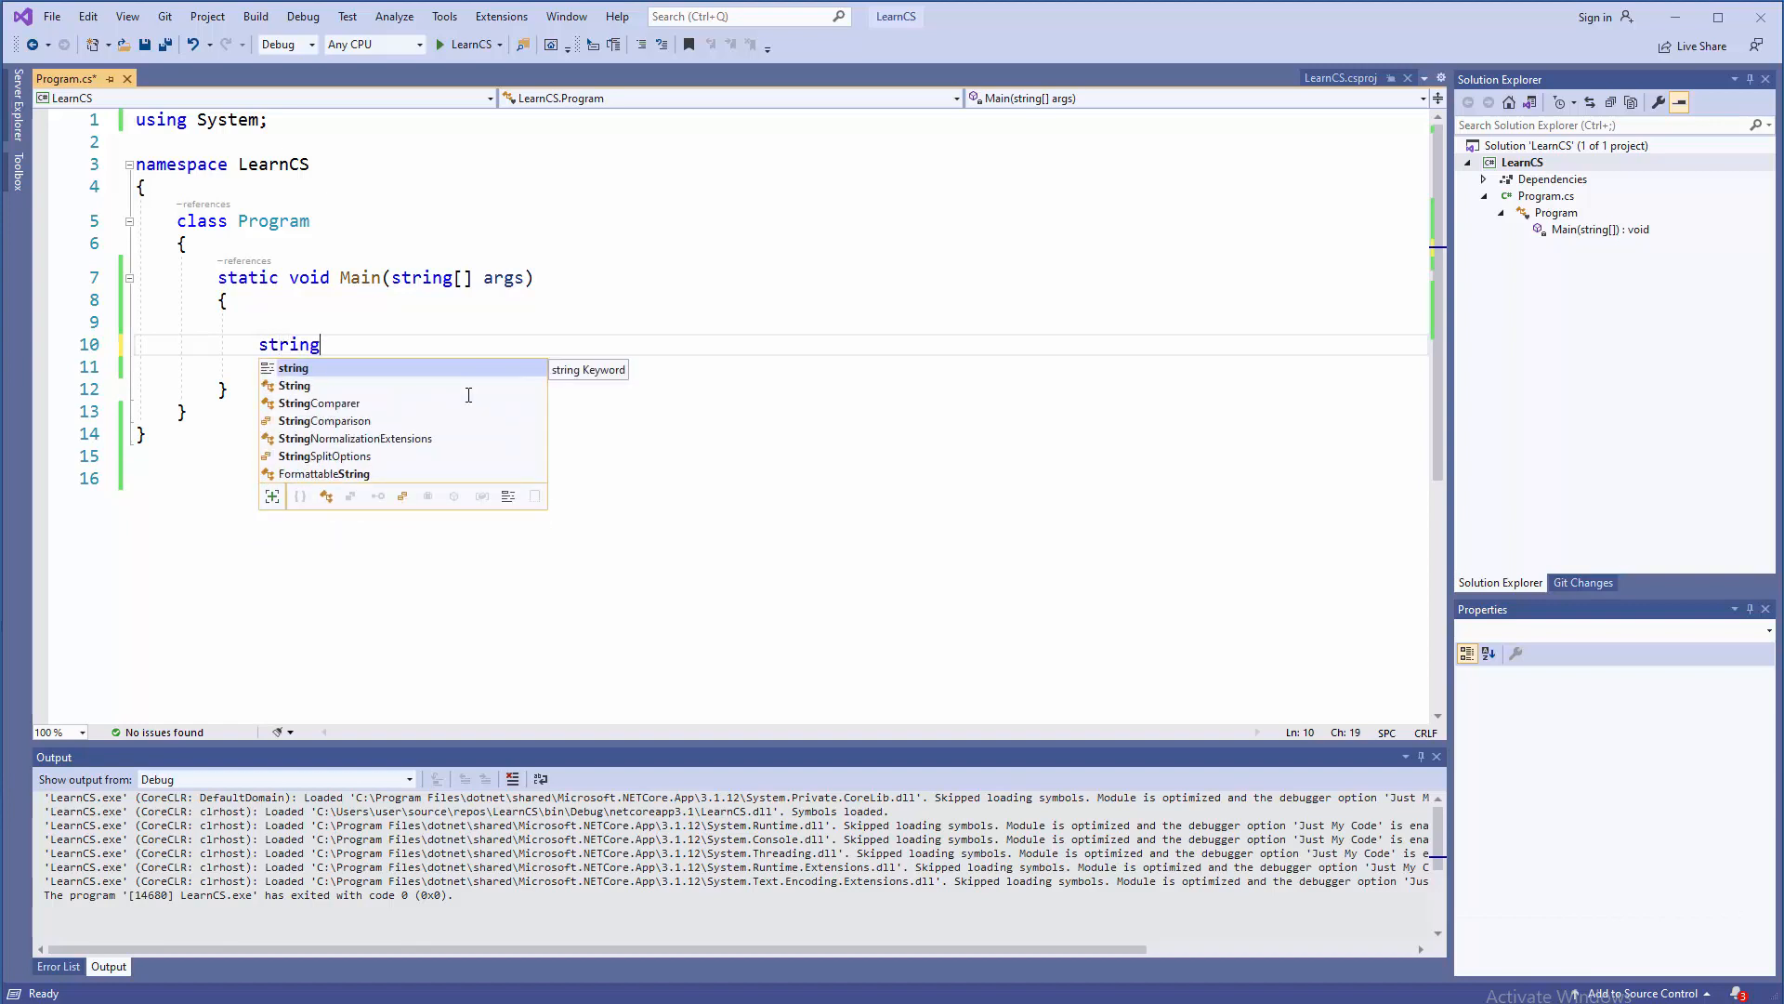
pyautogui.write('[]')
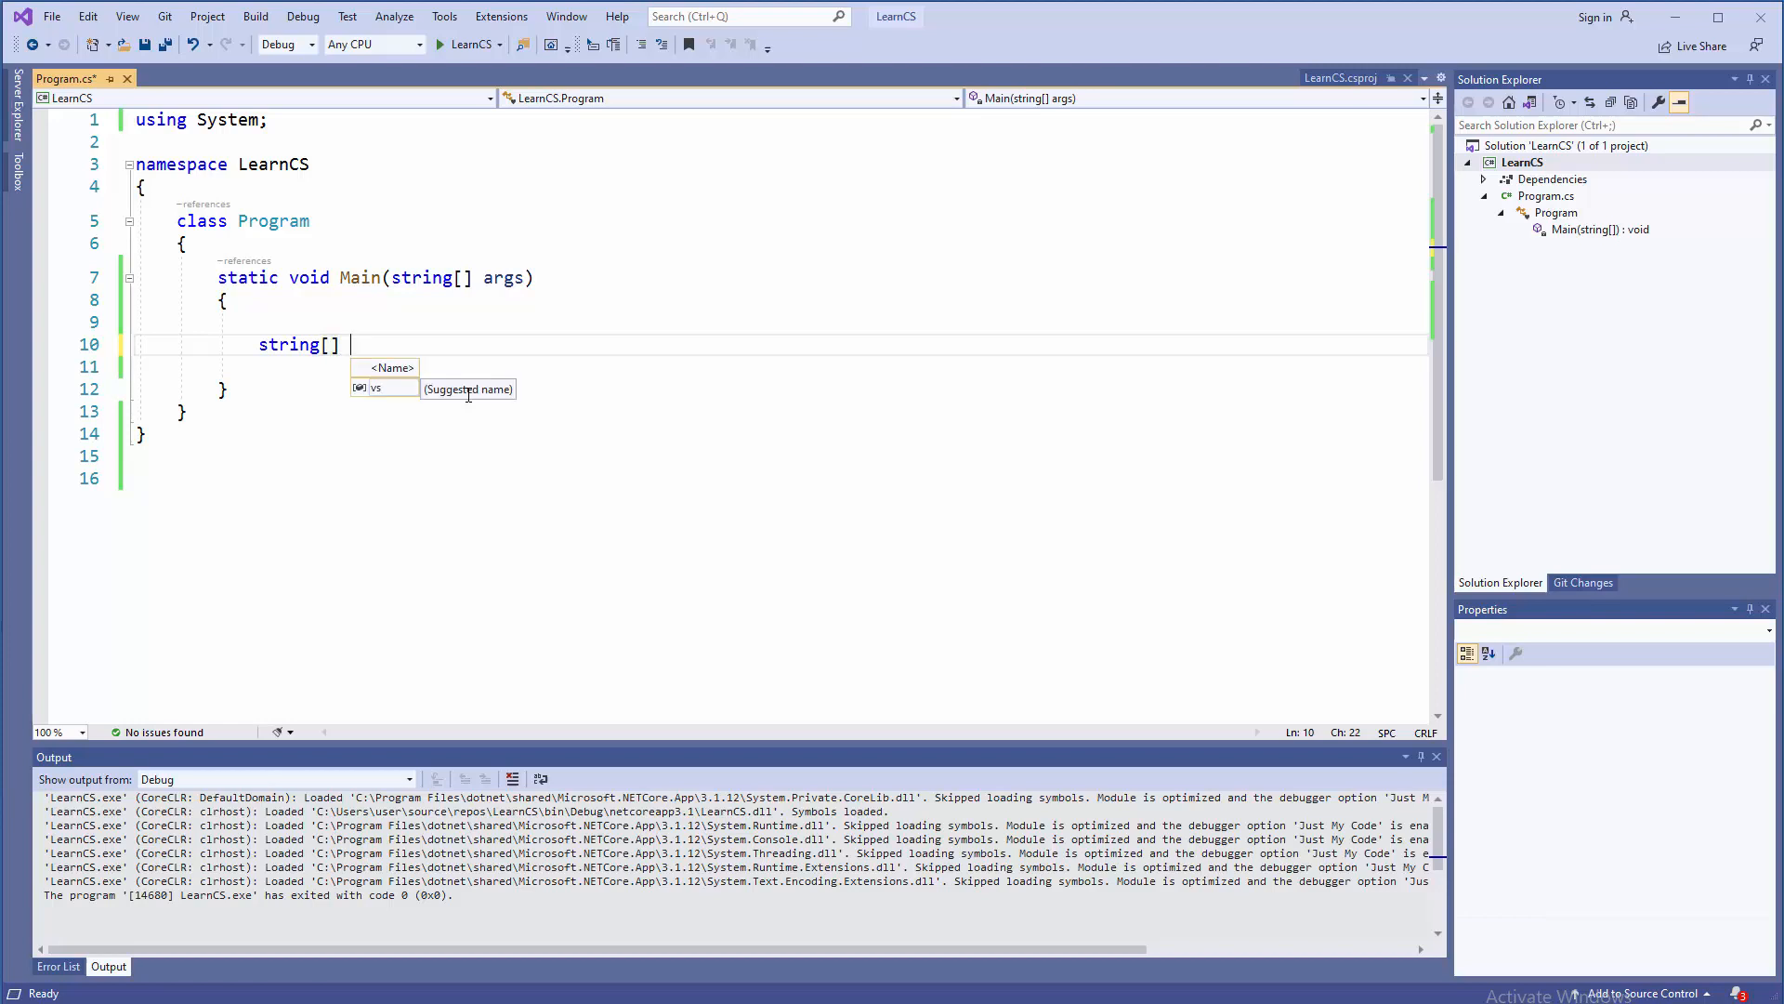
pyautogui.write('pLanguages')
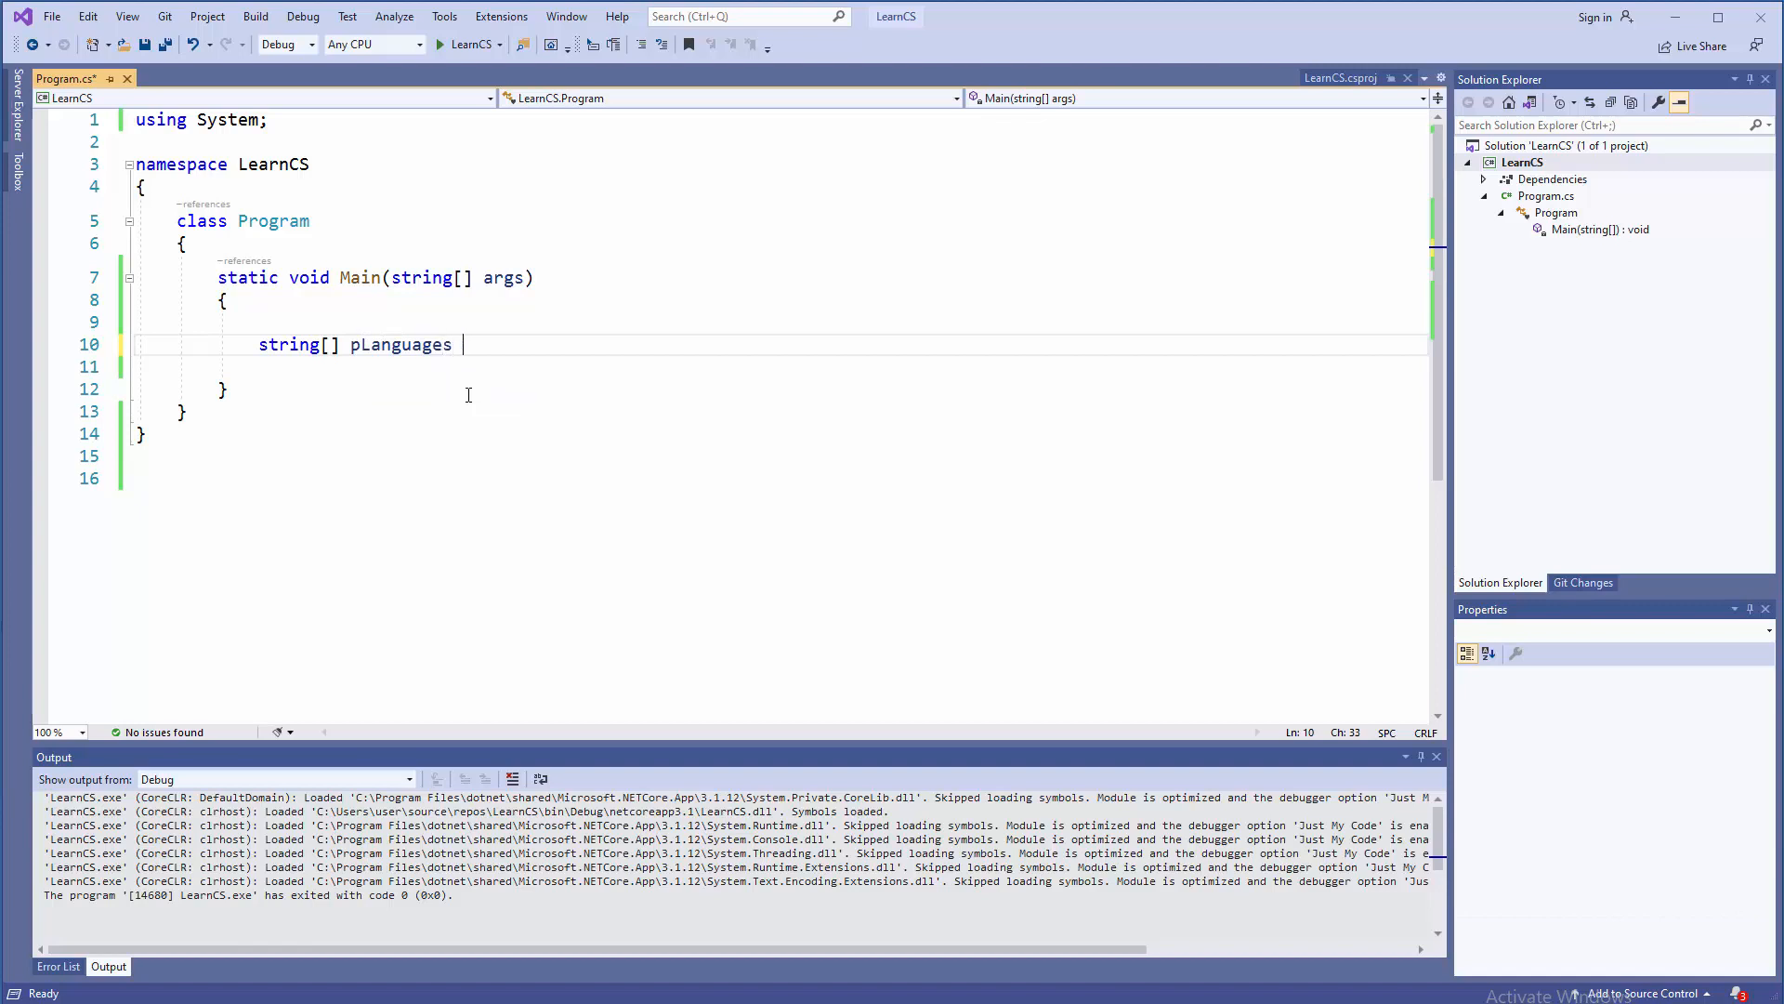
pyautogui.write('=')
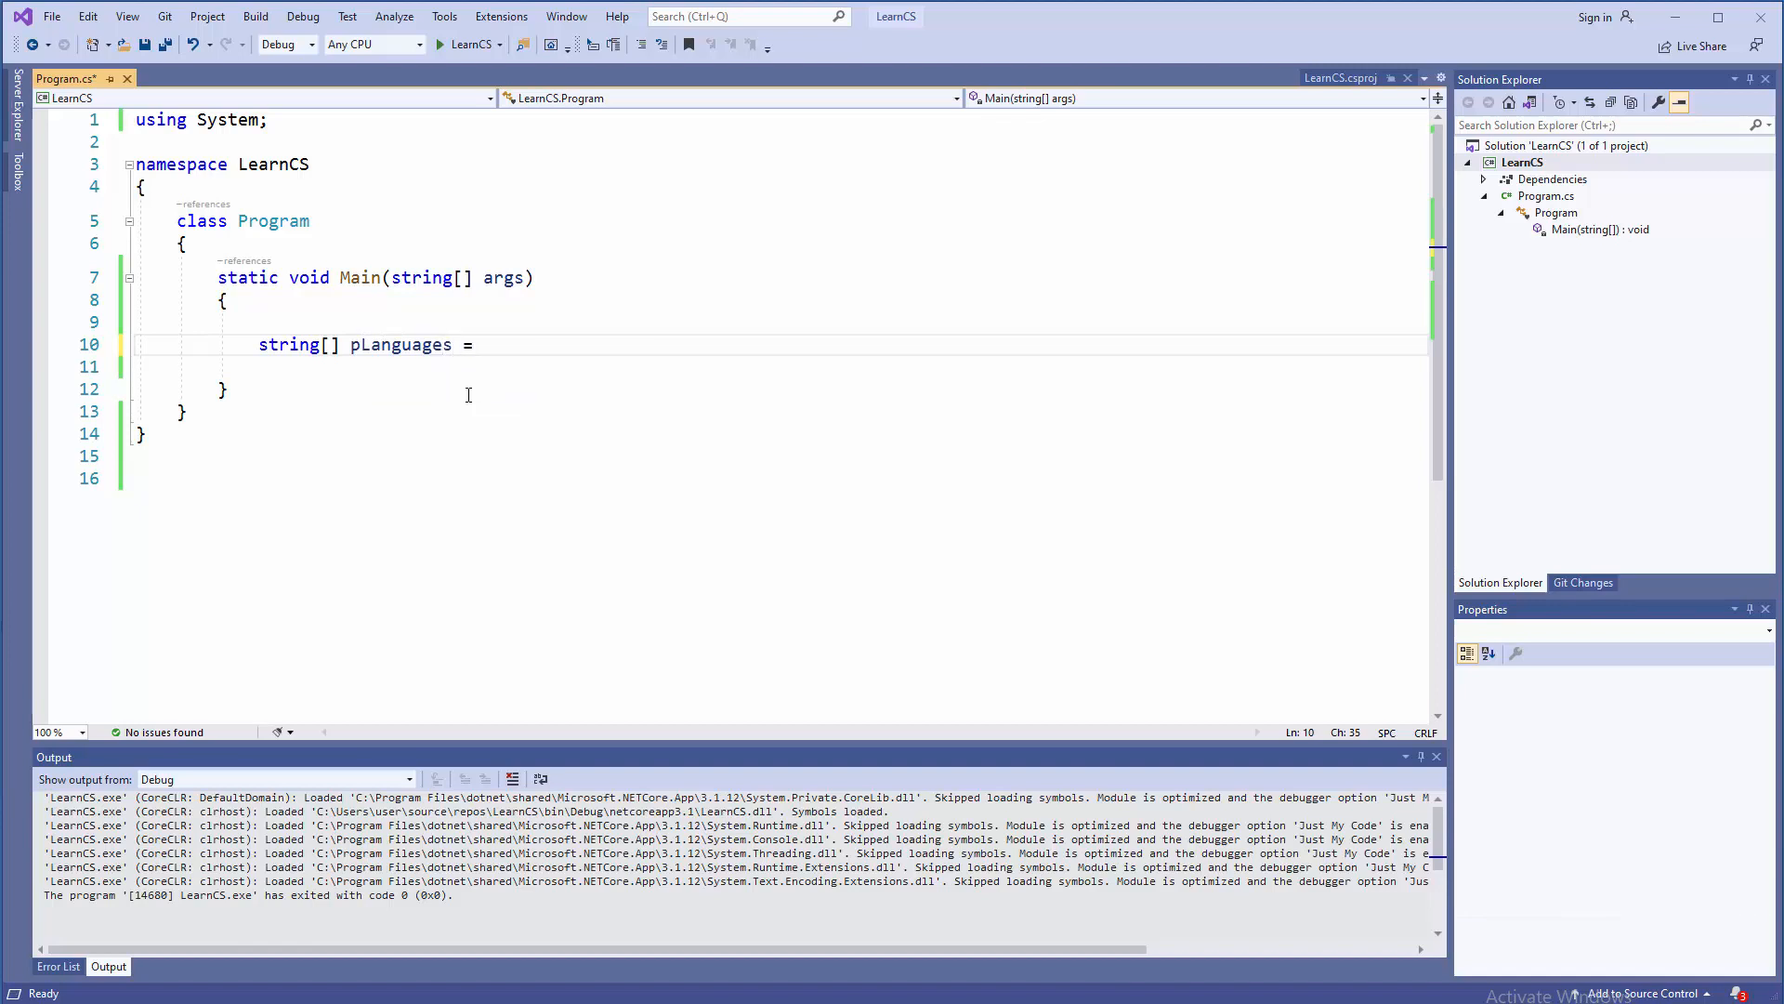
pyautogui.write('{ }')
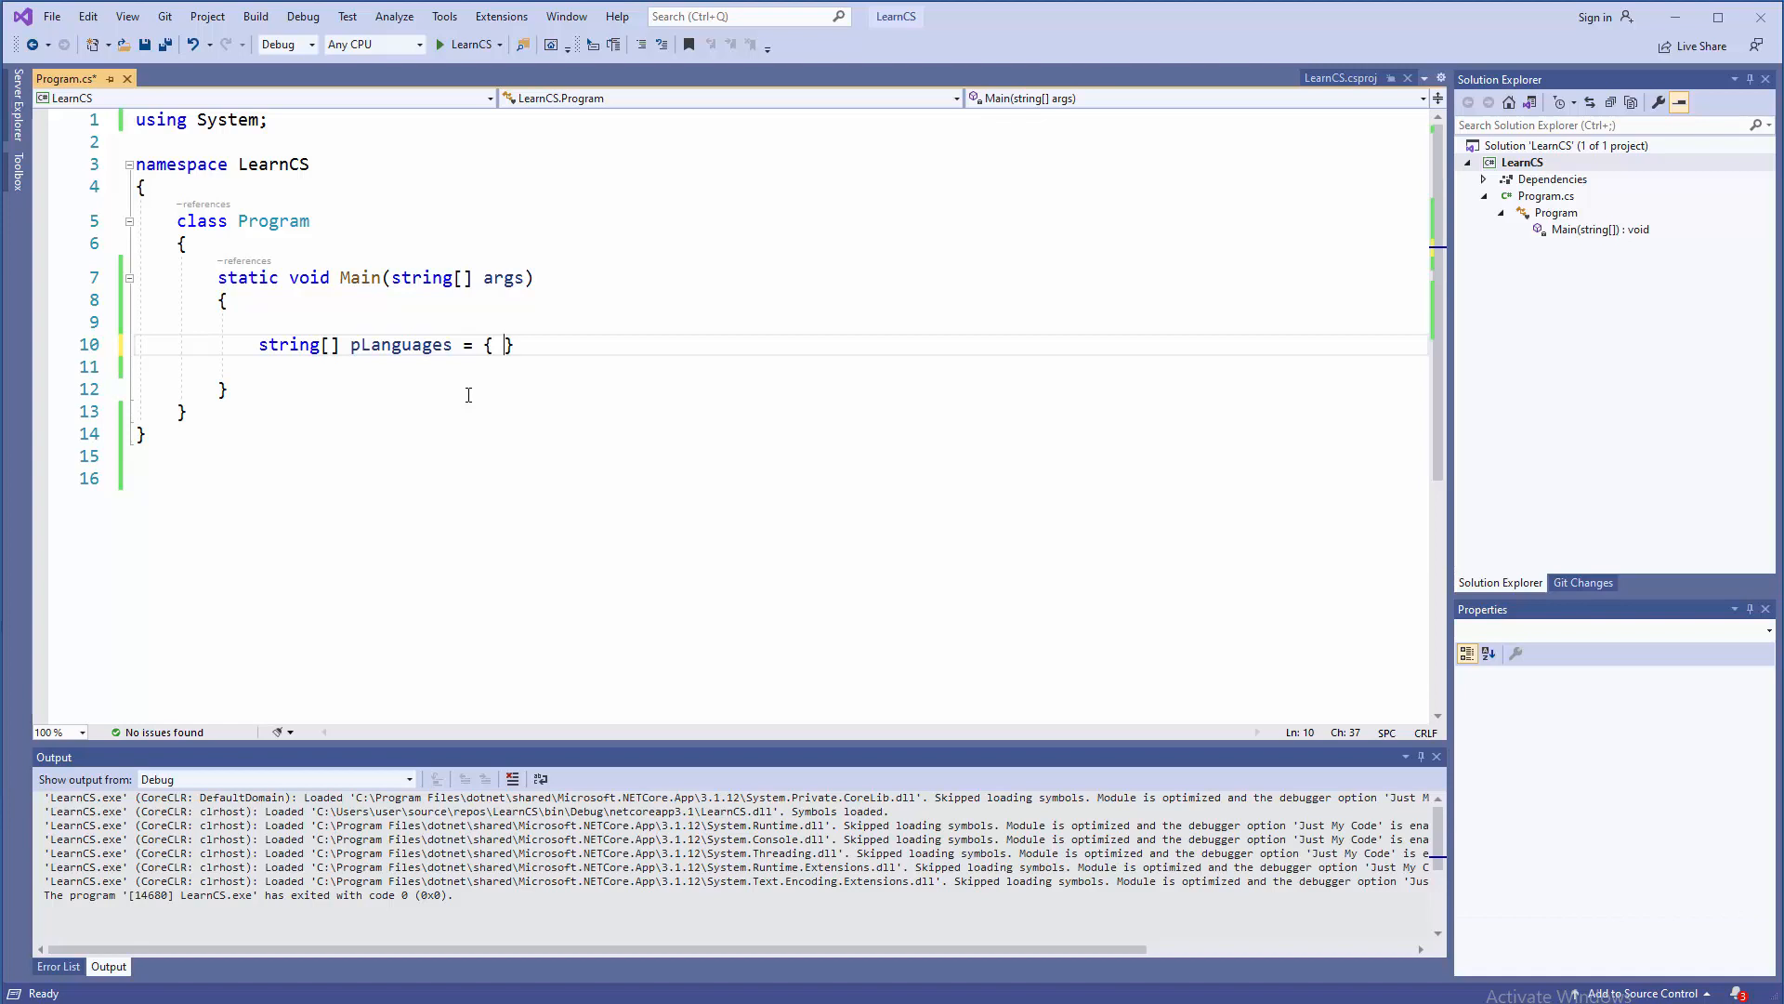
# Fill the initializer with "Perl", "Python", "Java", "JS", "C++", "C" and terminate with a semicolon
pyautogui.write('"')
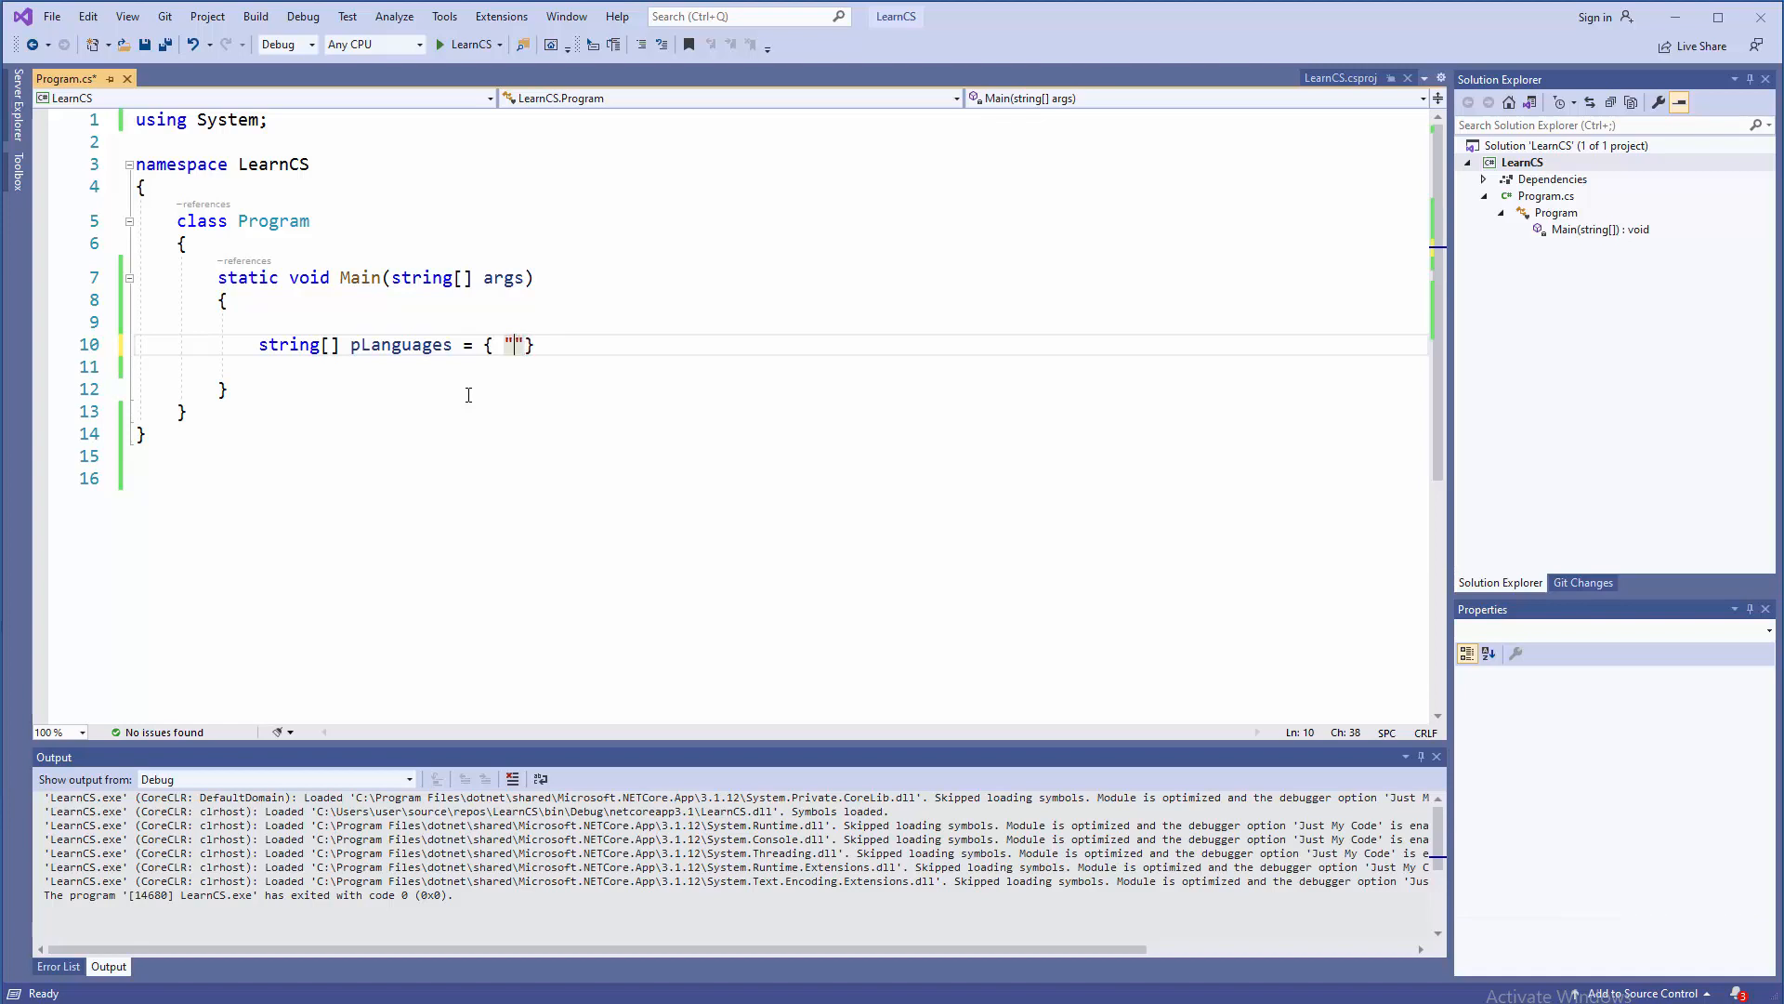
pyautogui.write('Perl')
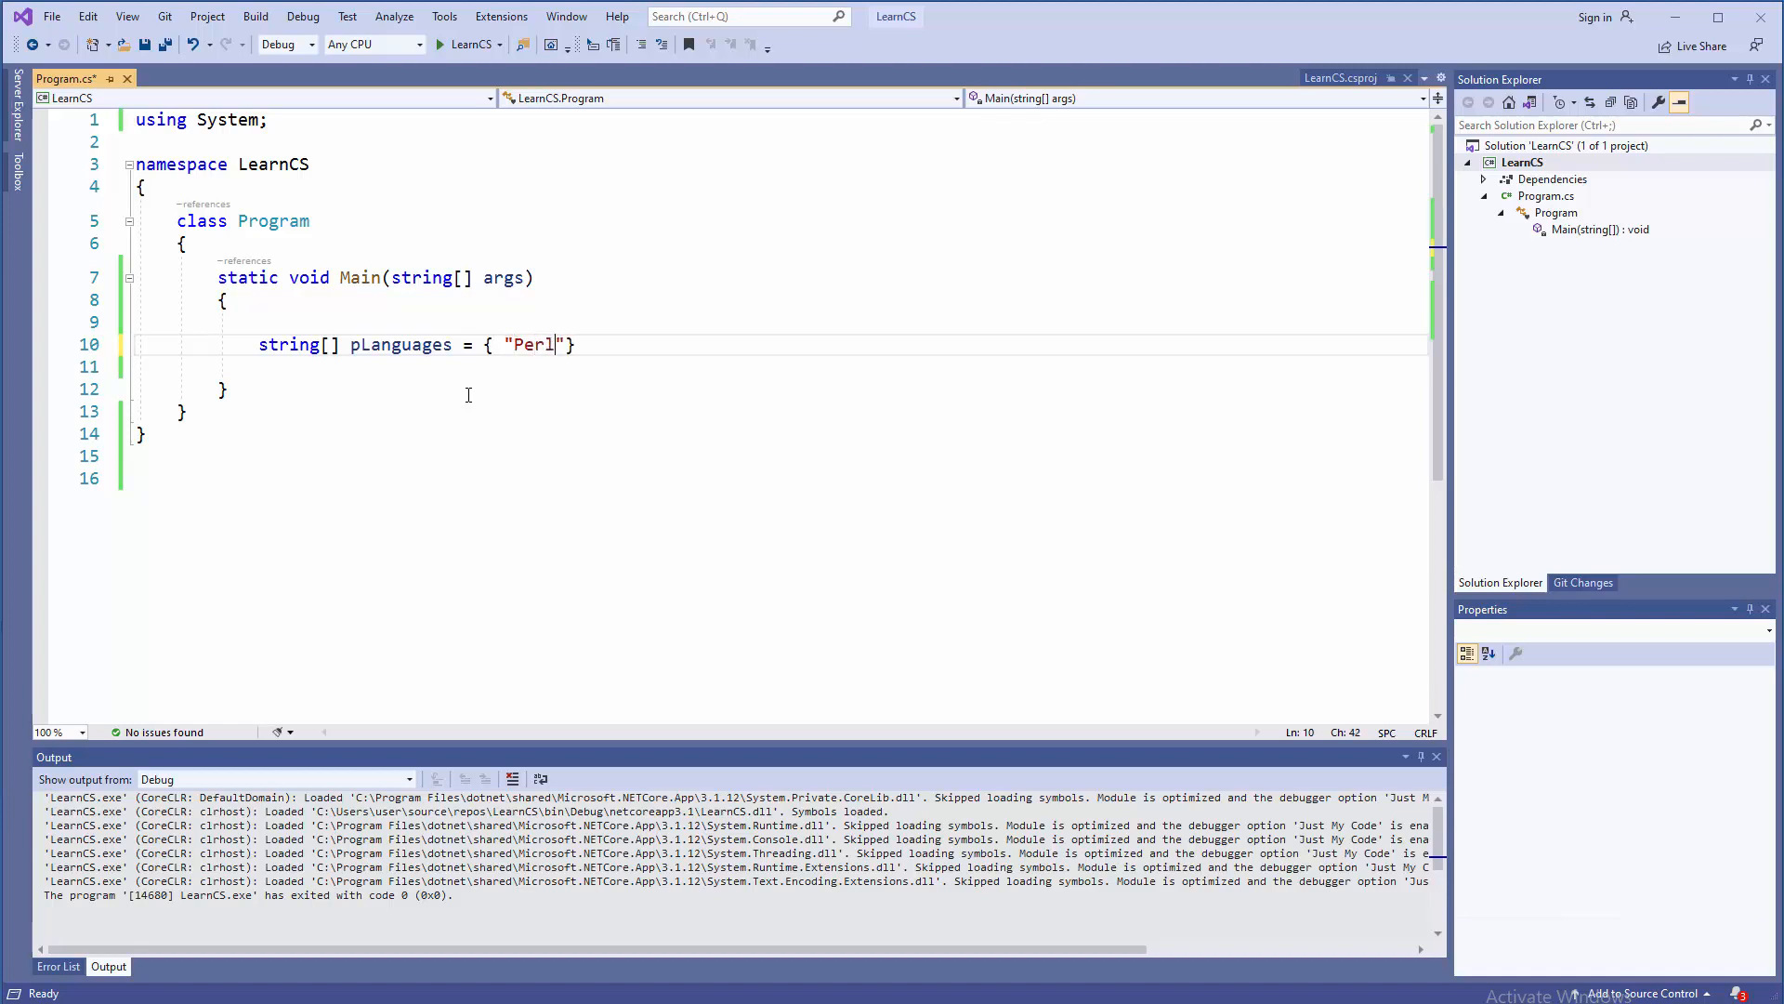
pyautogui.write(', ""')
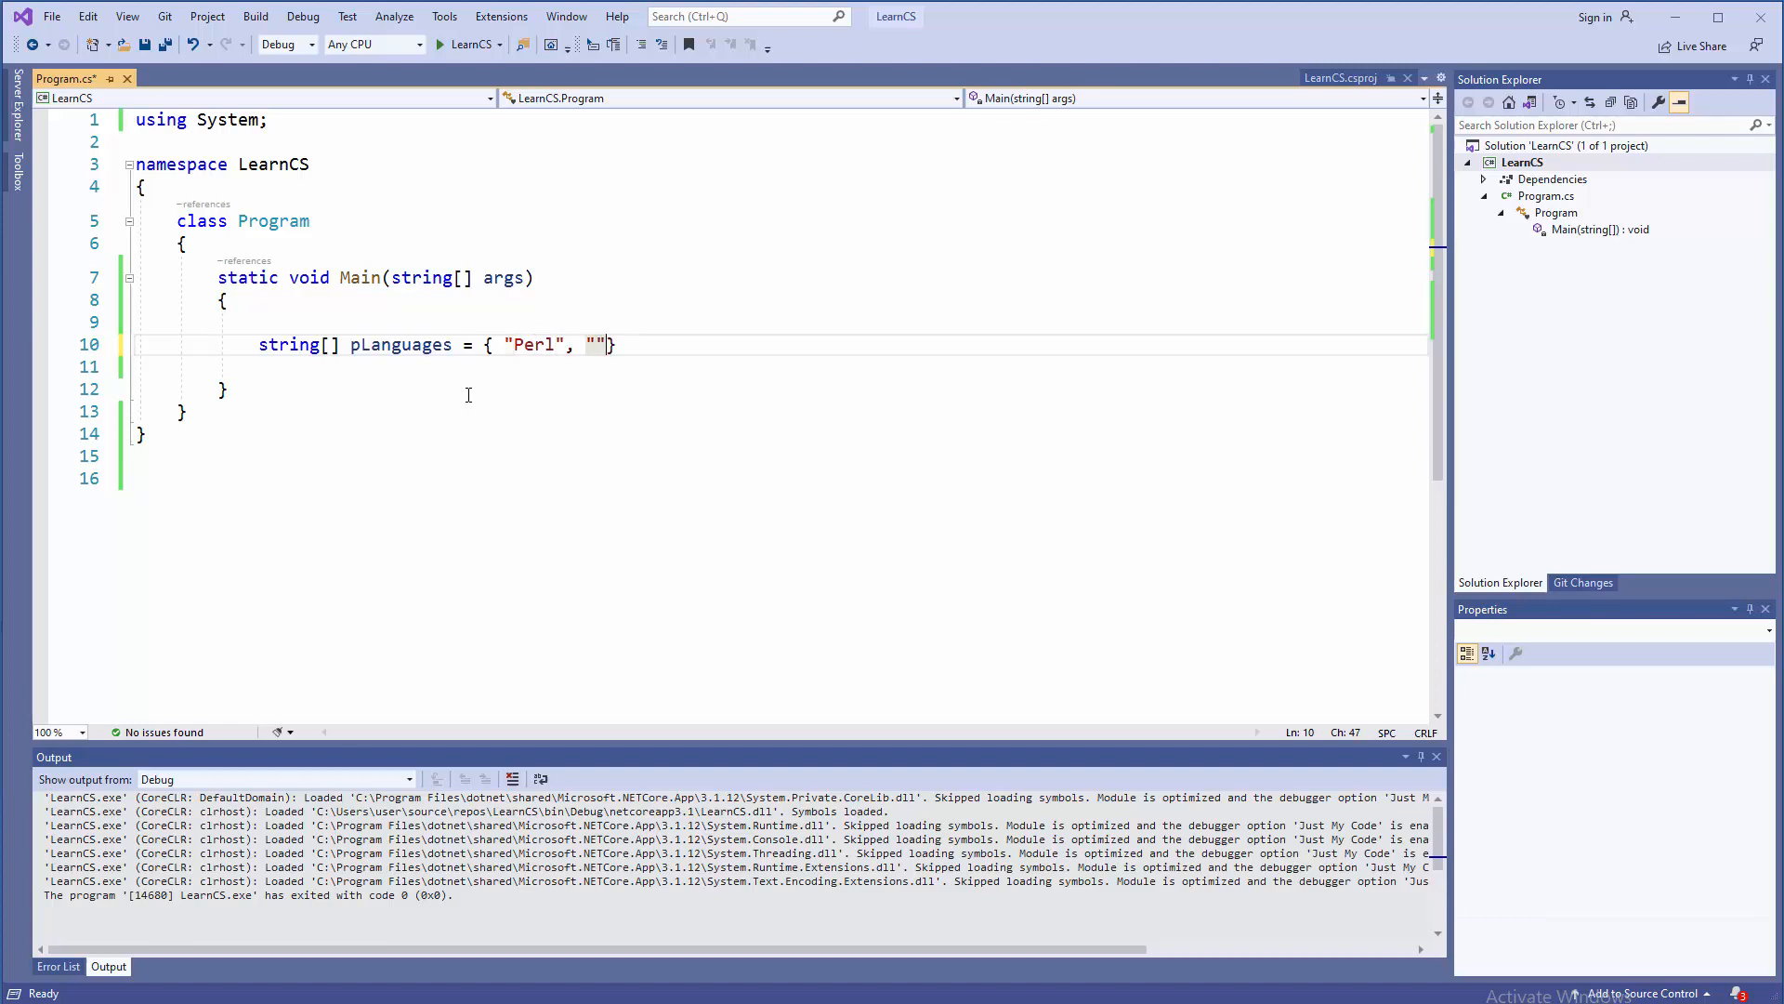
pyautogui.write('Python')
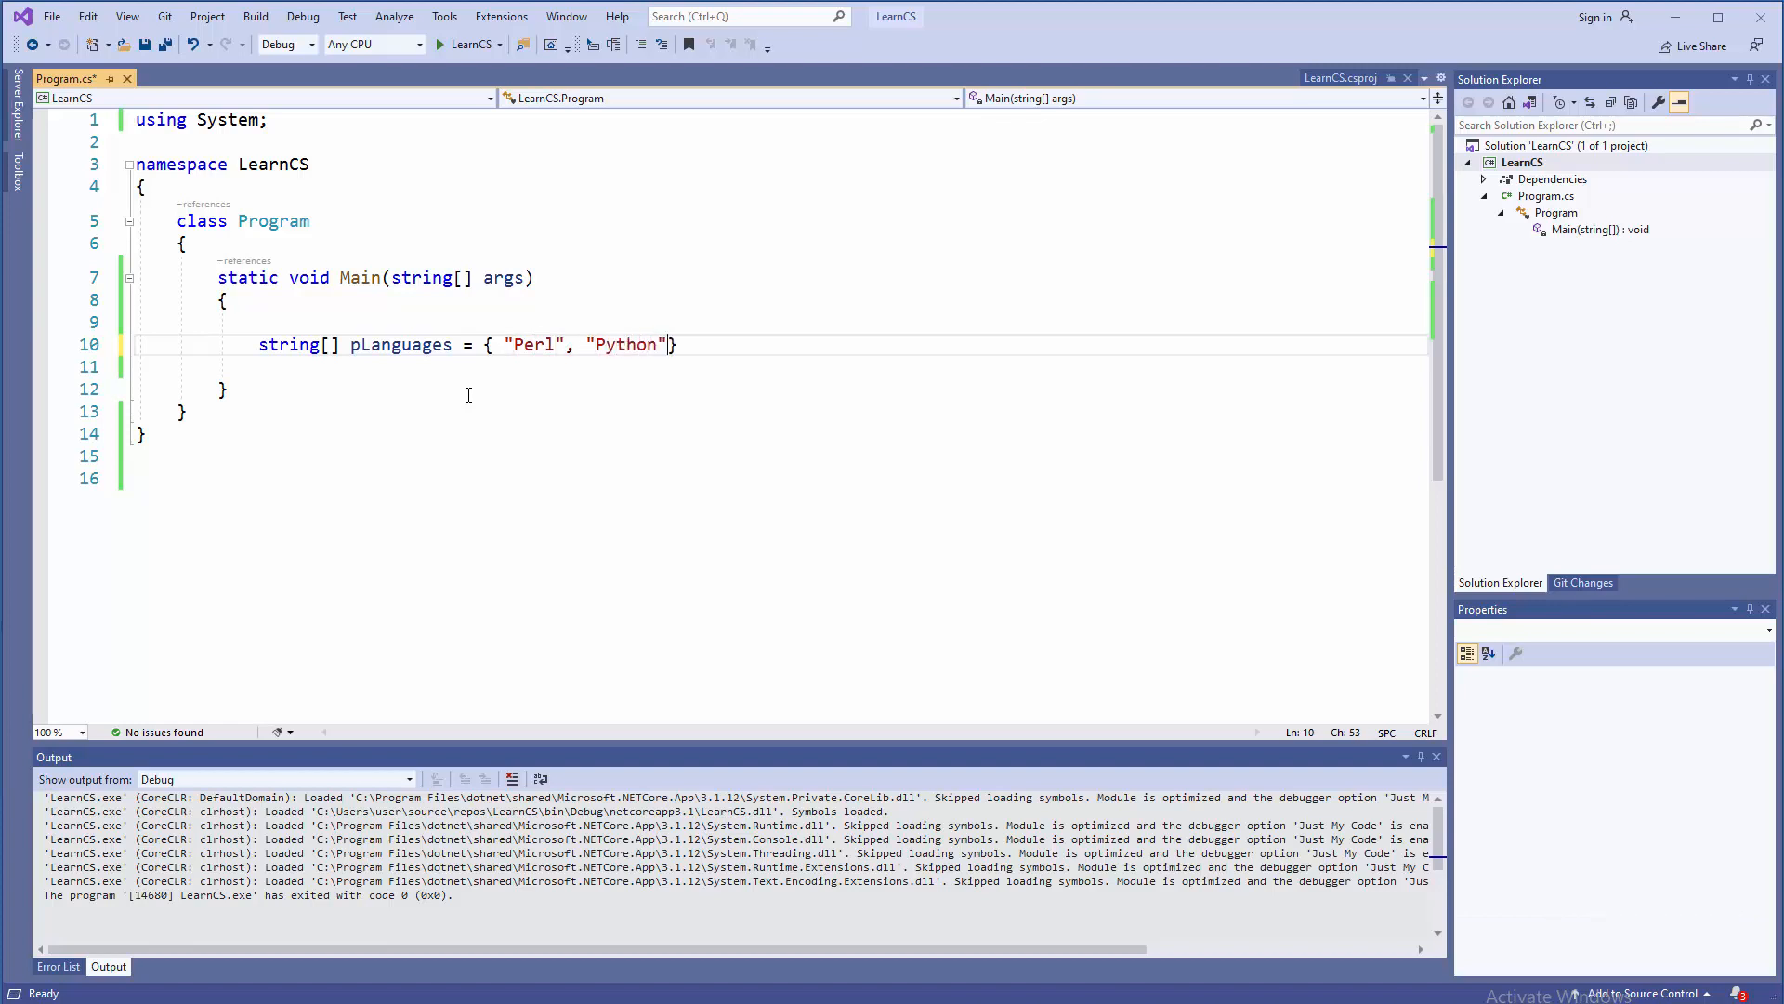
pyautogui.write(', "Ja"')
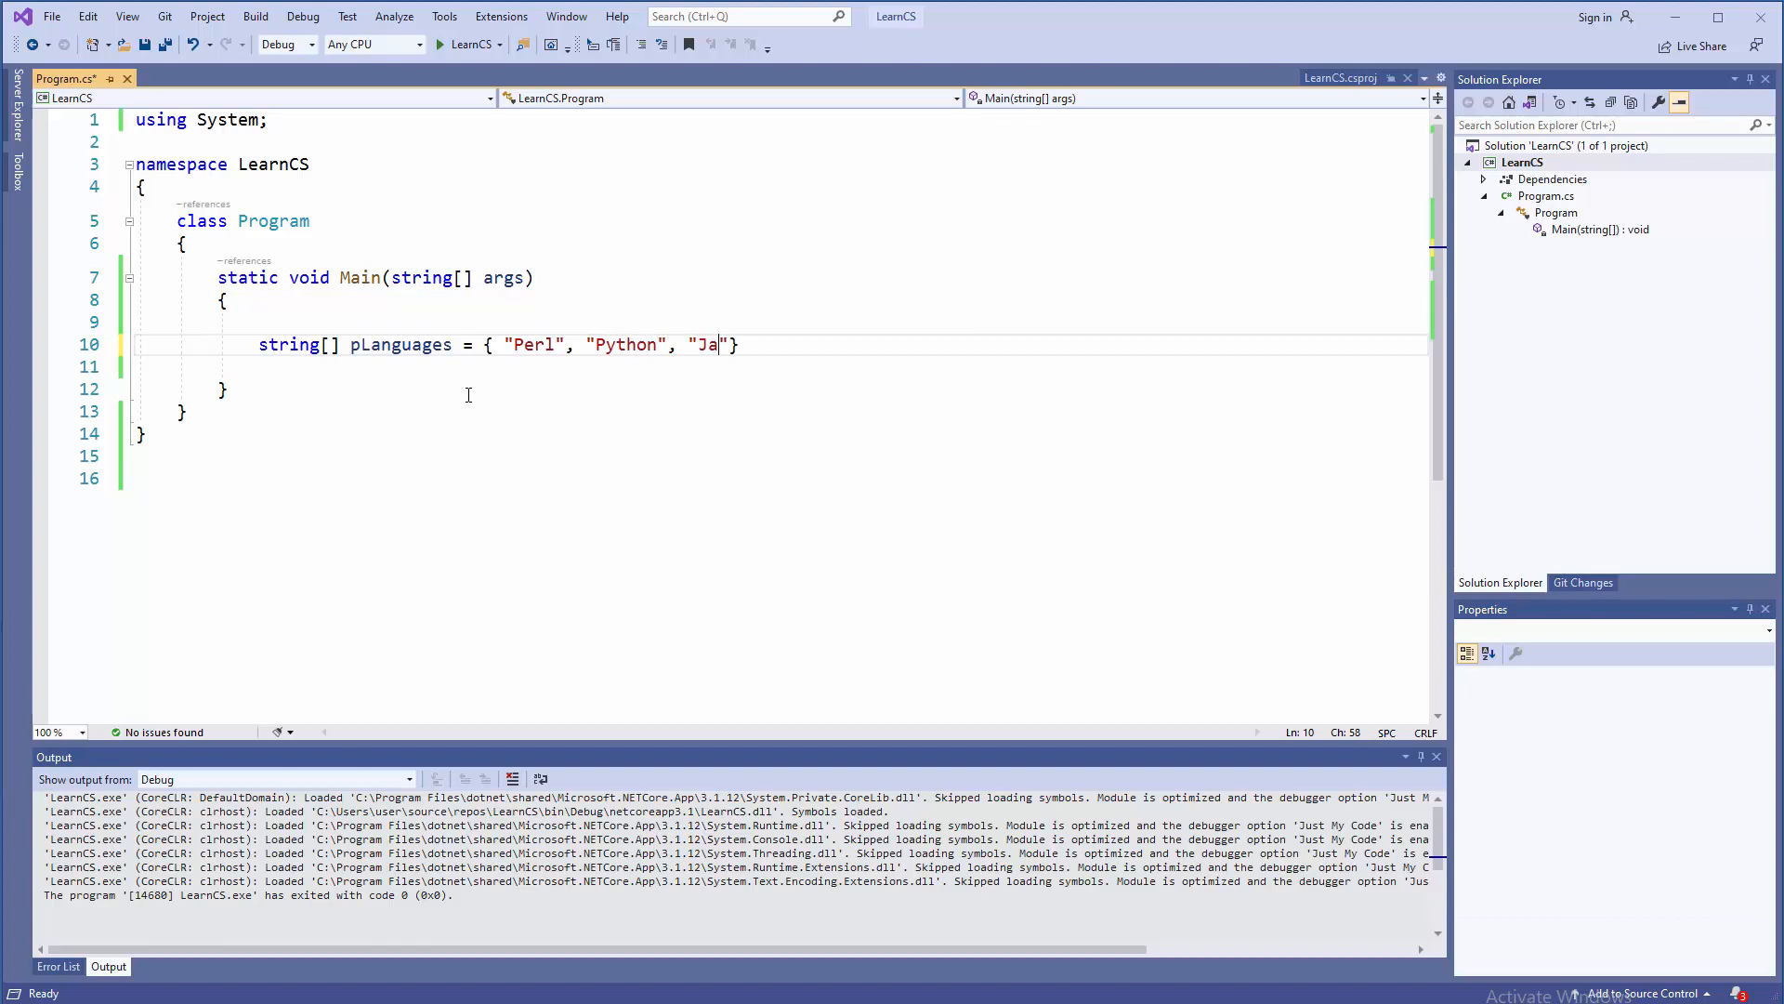
pyautogui.write('va", ""')
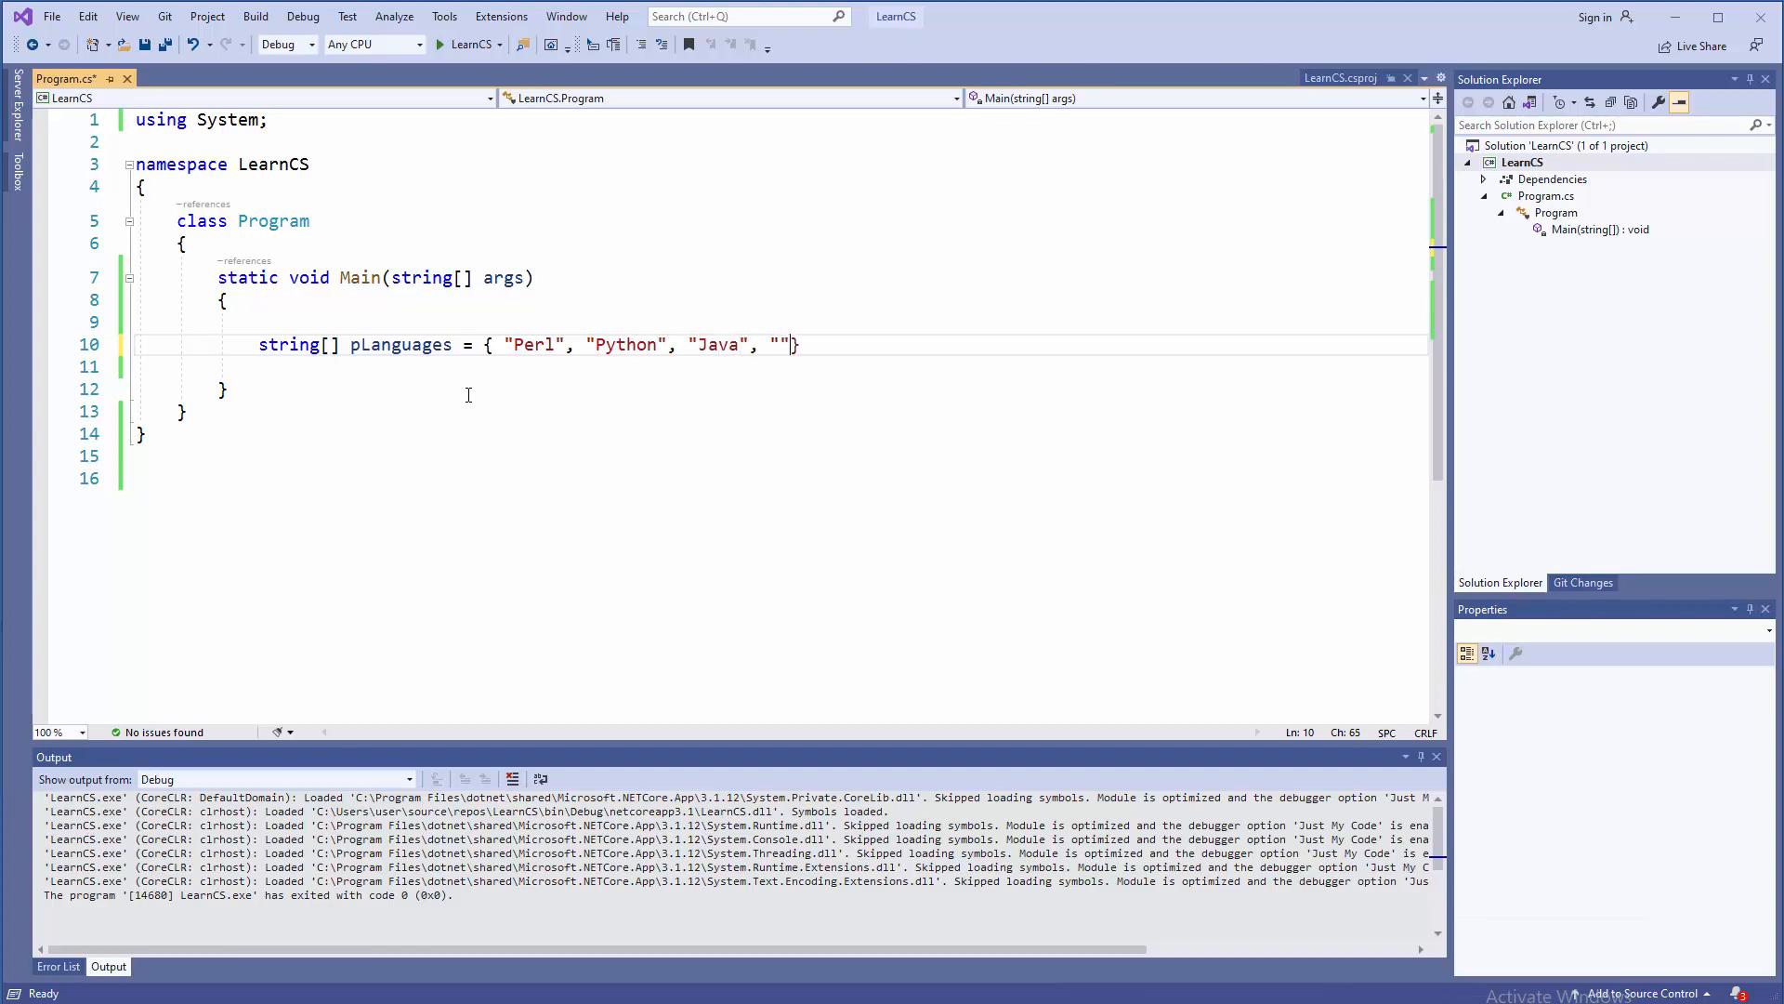
pyautogui.write('JS')
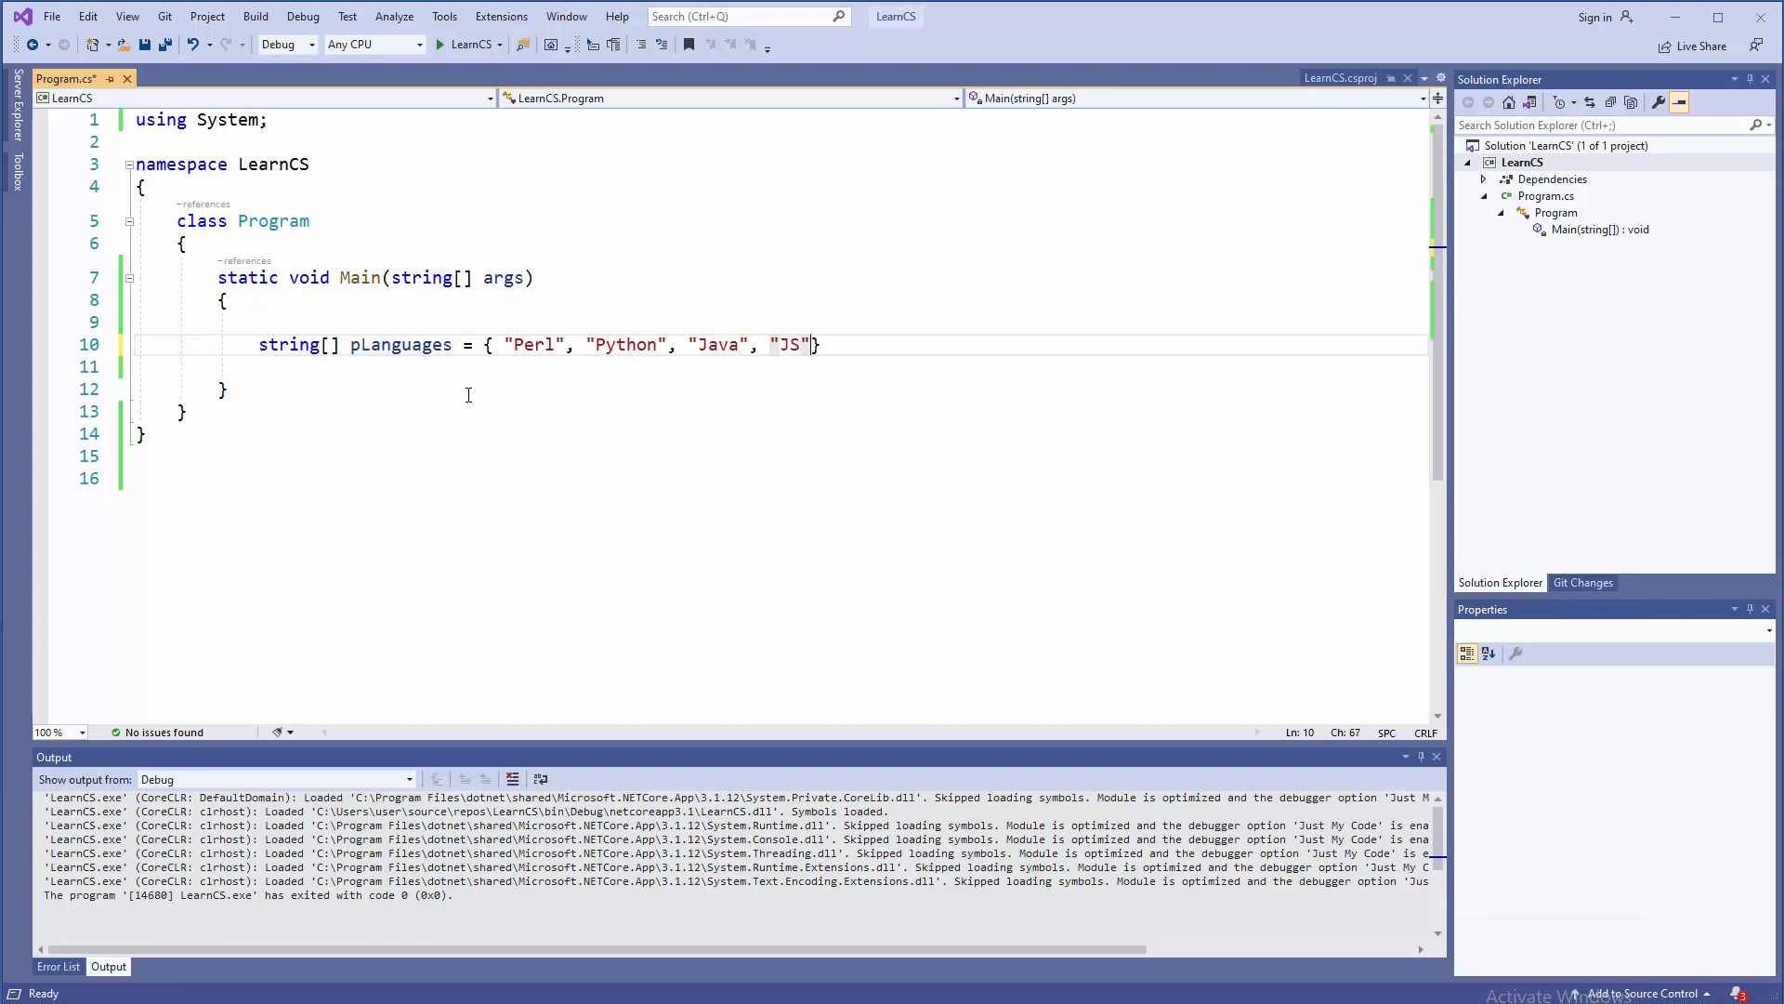
pyautogui.write(', "C++"')
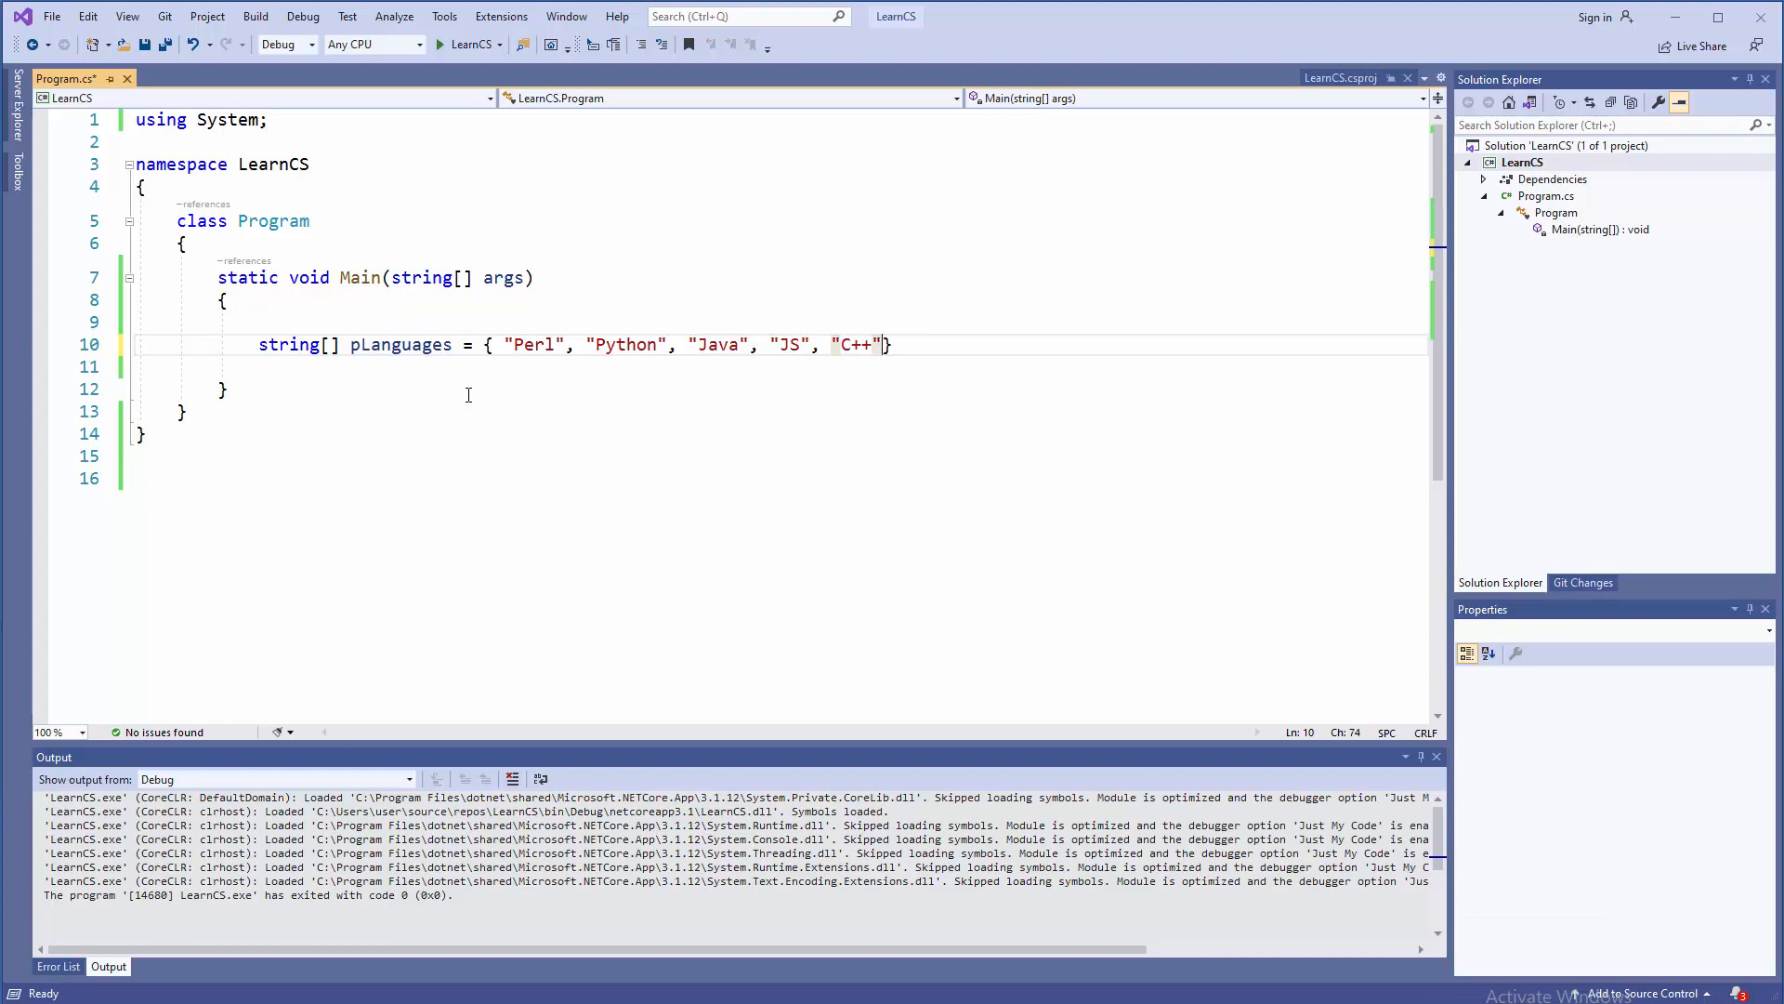
pyautogui.write(', ""')
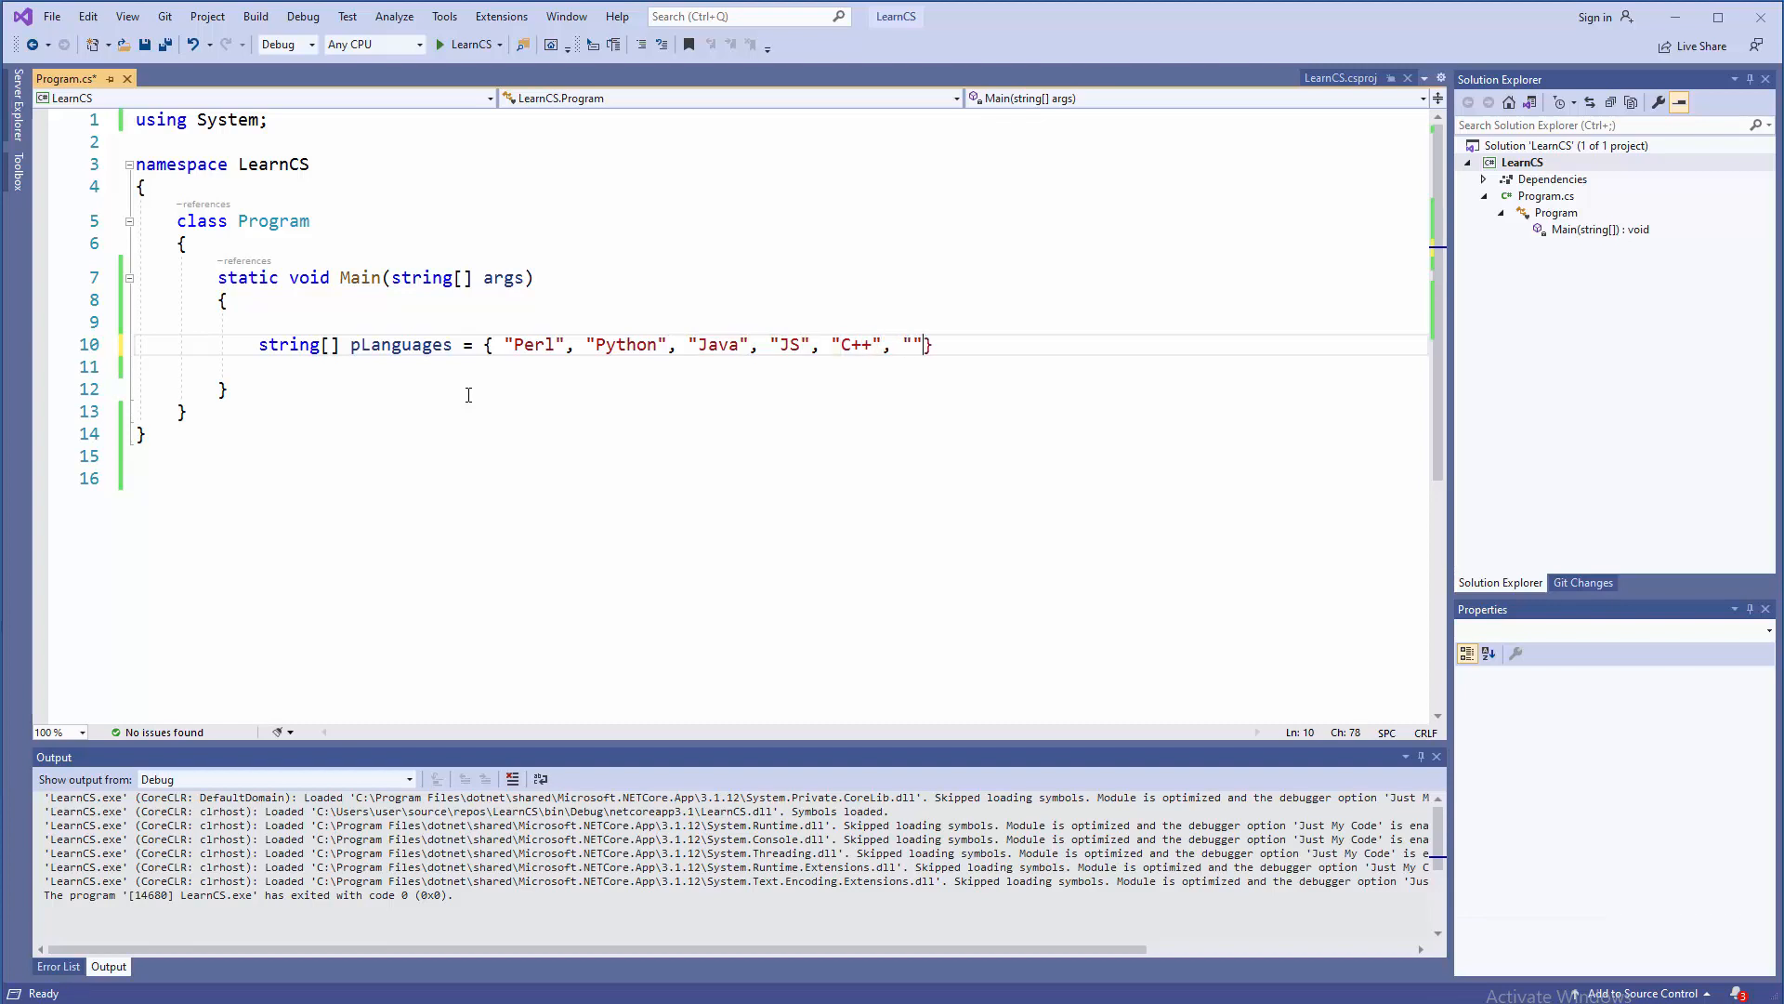
pyautogui.write('C')
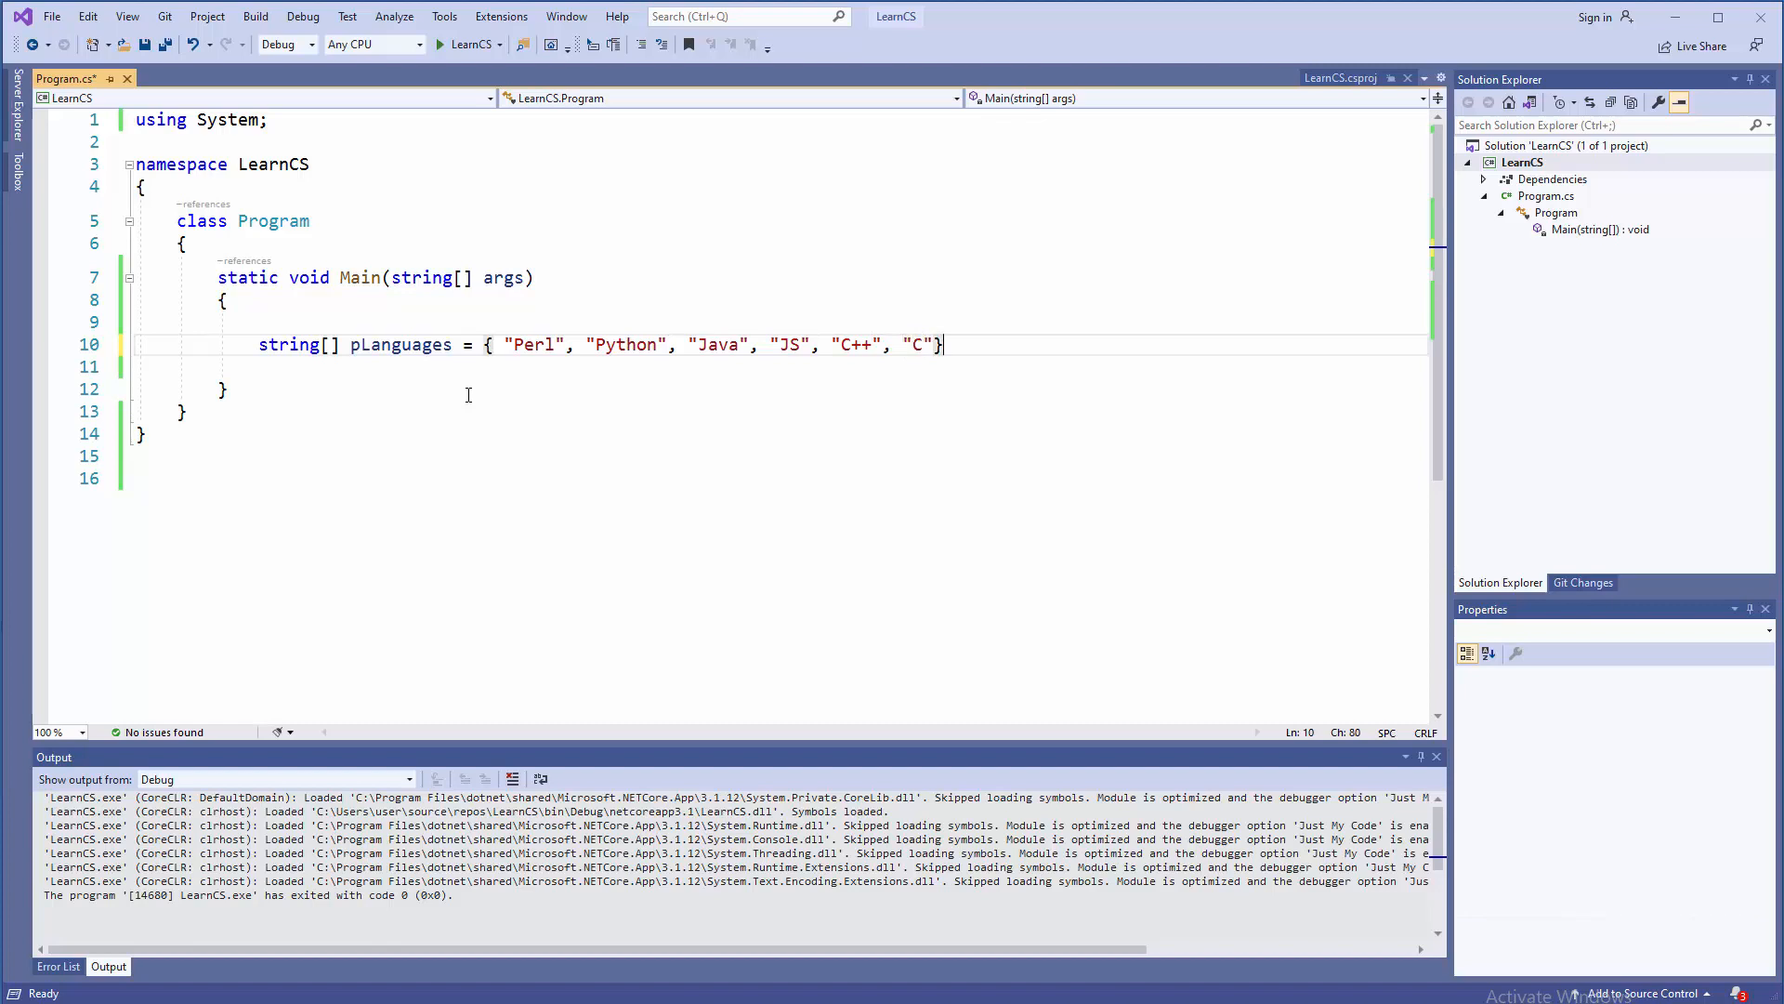
pyautogui.write(';')
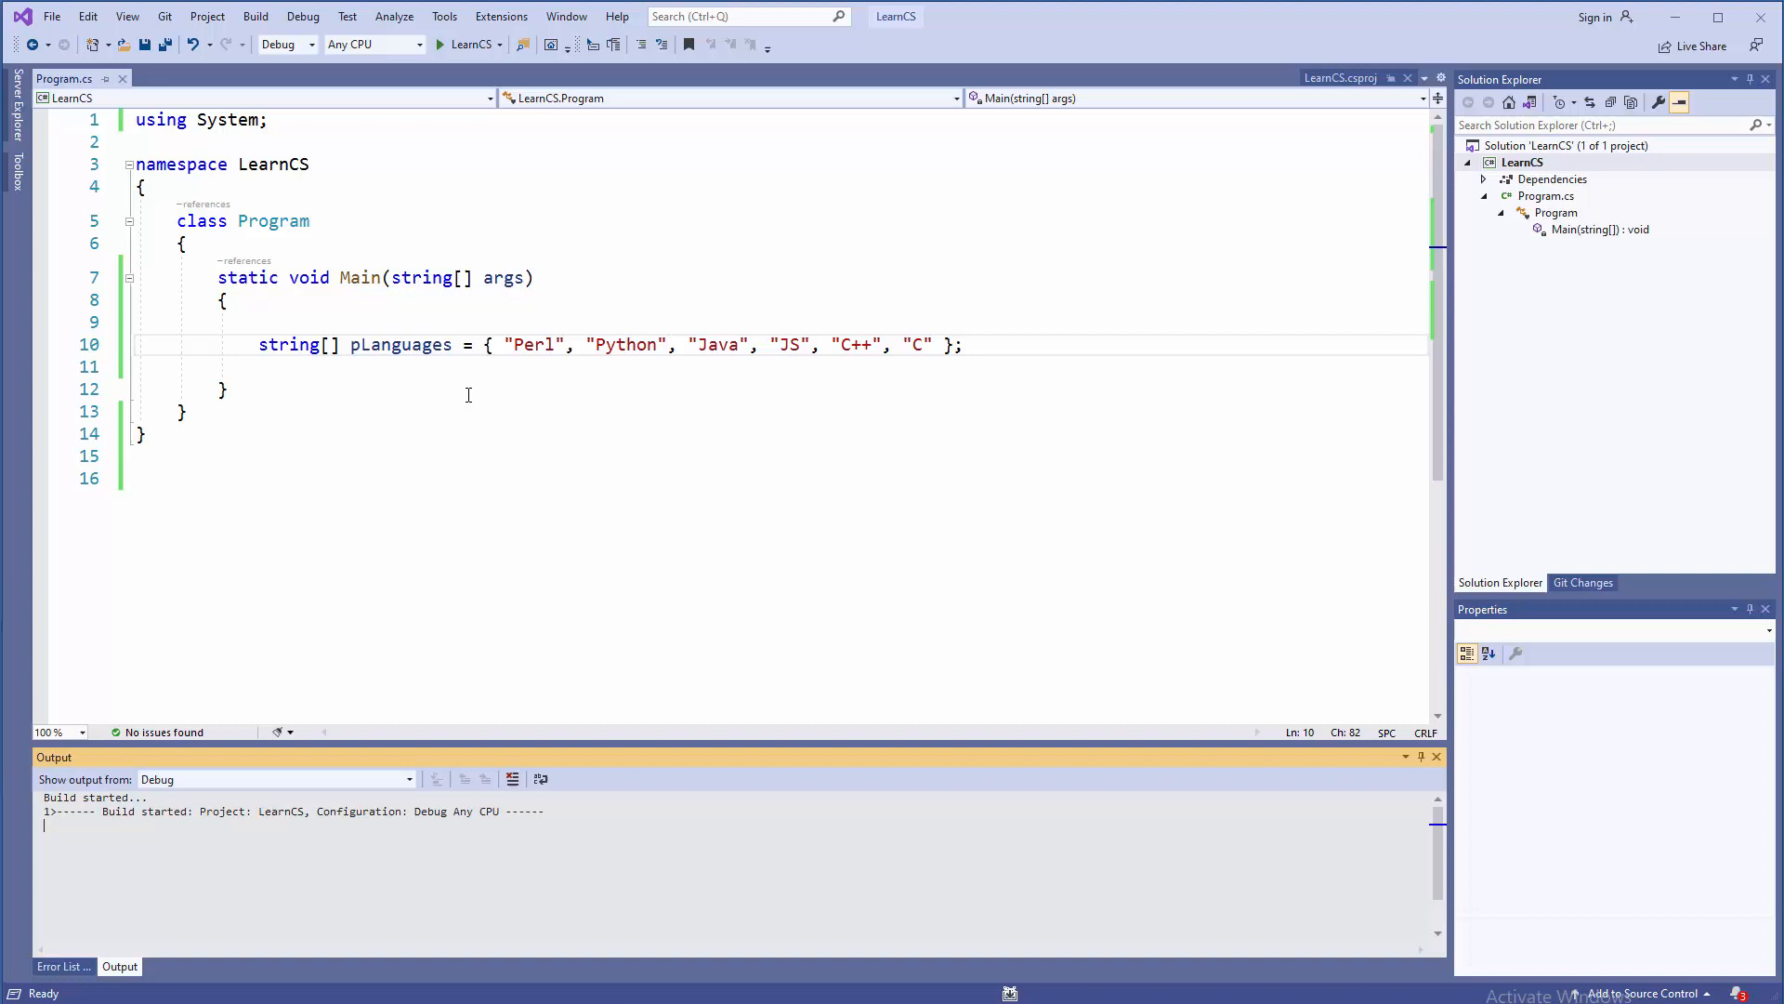
# Start a new blank line below the pLanguages array declaration after the run exits with code 0
pyautogui.click(439, 44)
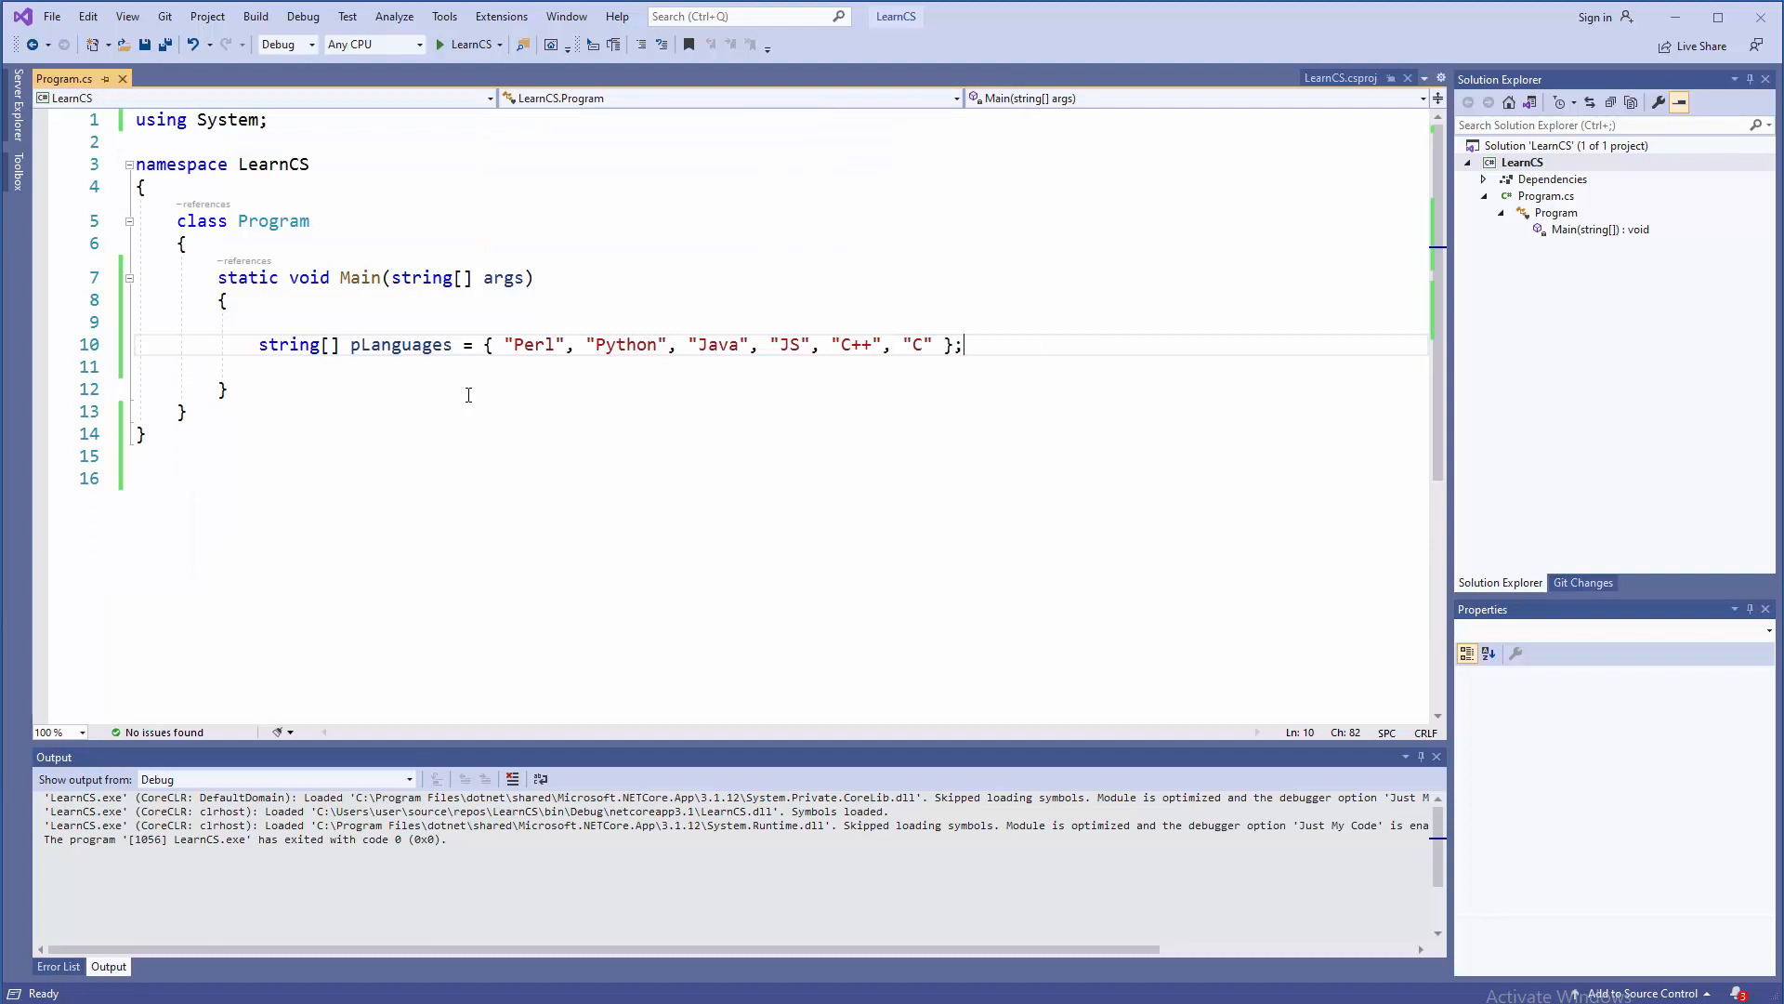
pyautogui.moveTo(1024, 381)
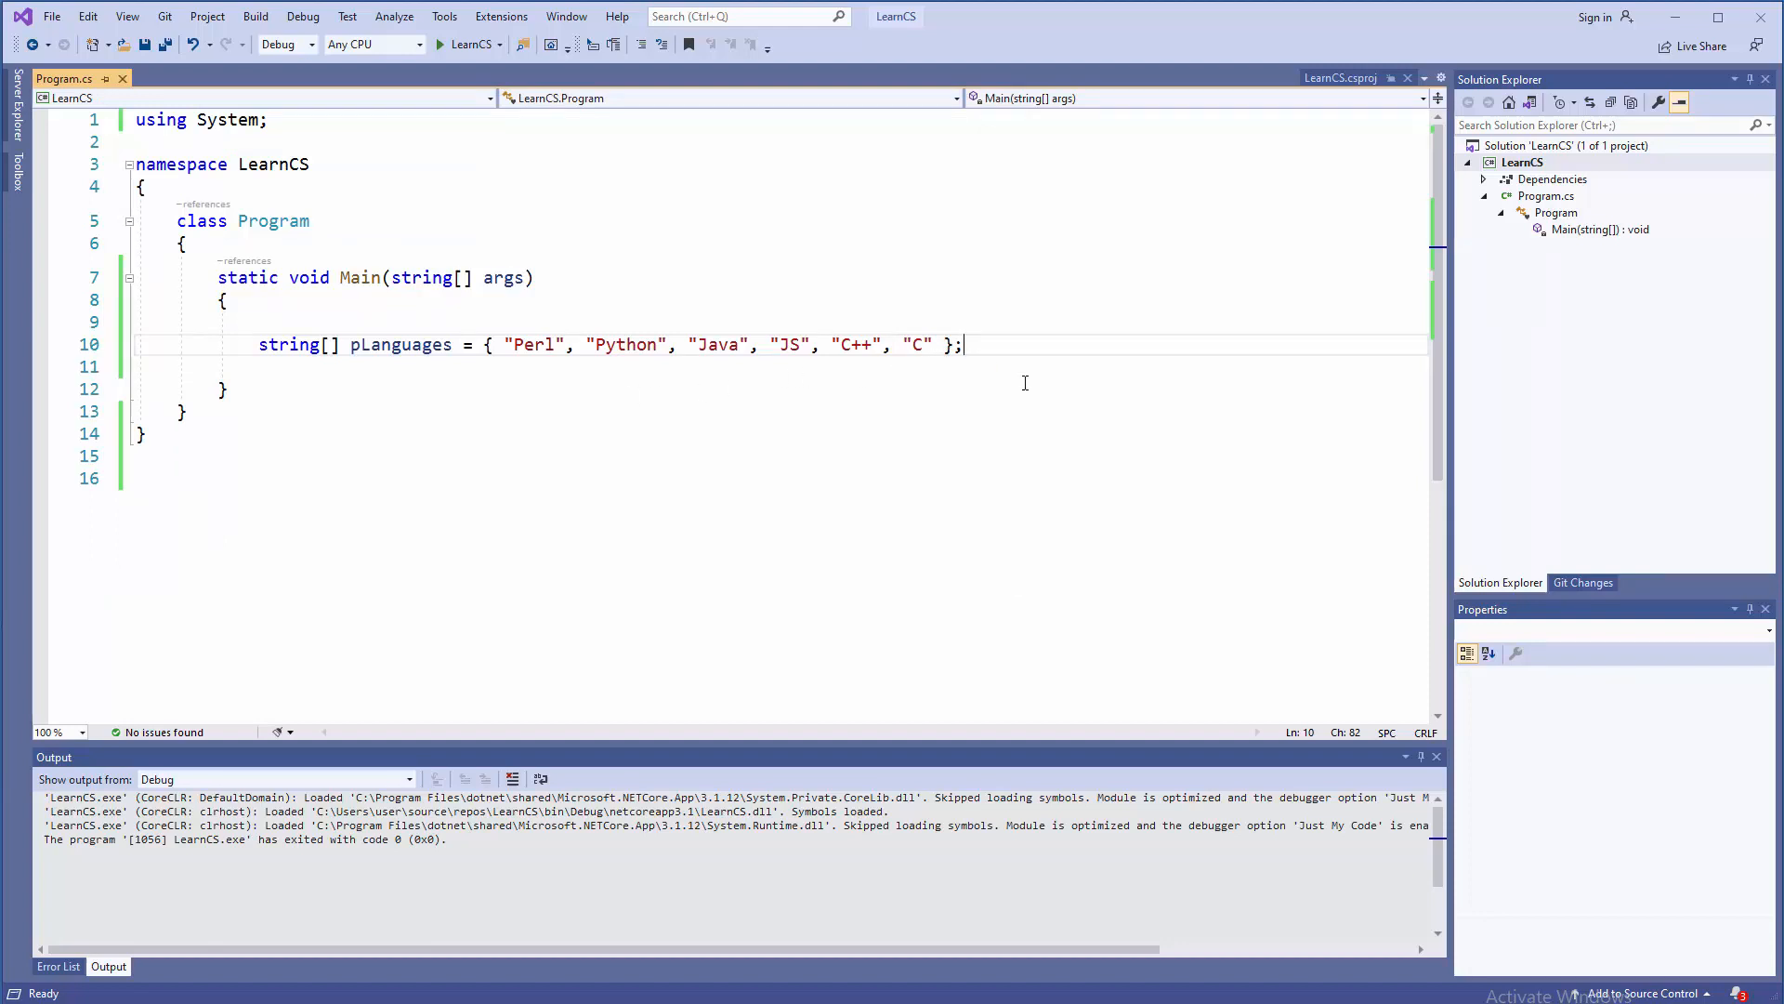
pyautogui.press('Enter')
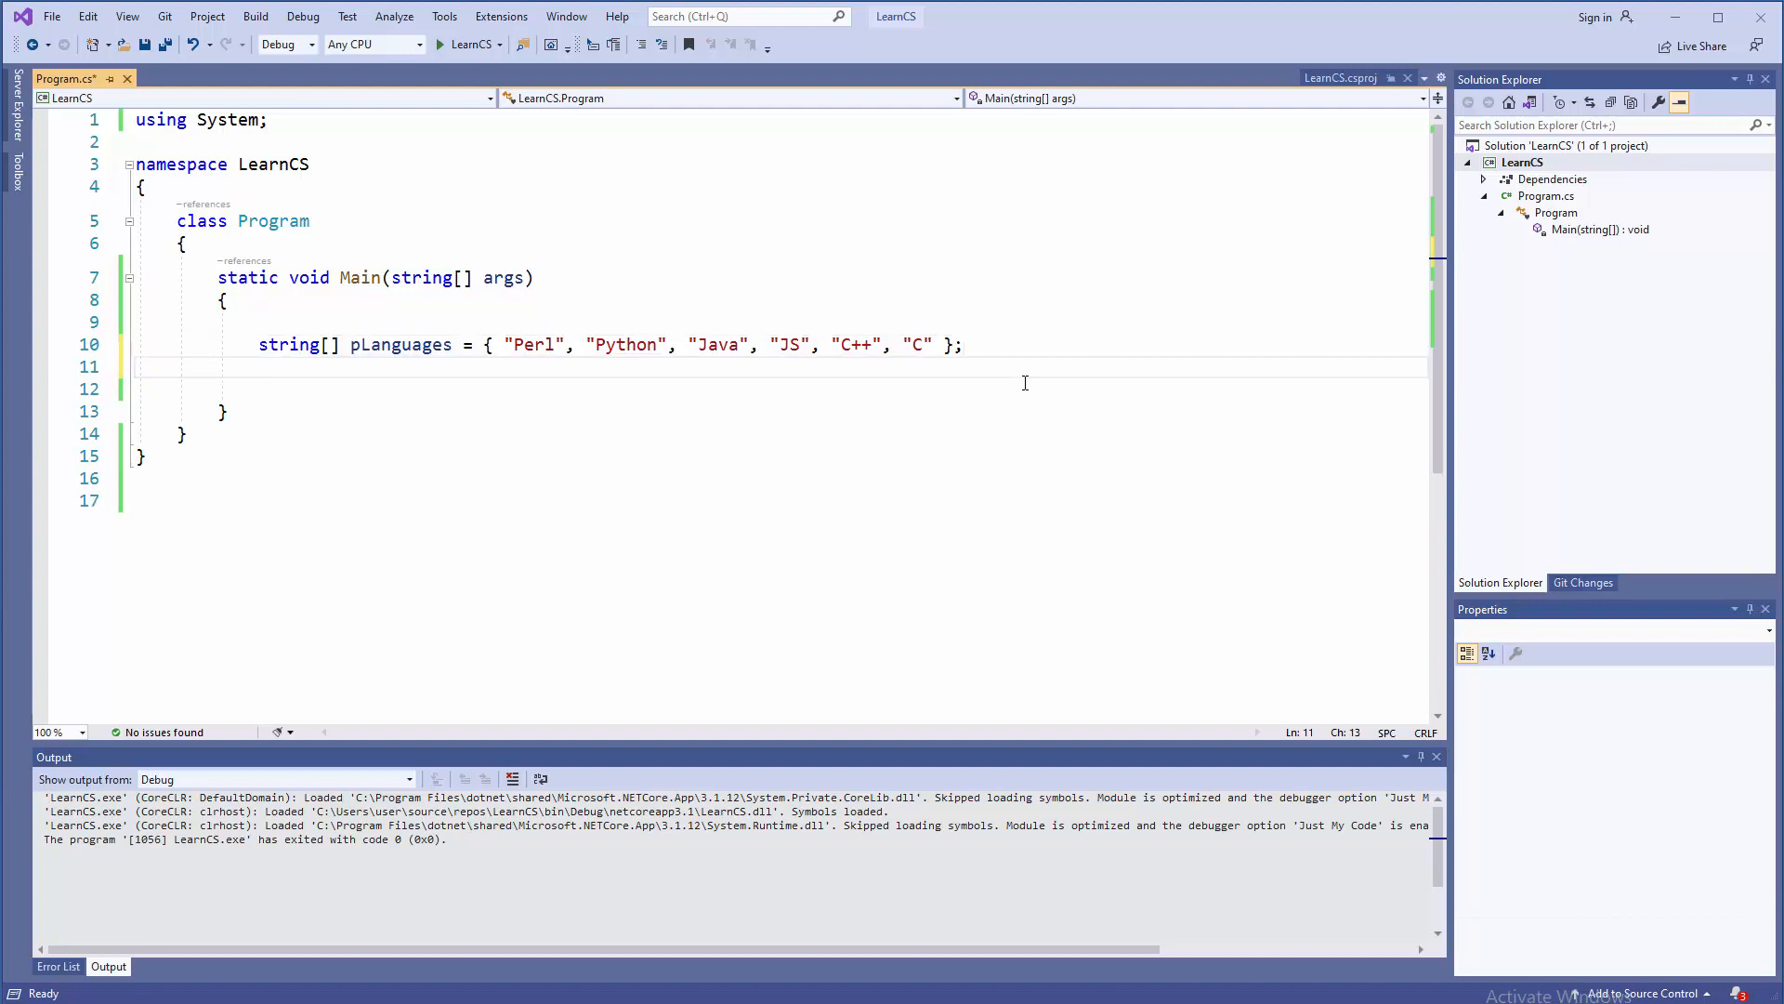
# Declare an int[] number array with an empty brace initializer
pyautogui.write('int')
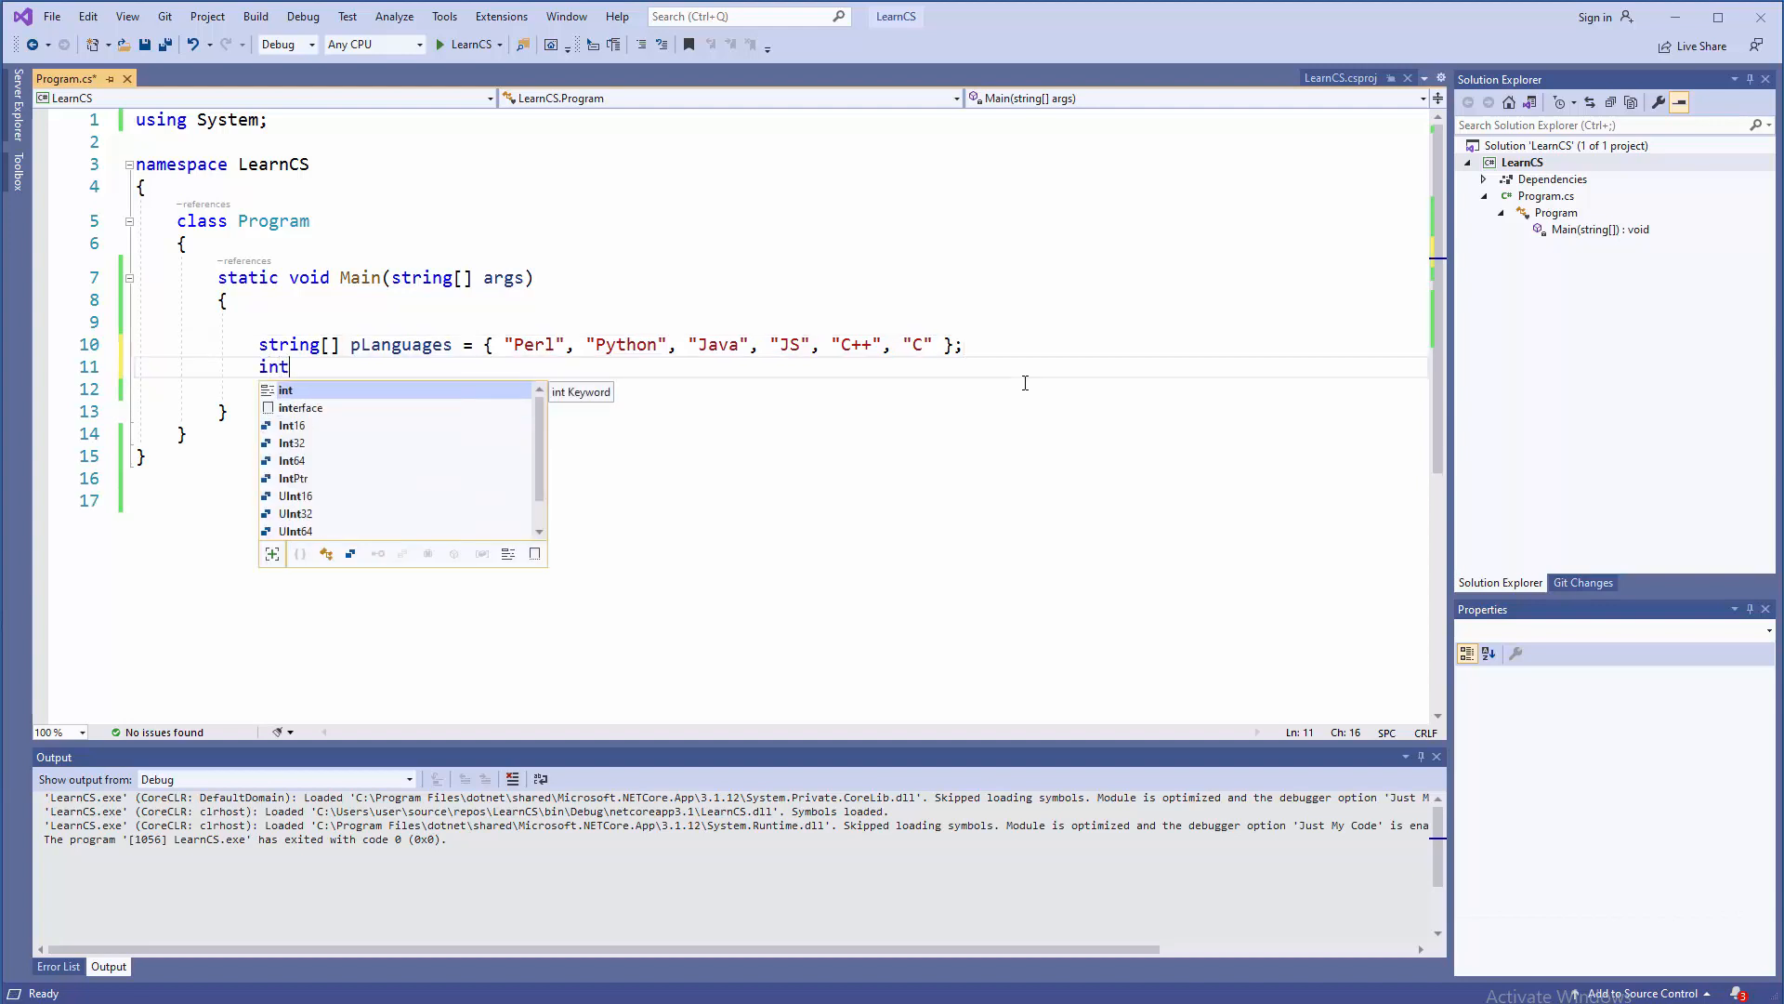
pyautogui.write('[]')
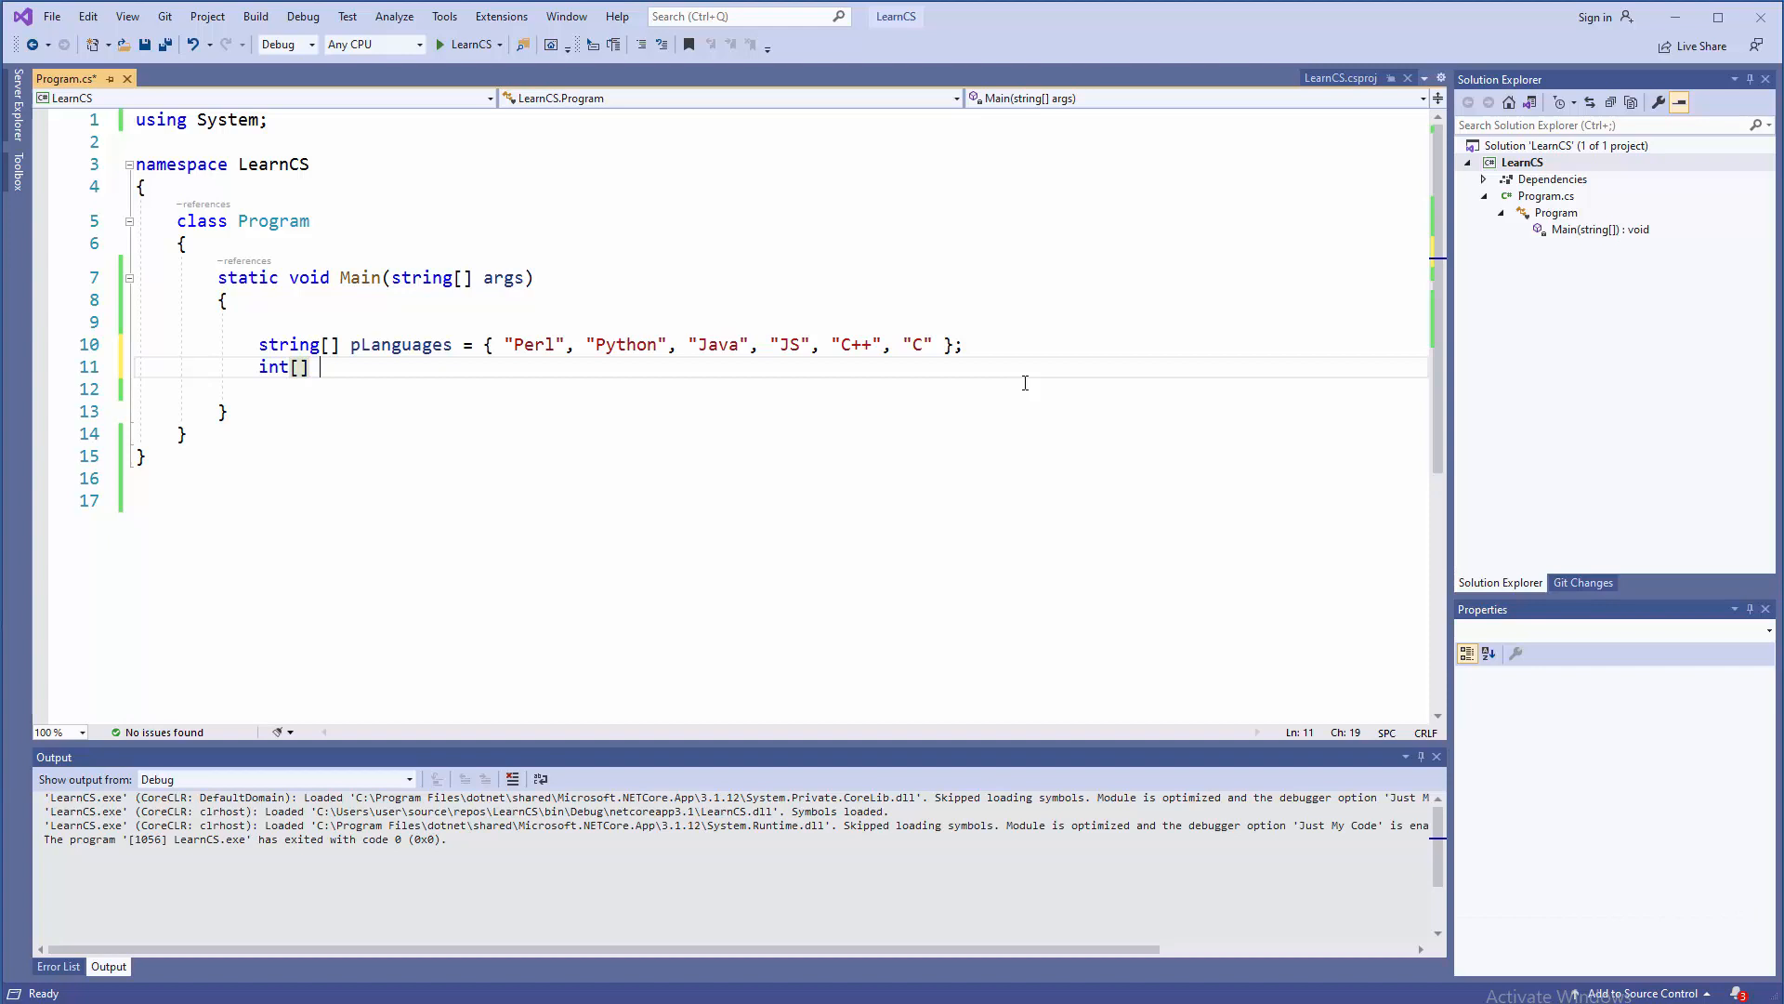
pyautogui.write('number =')
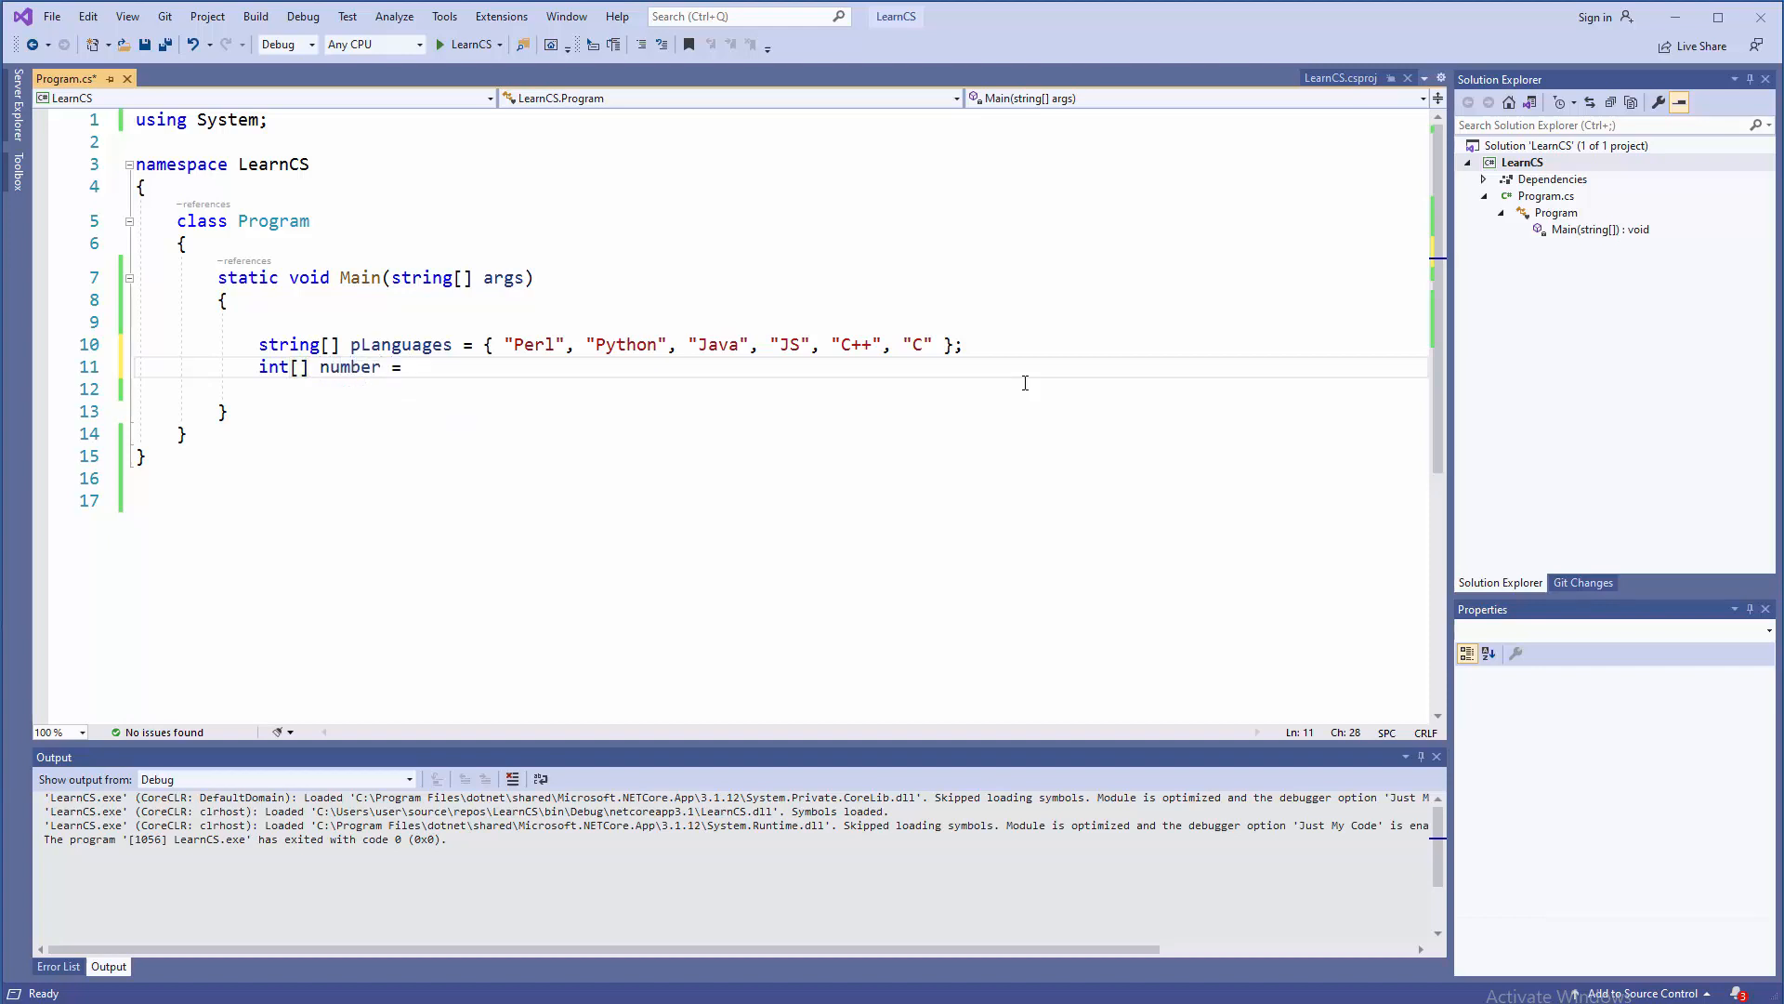
pyautogui.write('{ }')
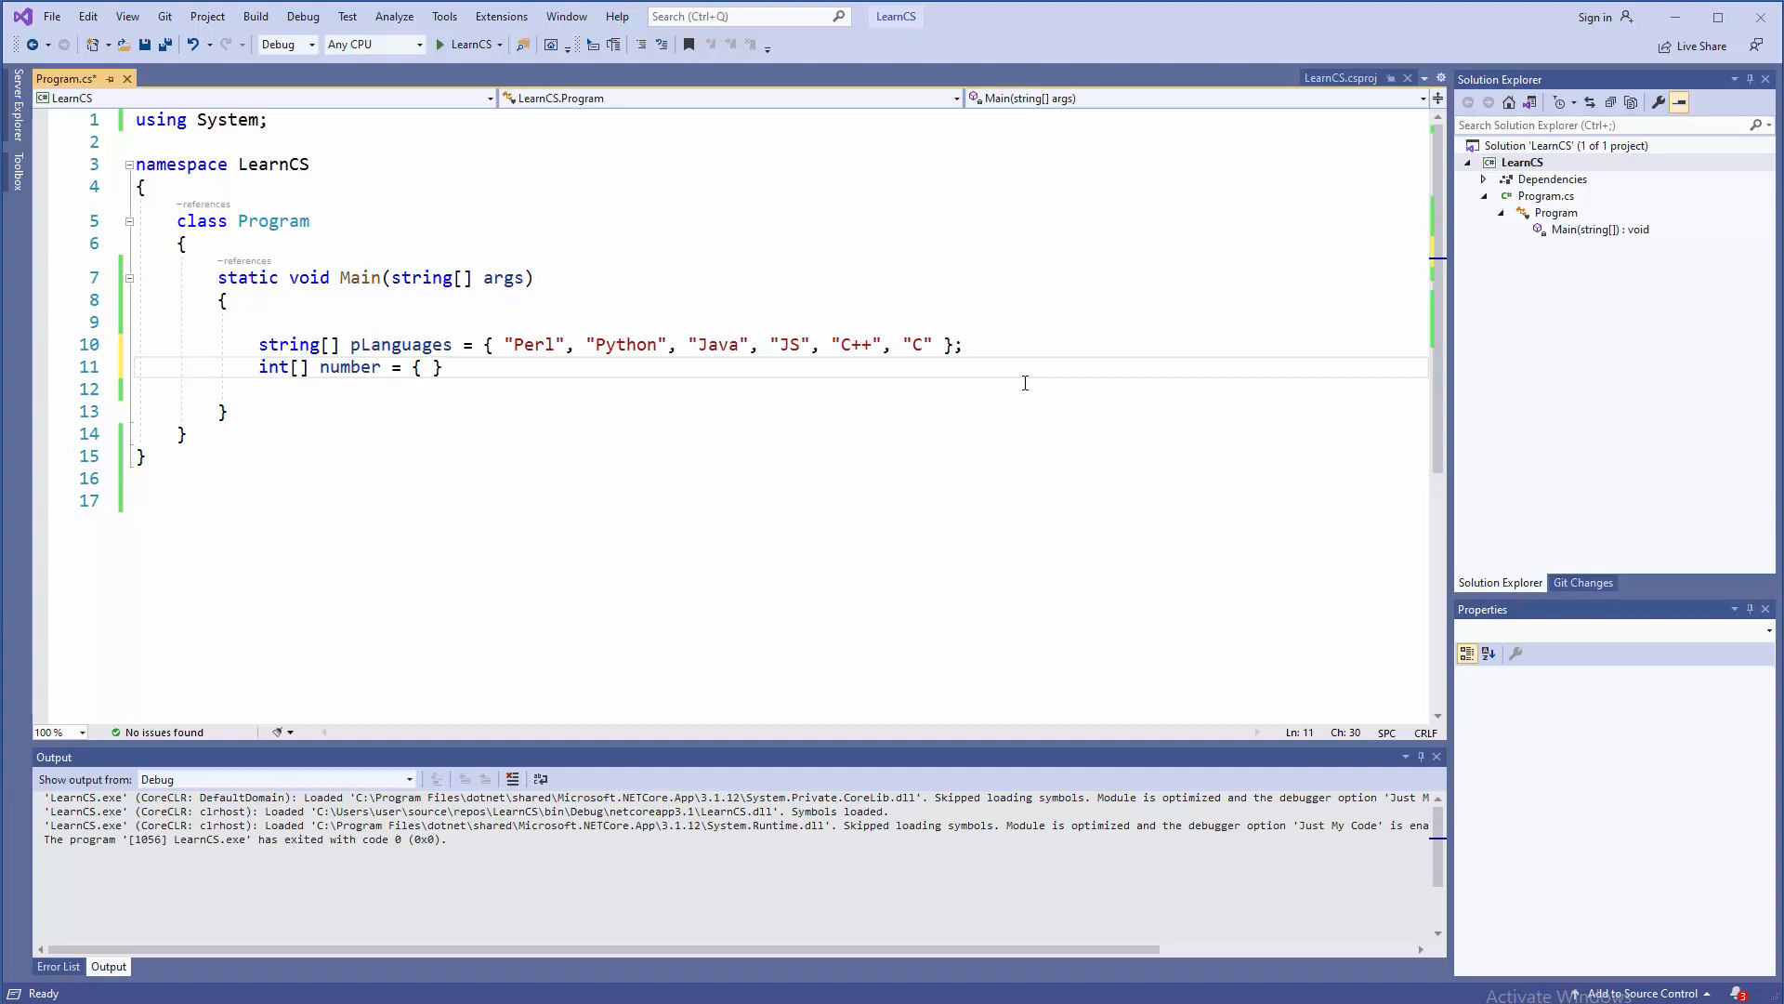
# Fill the number array with 1, 34, 25, 23442, 56, 56, 56, 100
pyautogui.write('1, 34, 25, 23442')
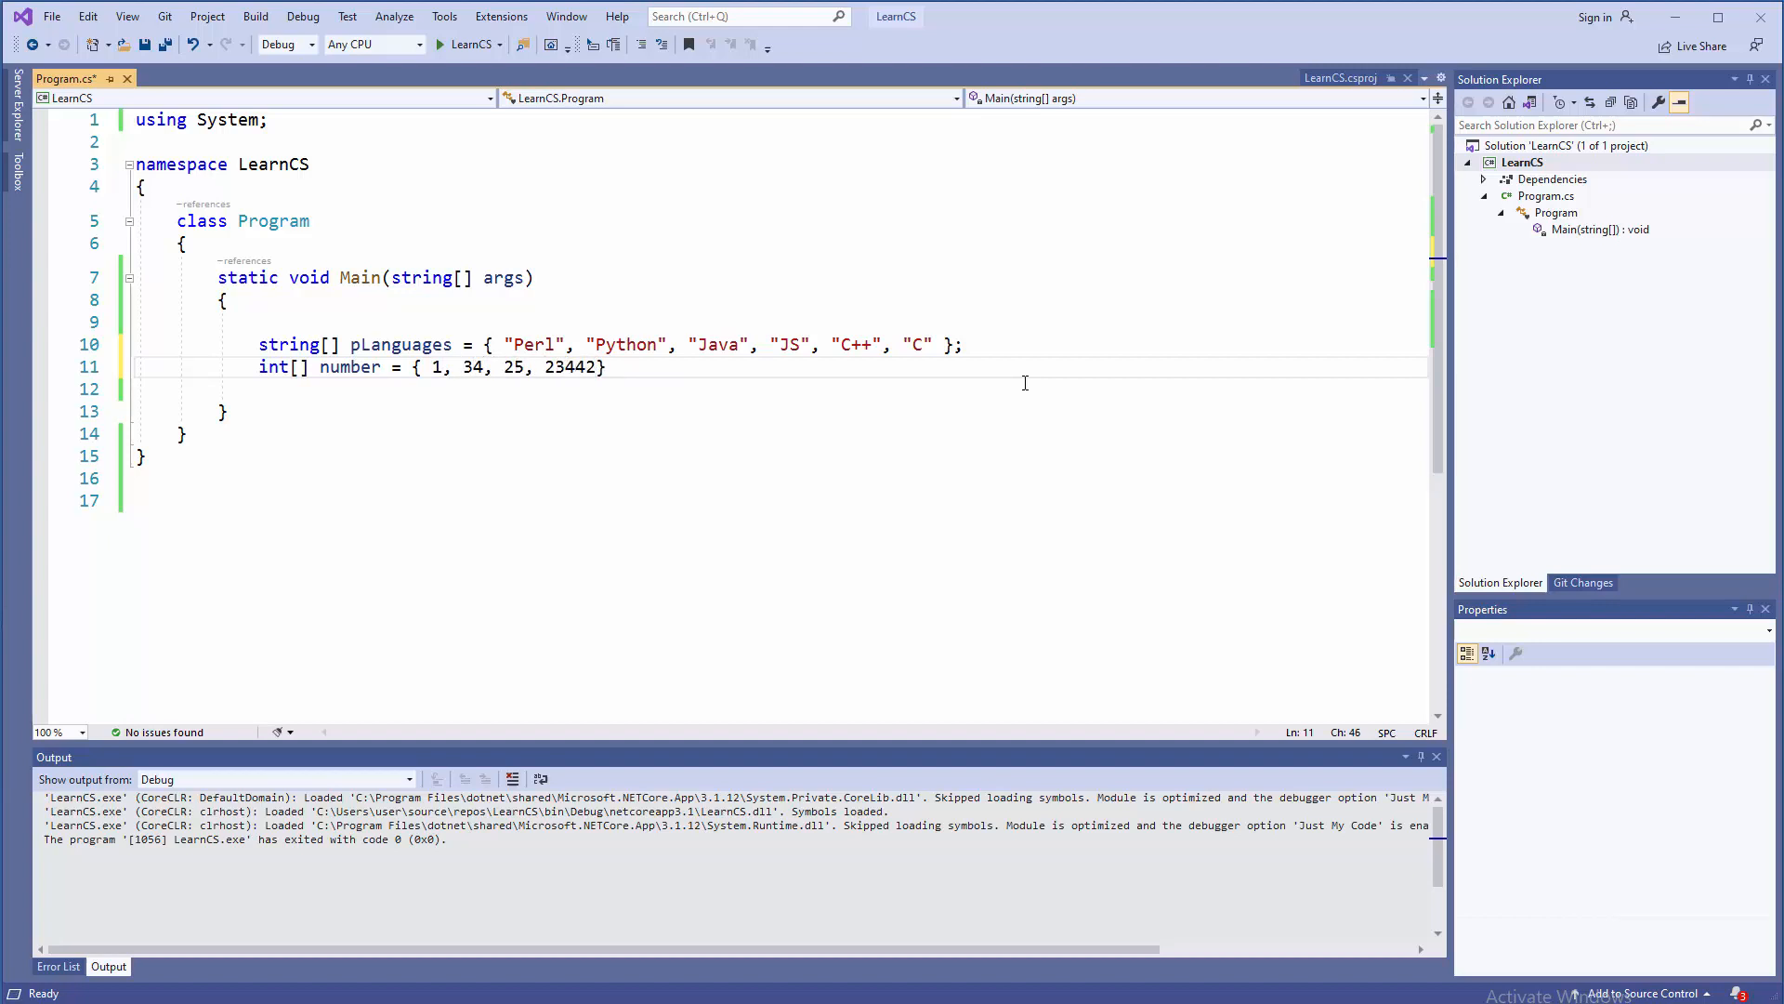
pyautogui.write(',')
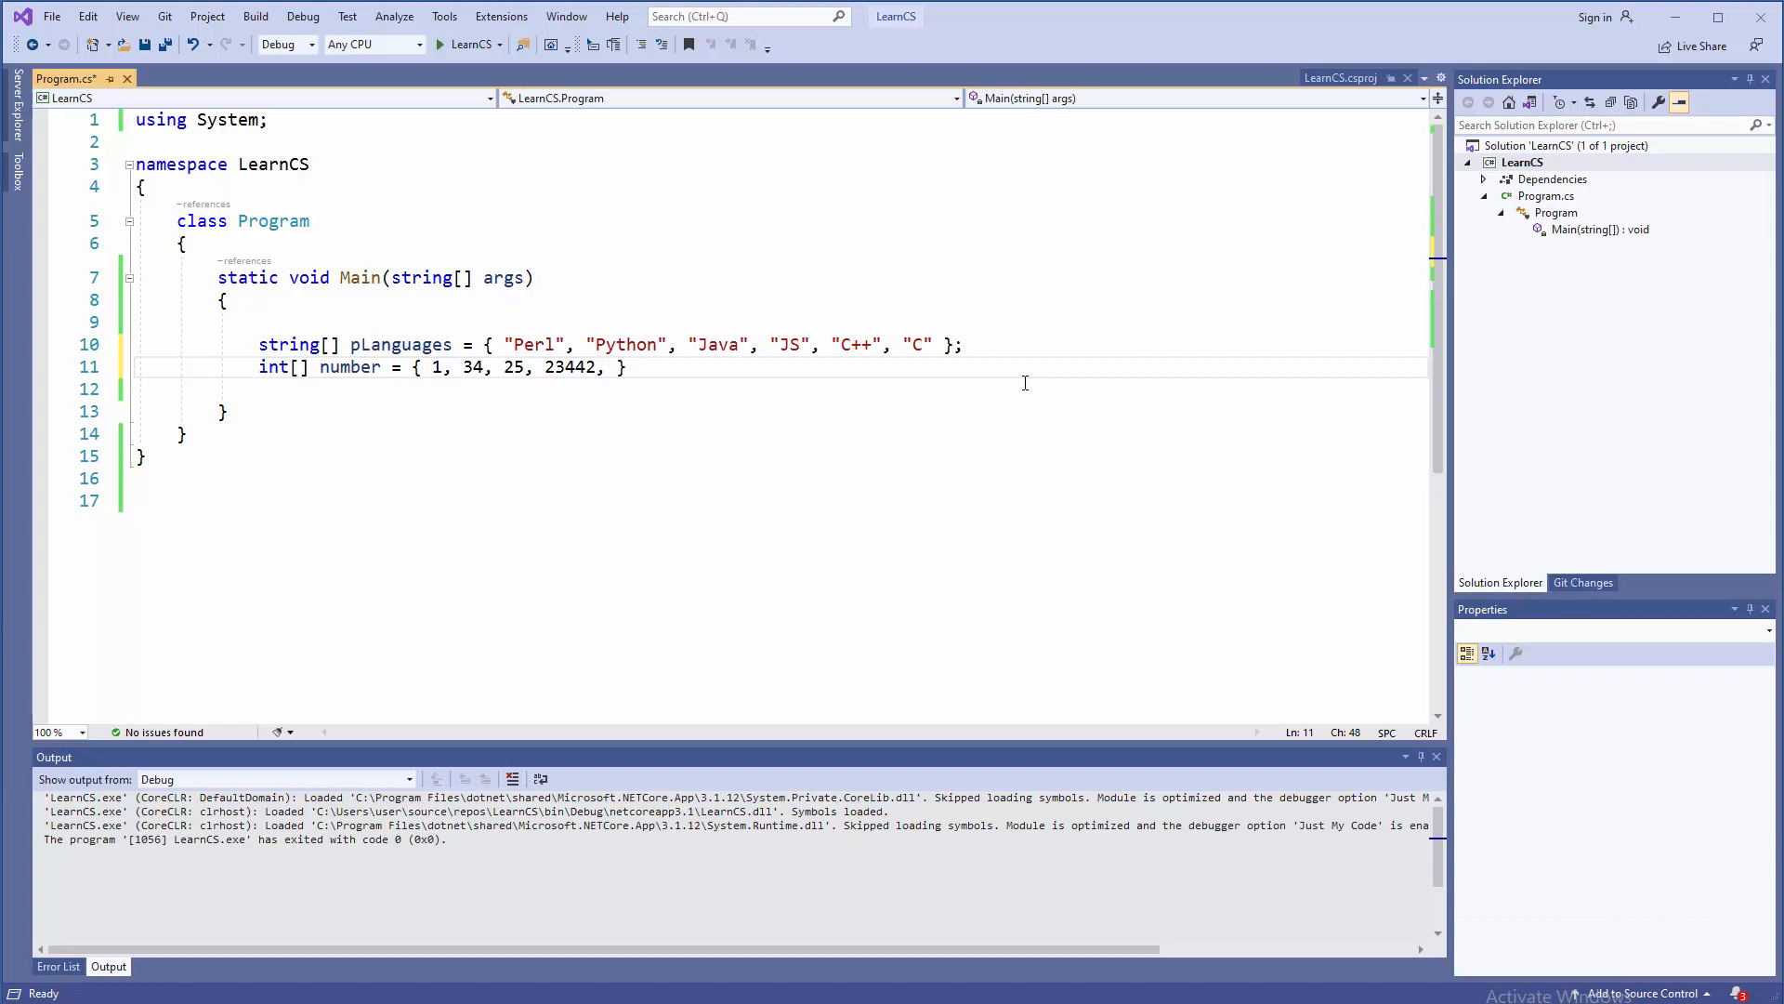
pyautogui.write('56, 56,')
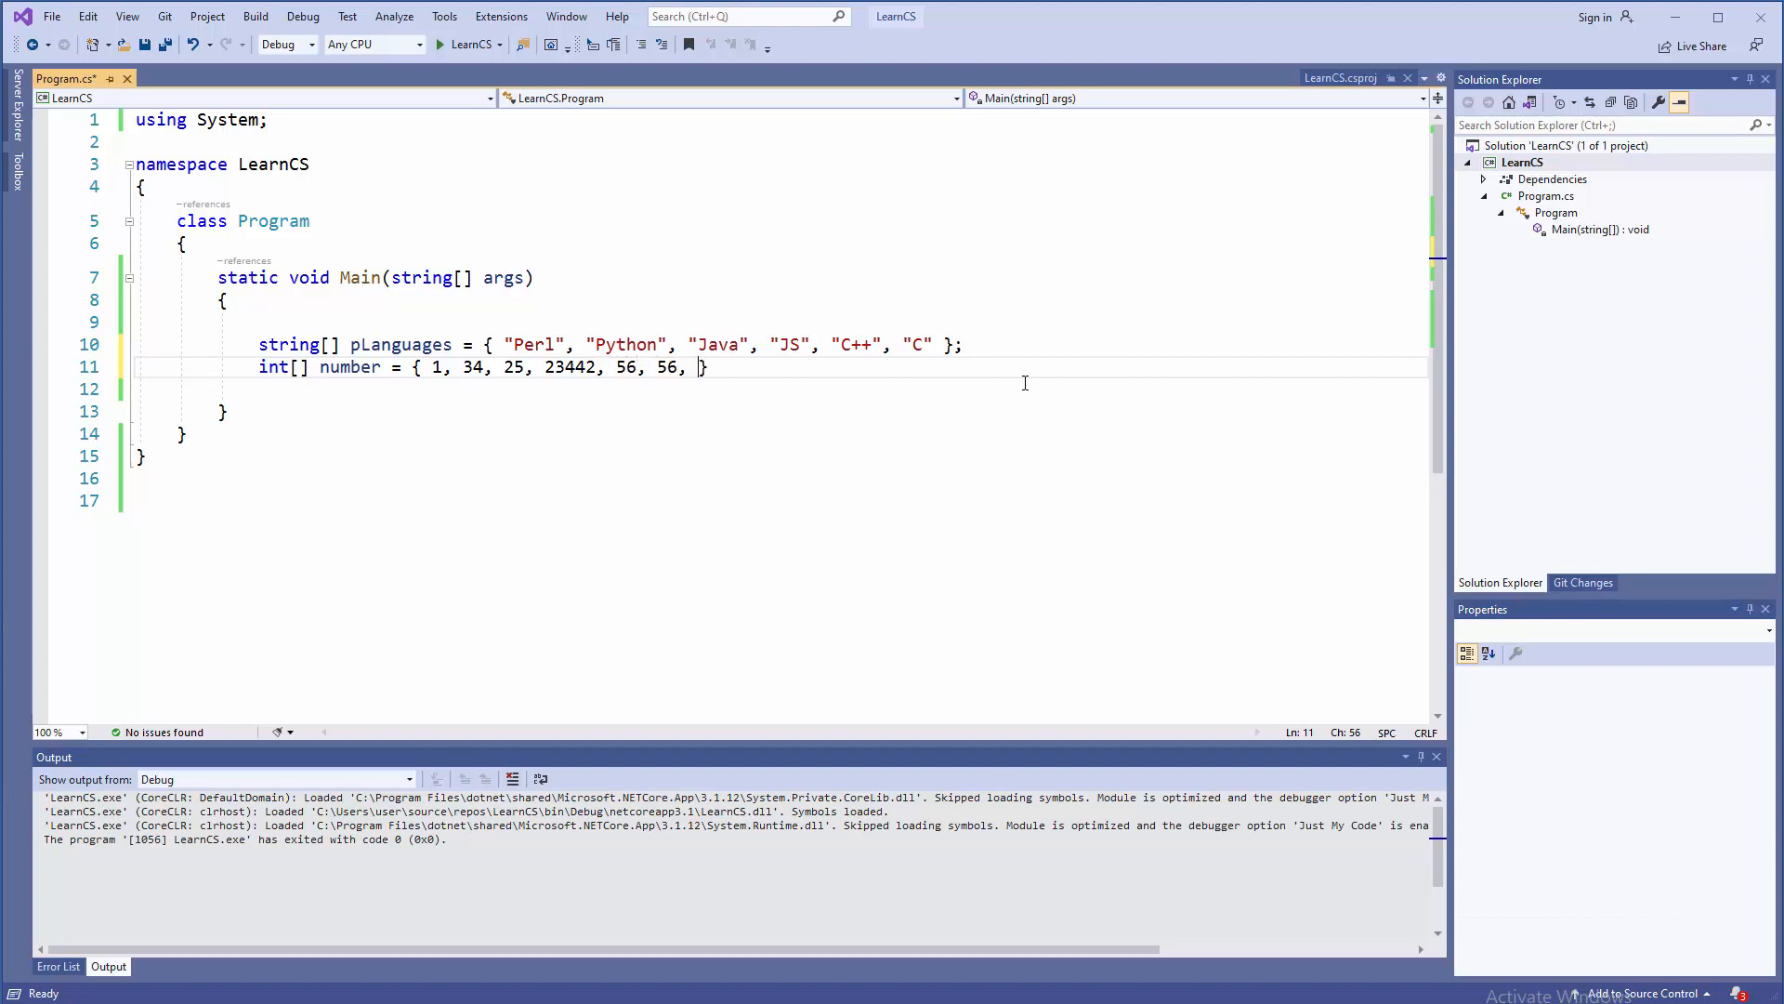
pyautogui.write('56,')
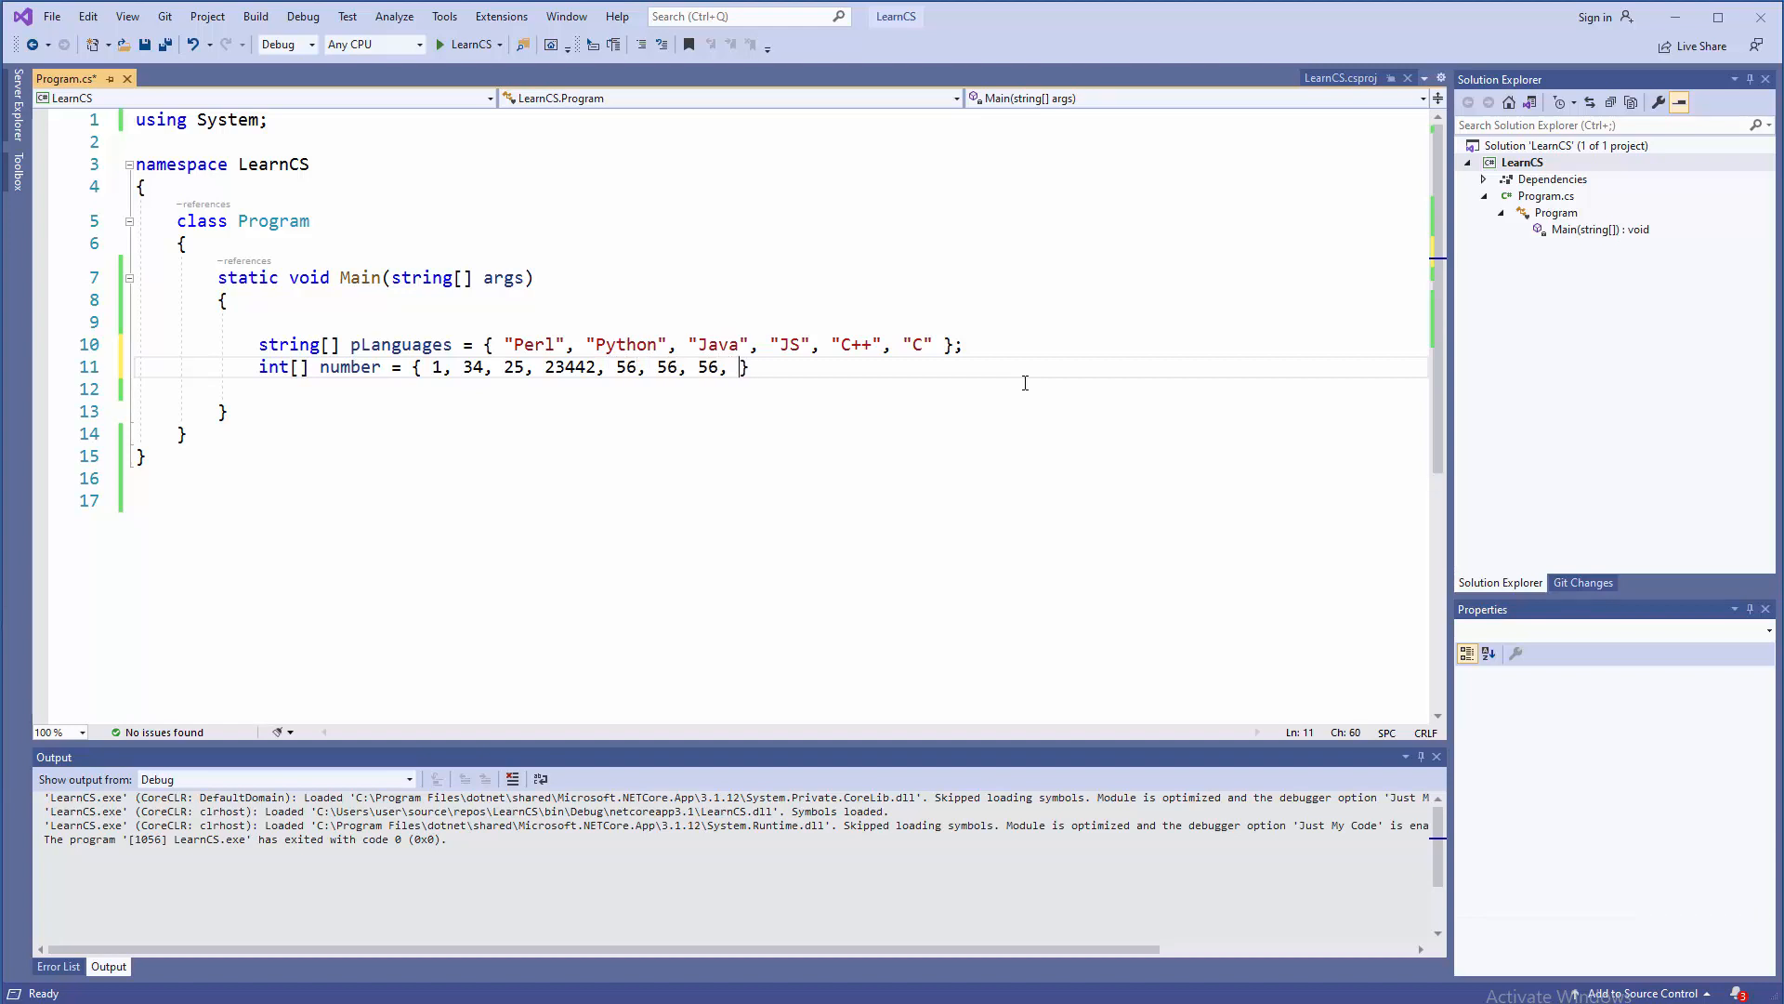
pyautogui.write('100')
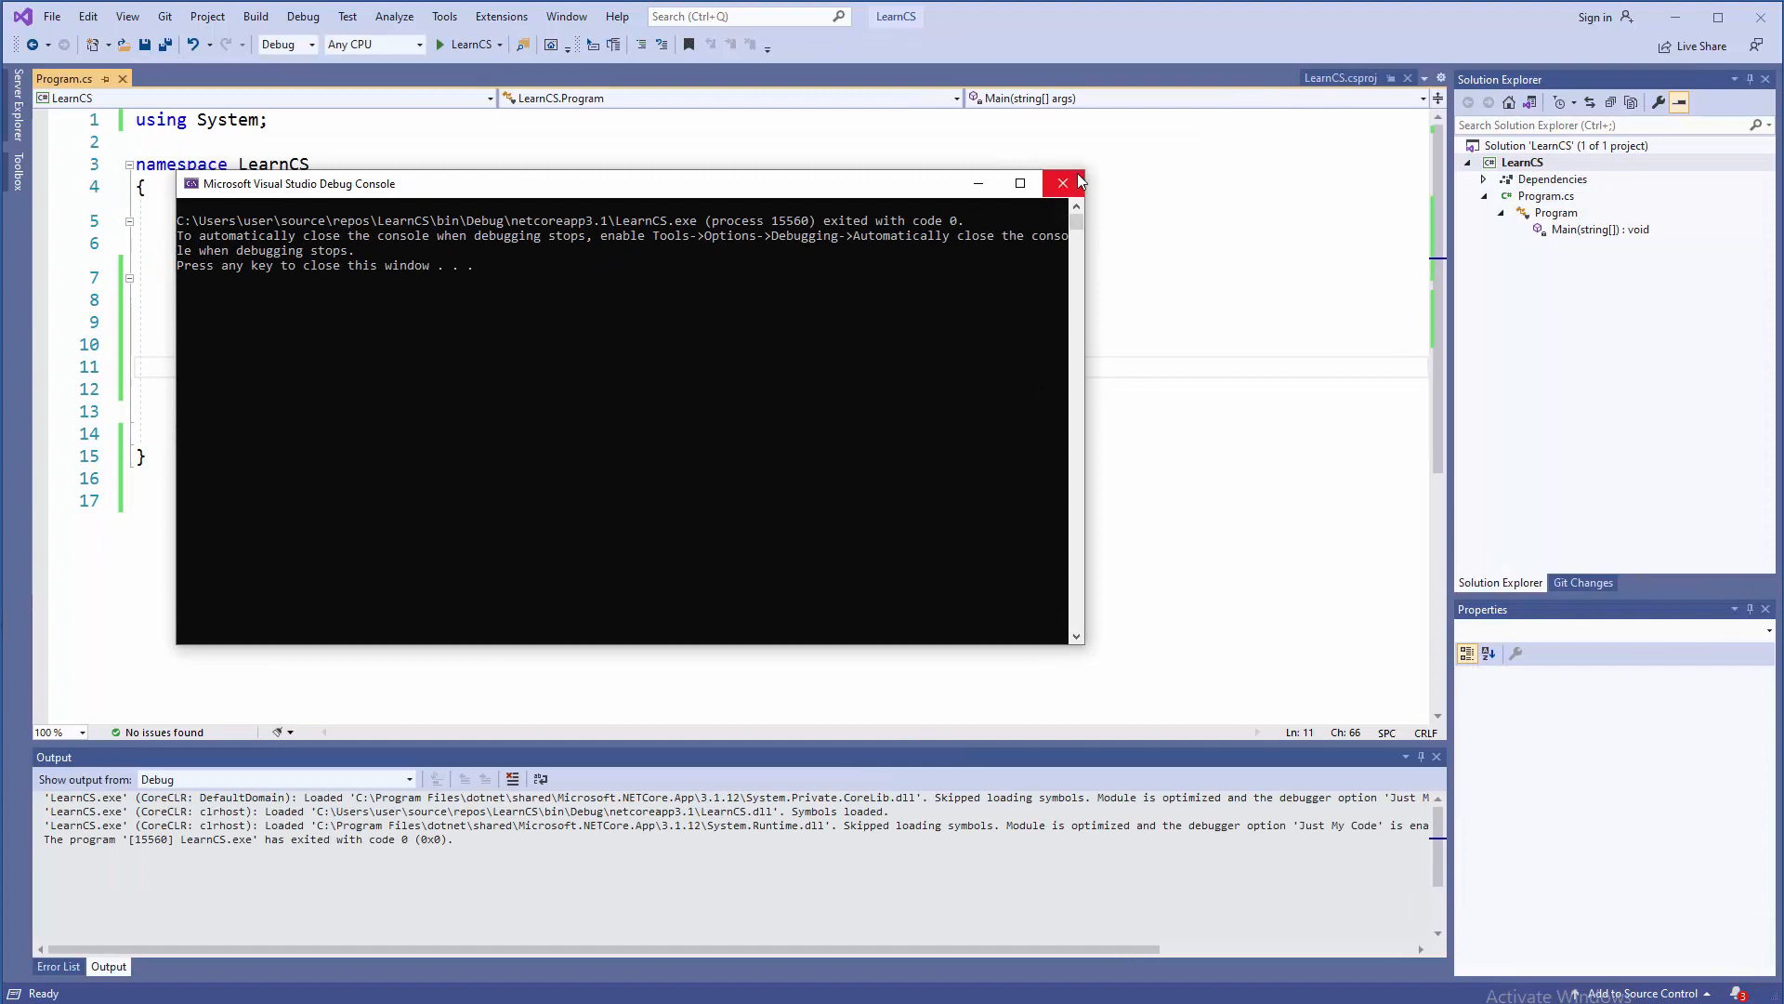
# Close the finished debug console and add blank lines beneath the number array
pyautogui.click(1063, 183)
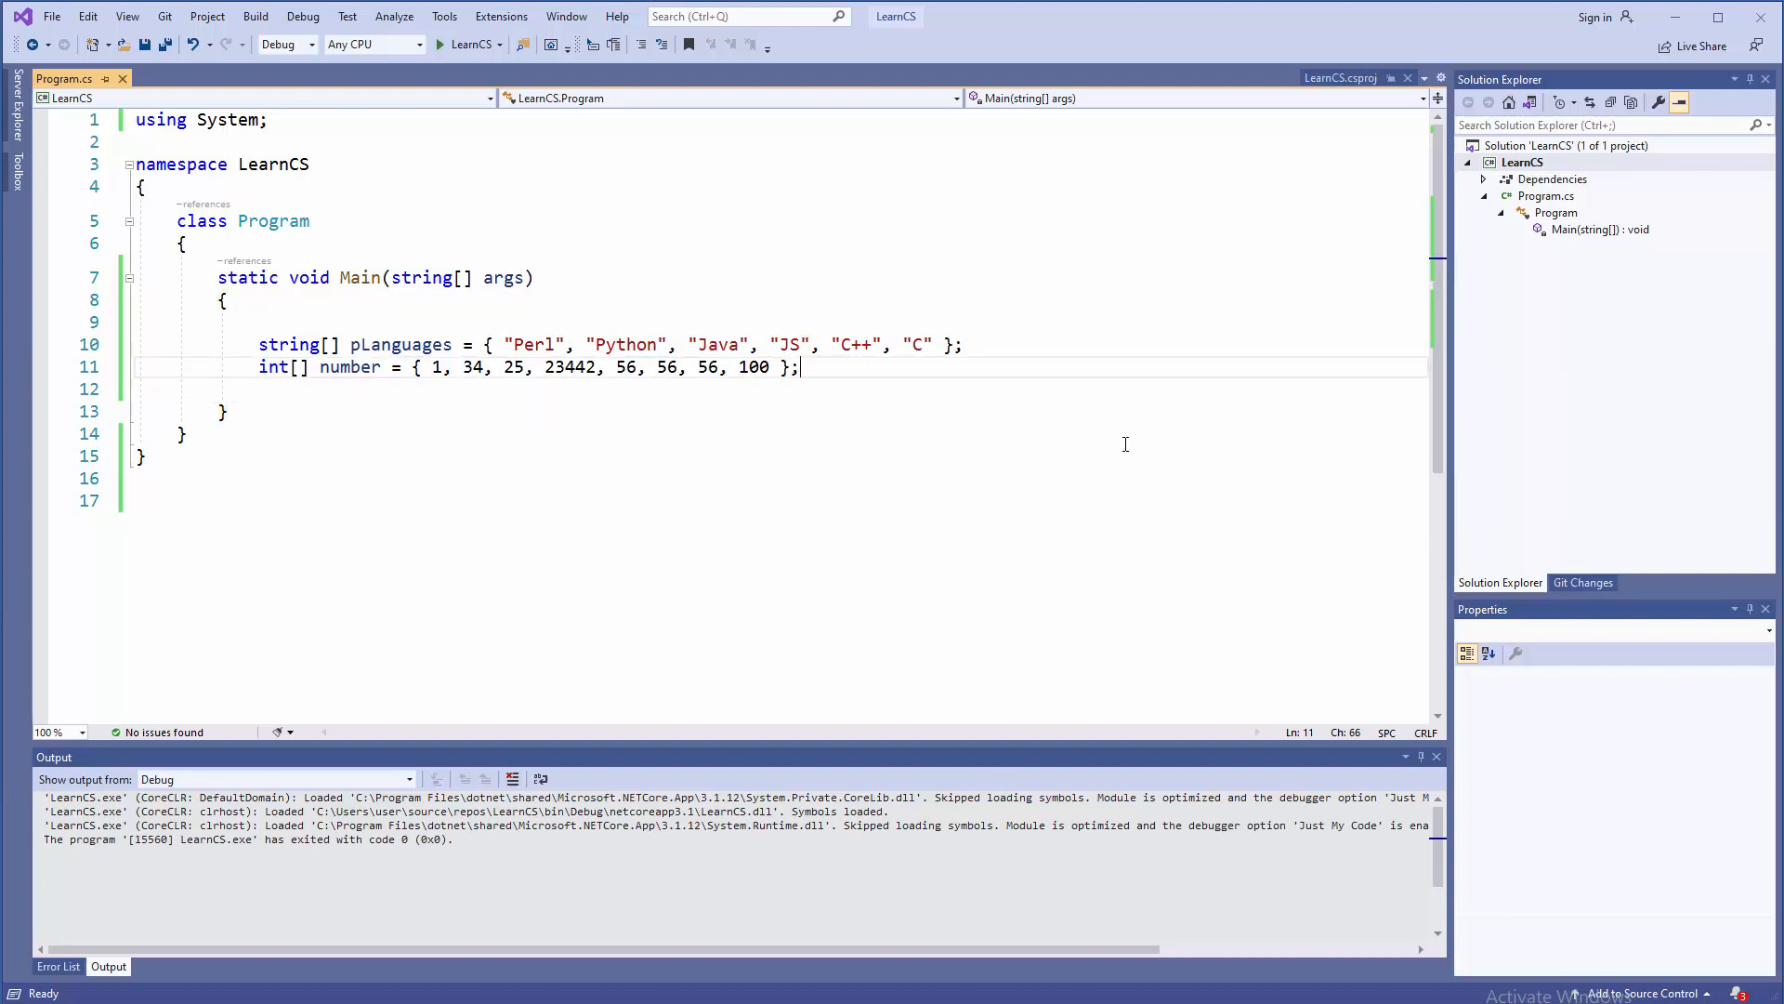
pyautogui.press('enter')
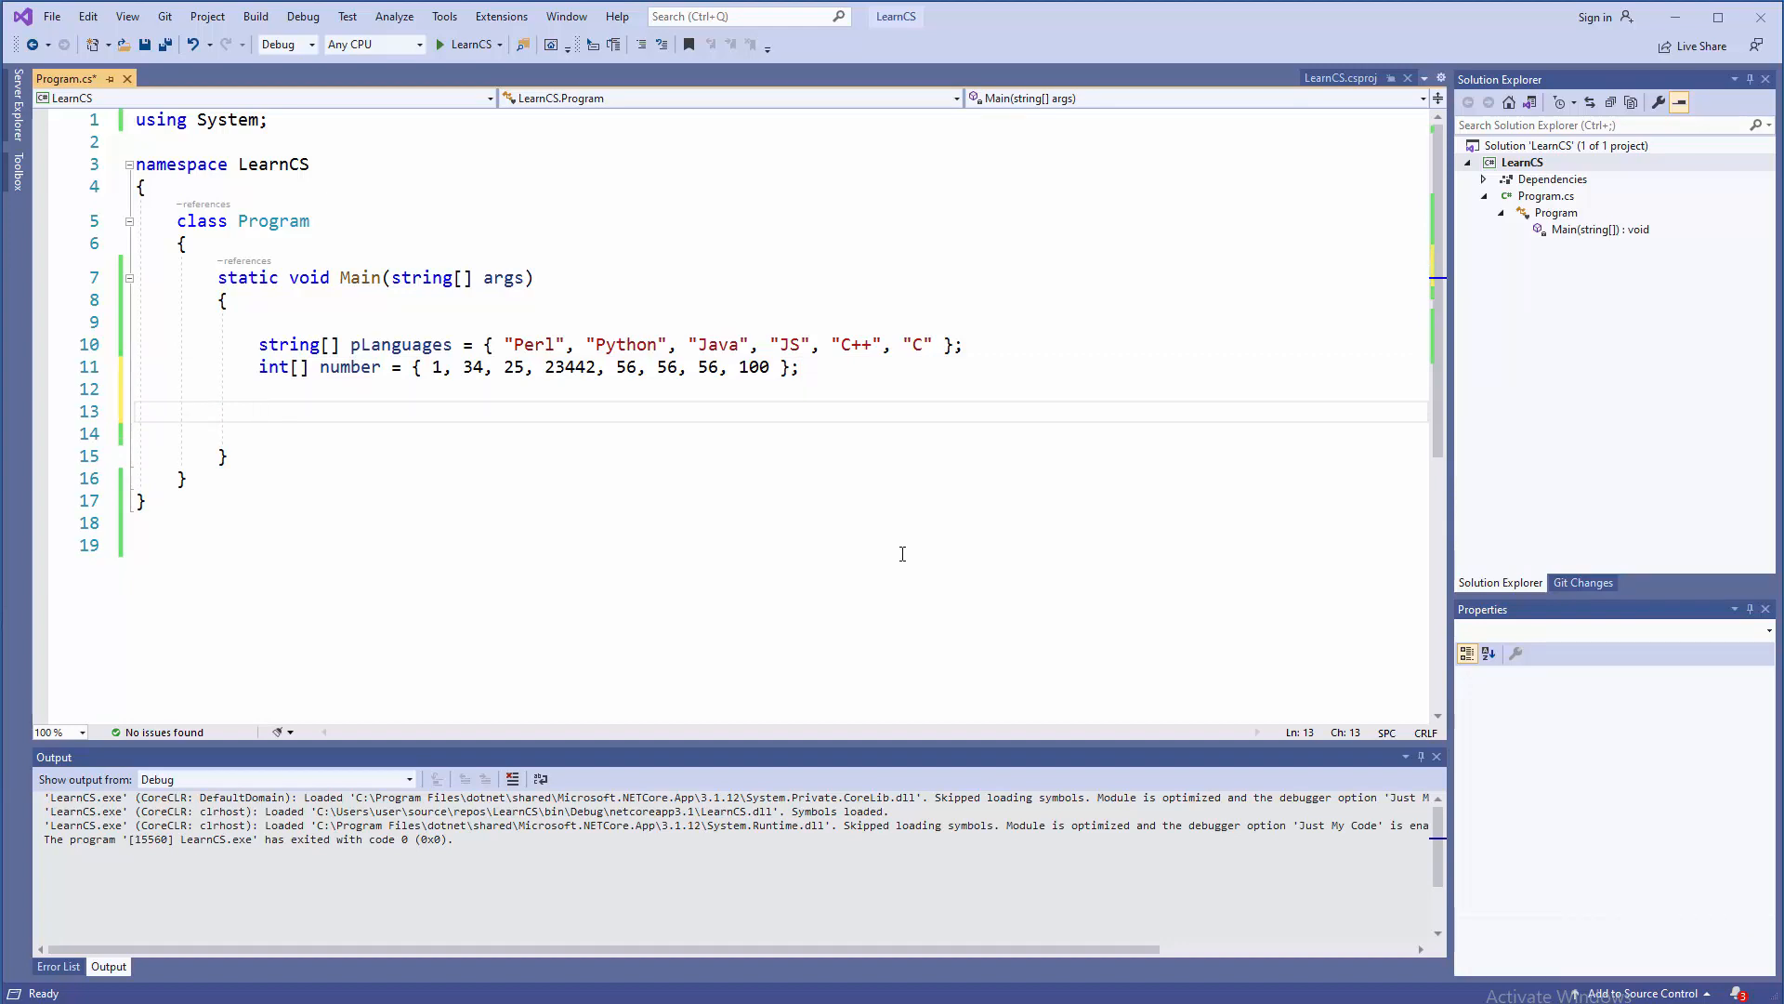
# Write the loop header foreach (string i in pLanguages)
pyautogui.write('fore')
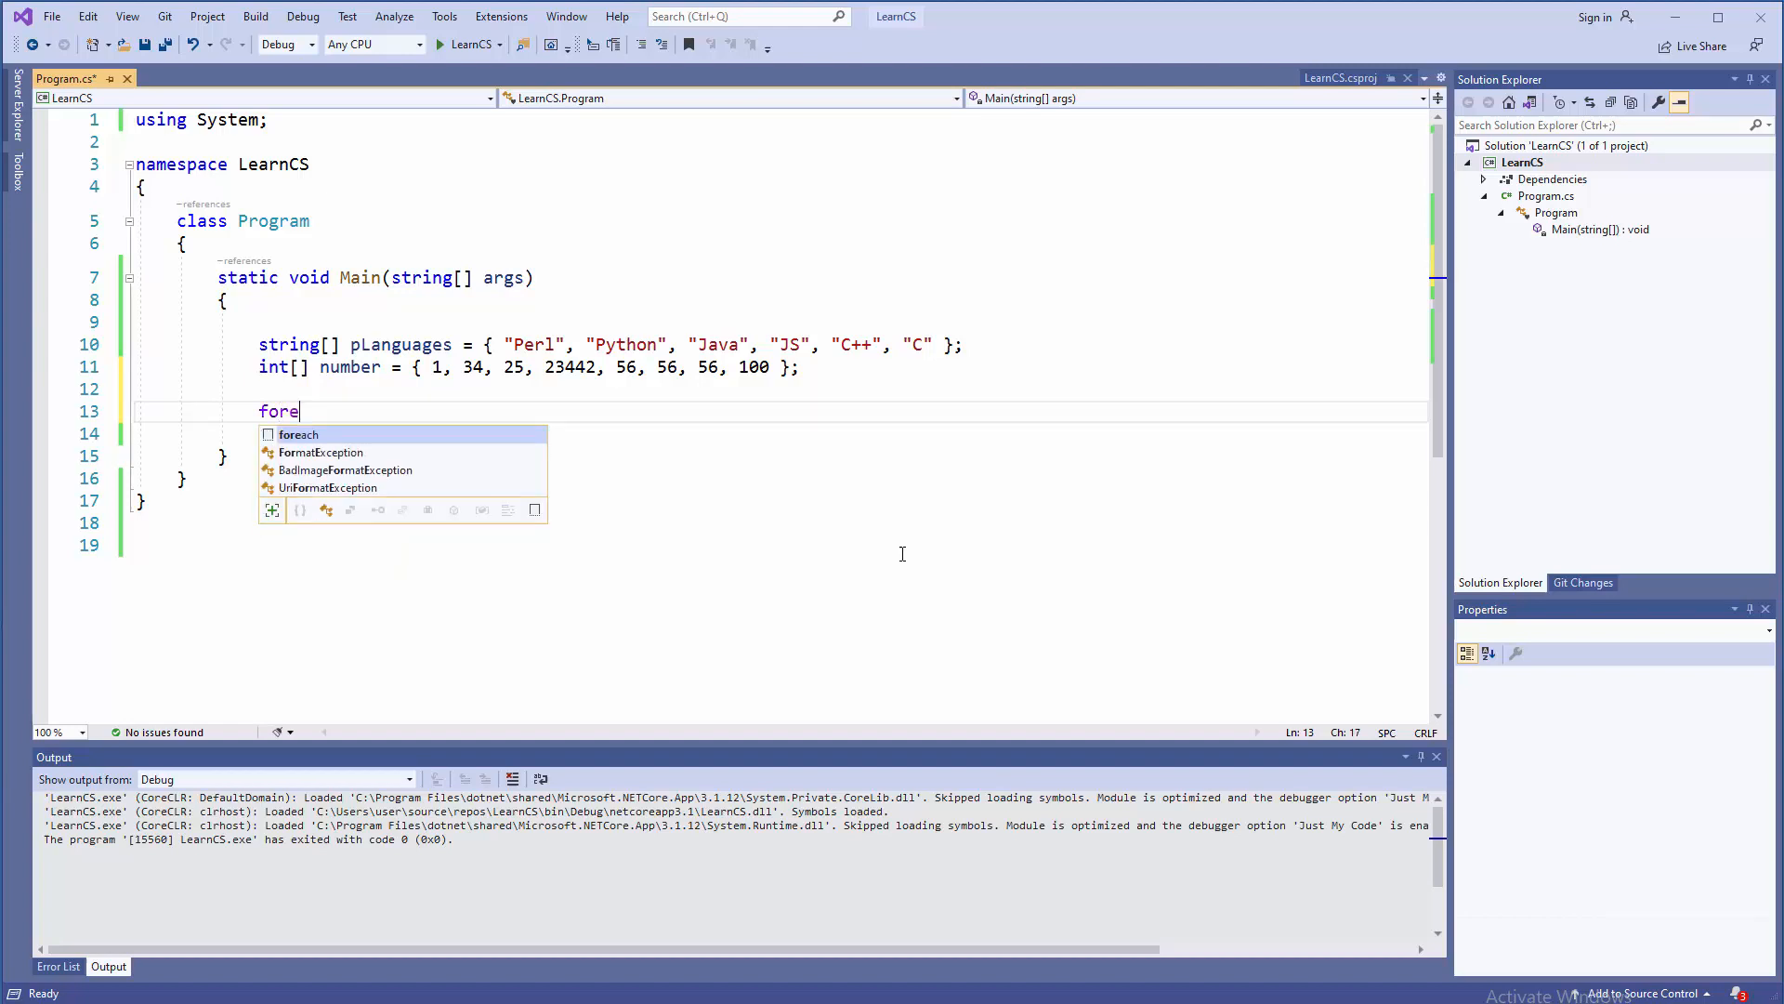
pyautogui.write('ach')
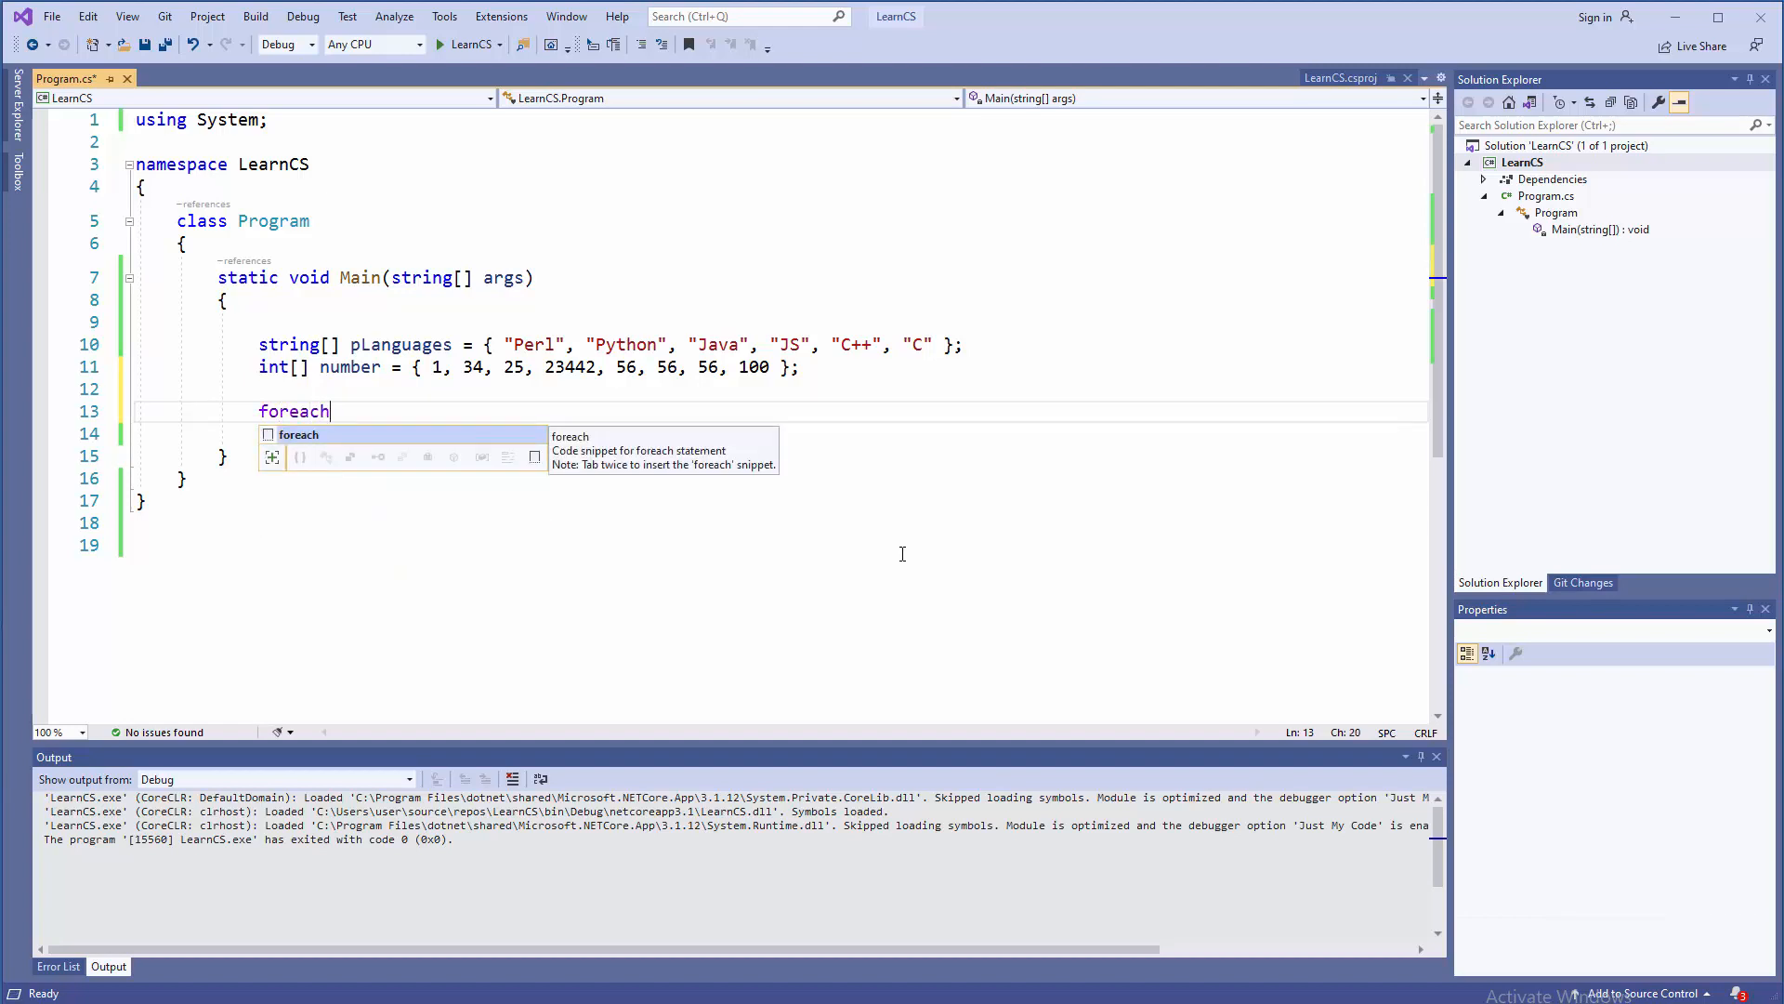
pyautogui.write('()')
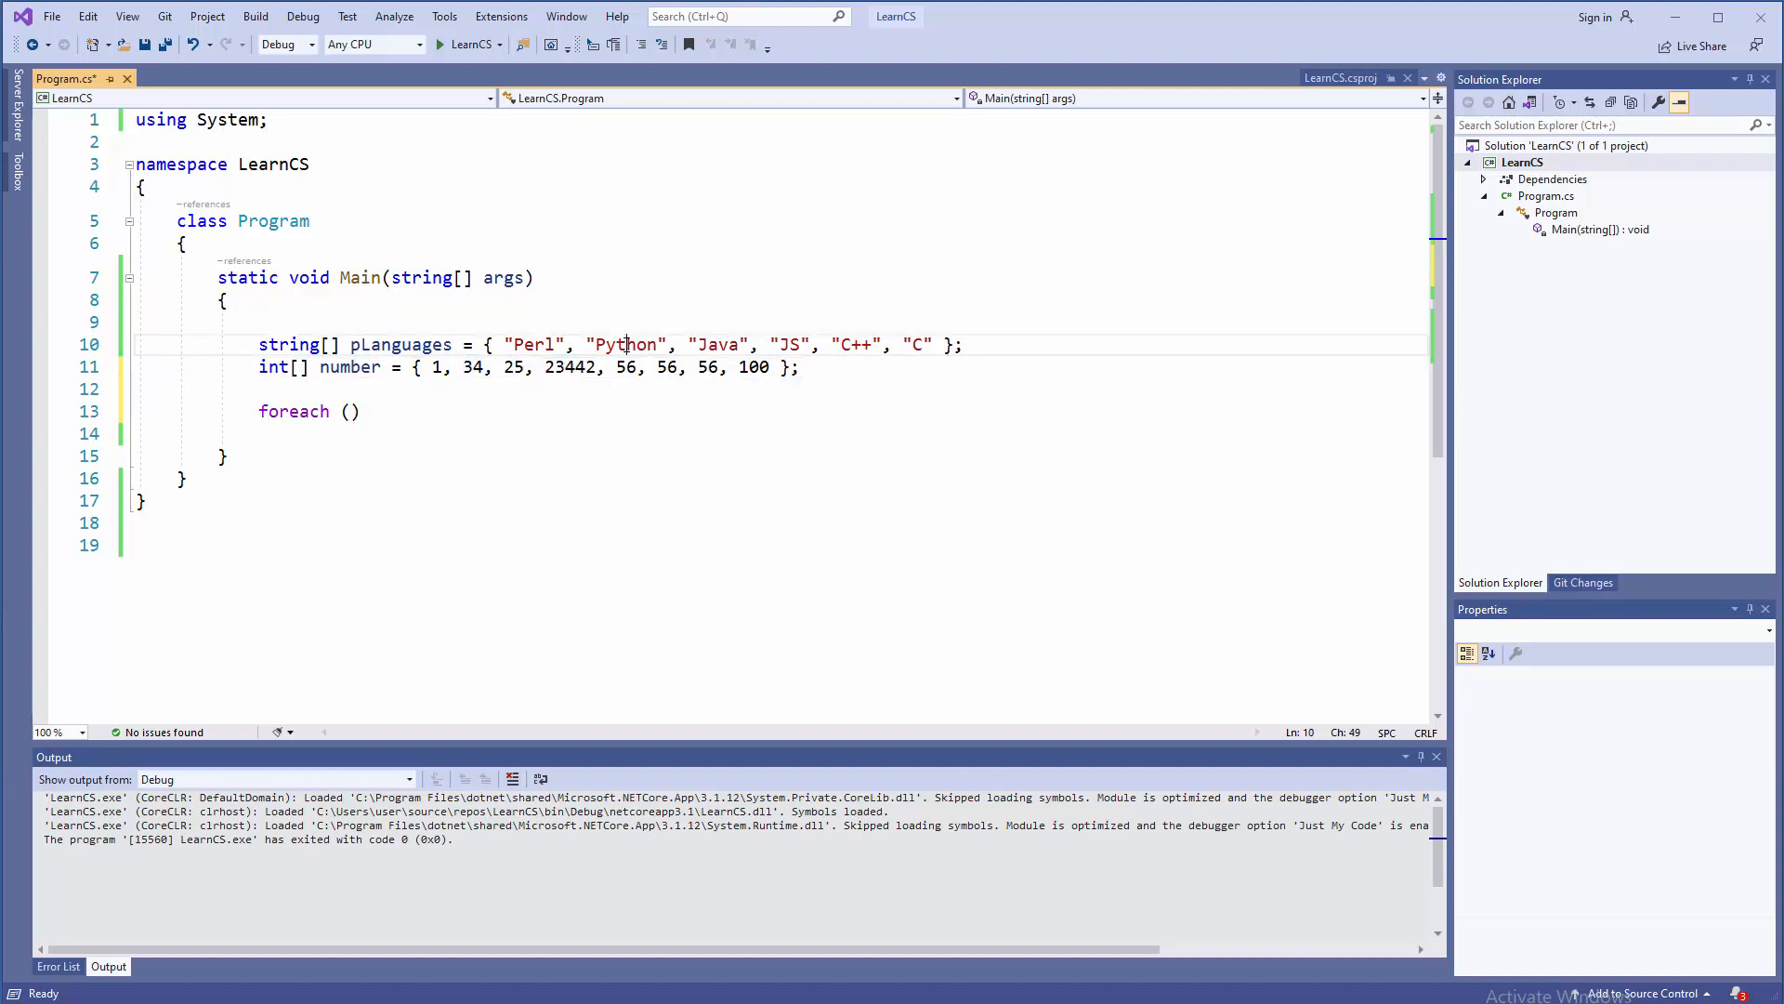
pyautogui.moveTo(353, 411)
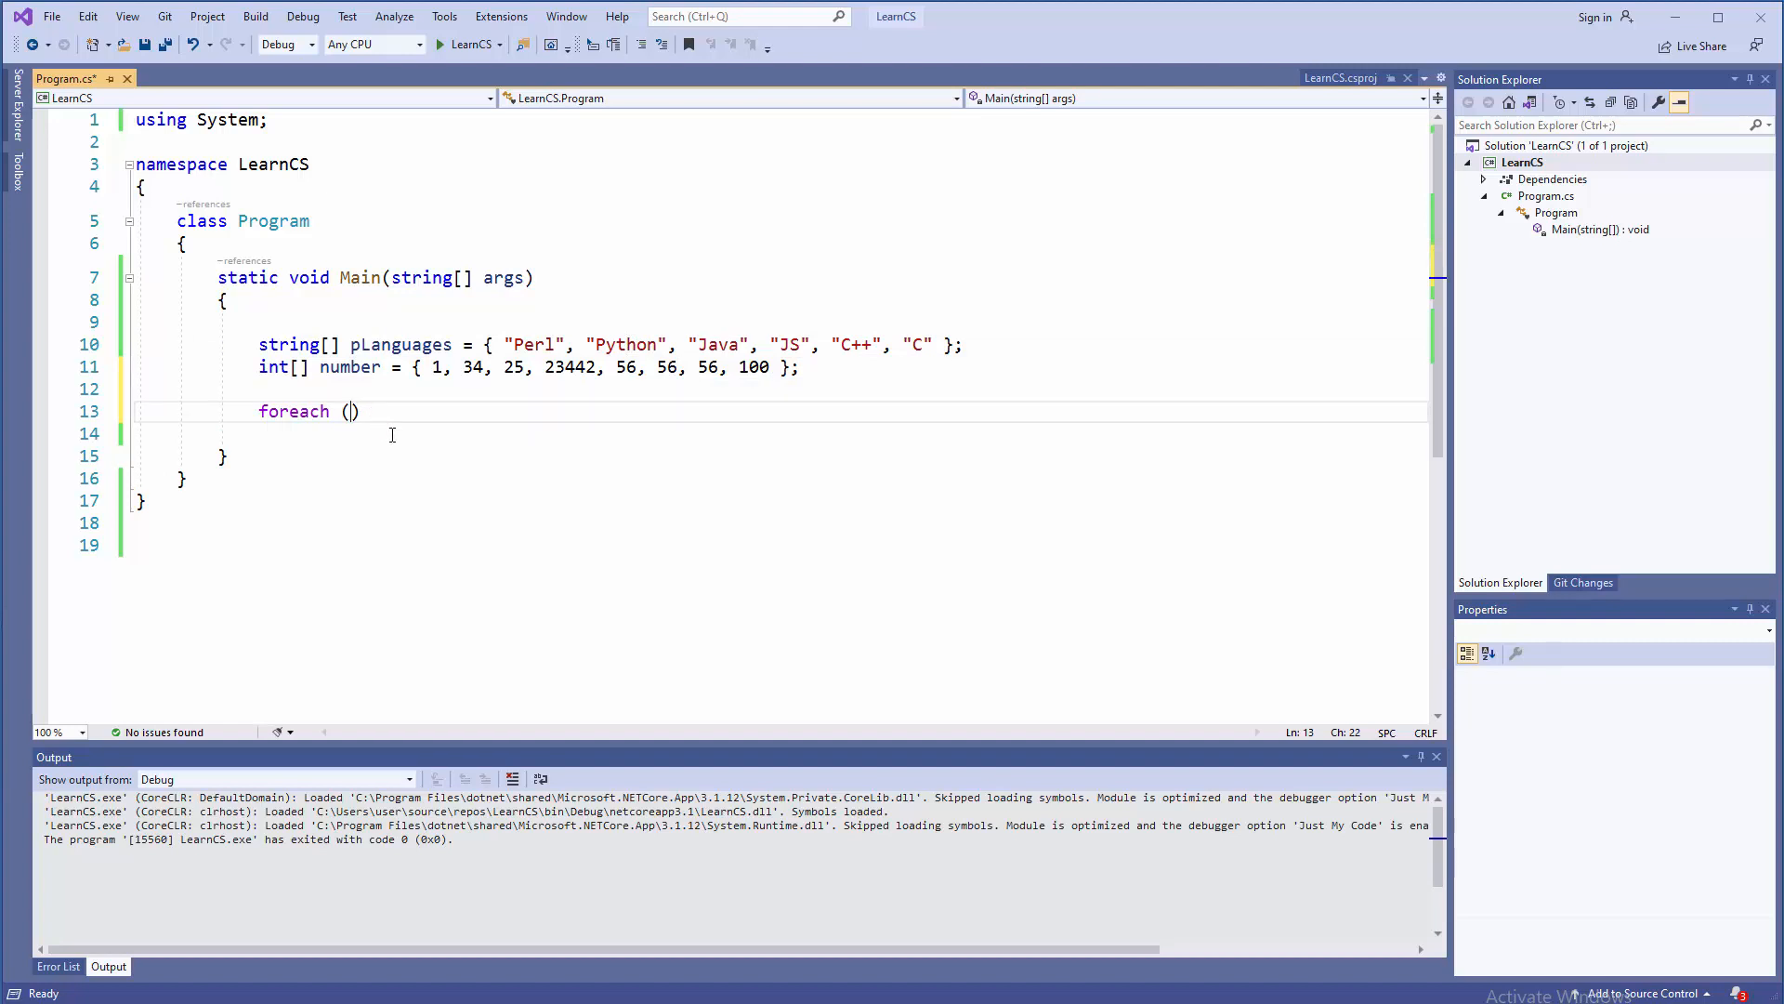
pyautogui.write('i')
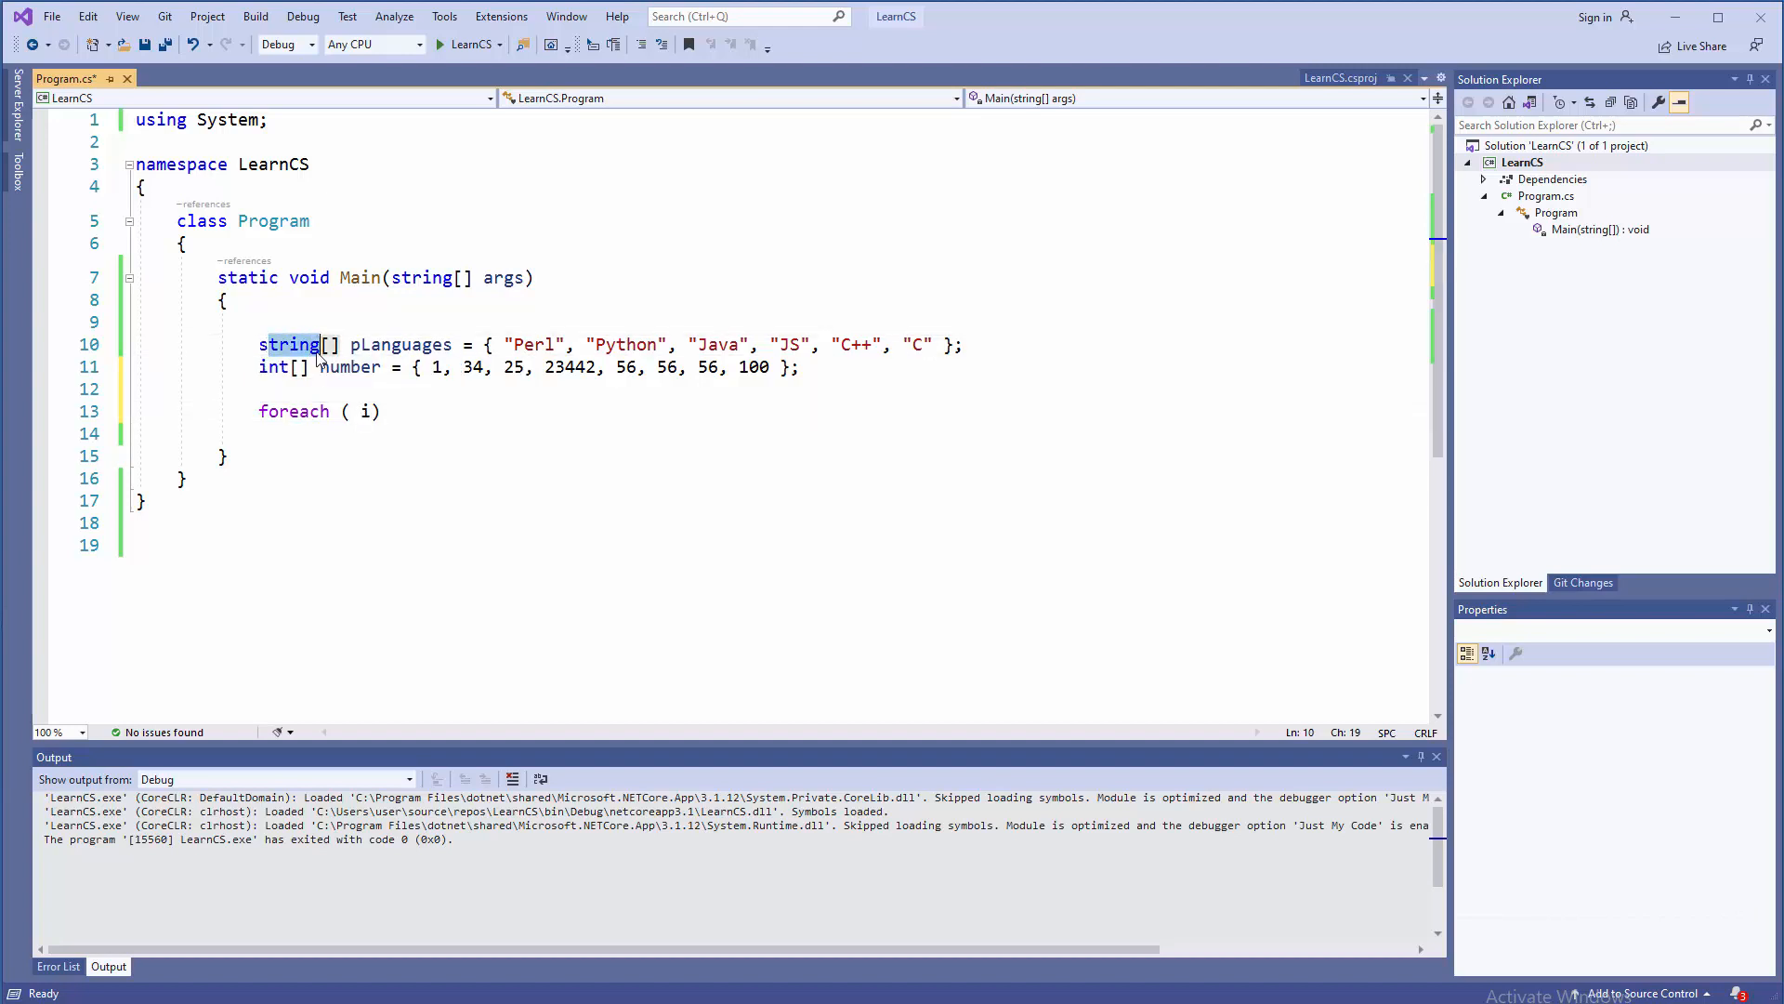
pyautogui.write('s')
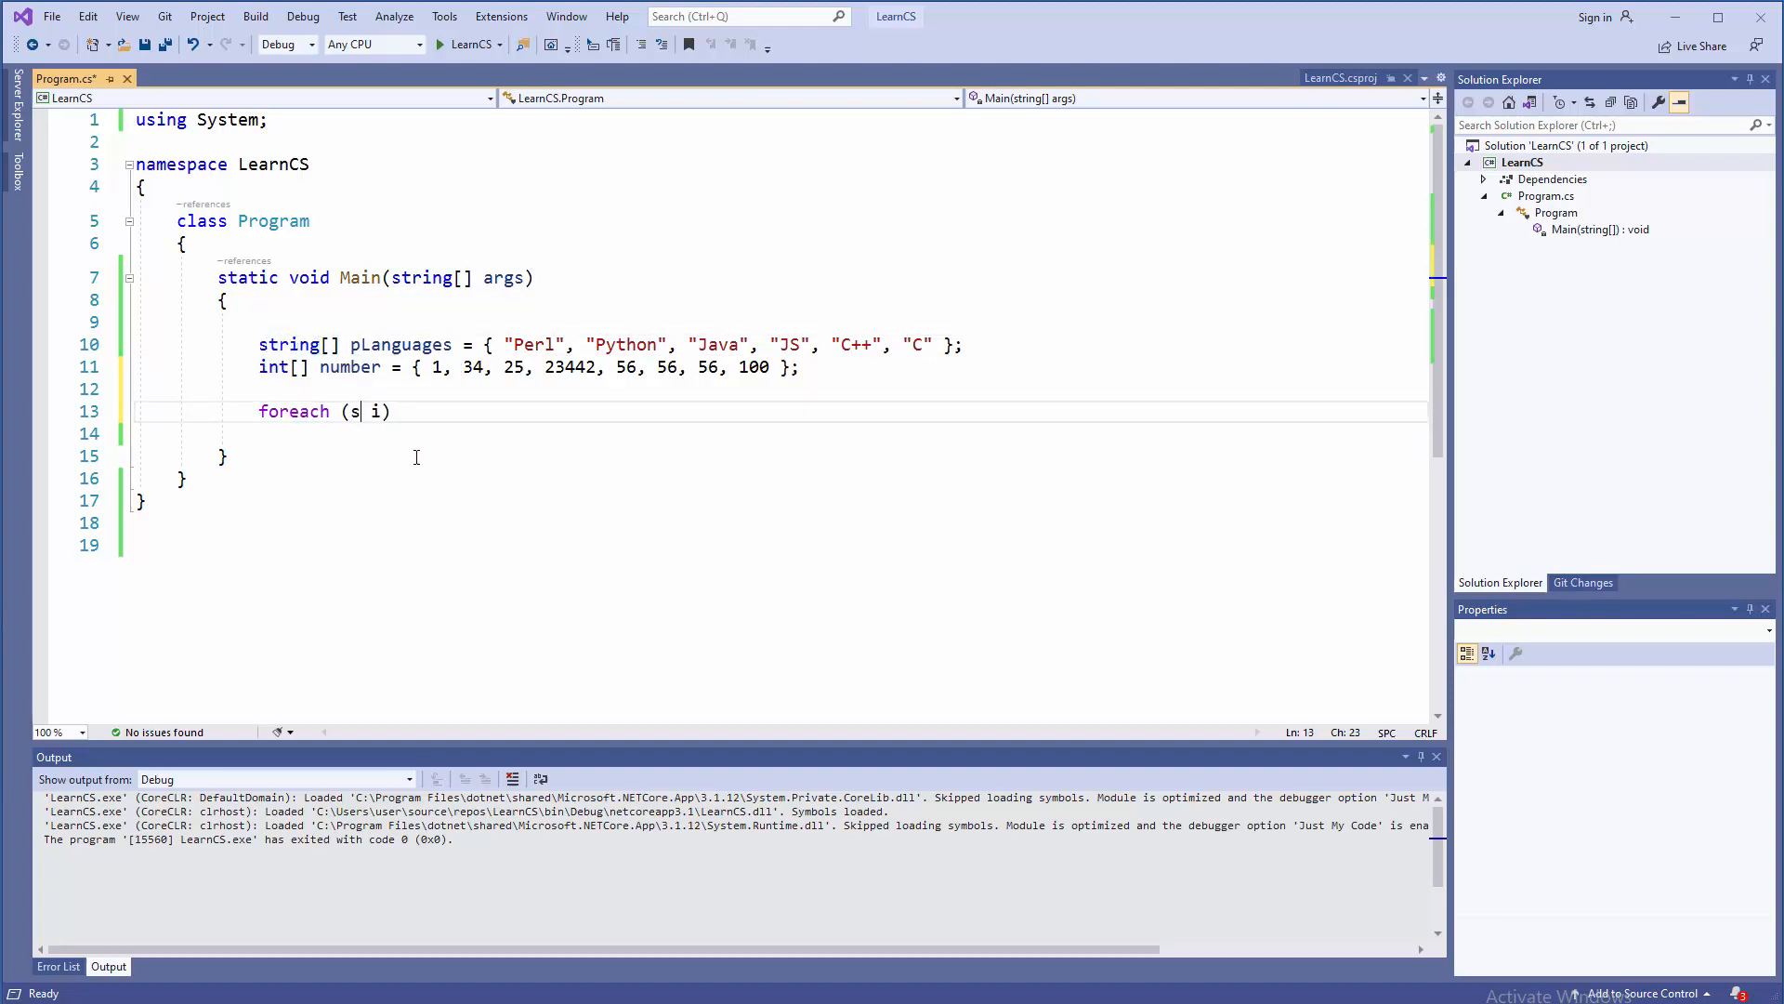
pyautogui.write('tring')
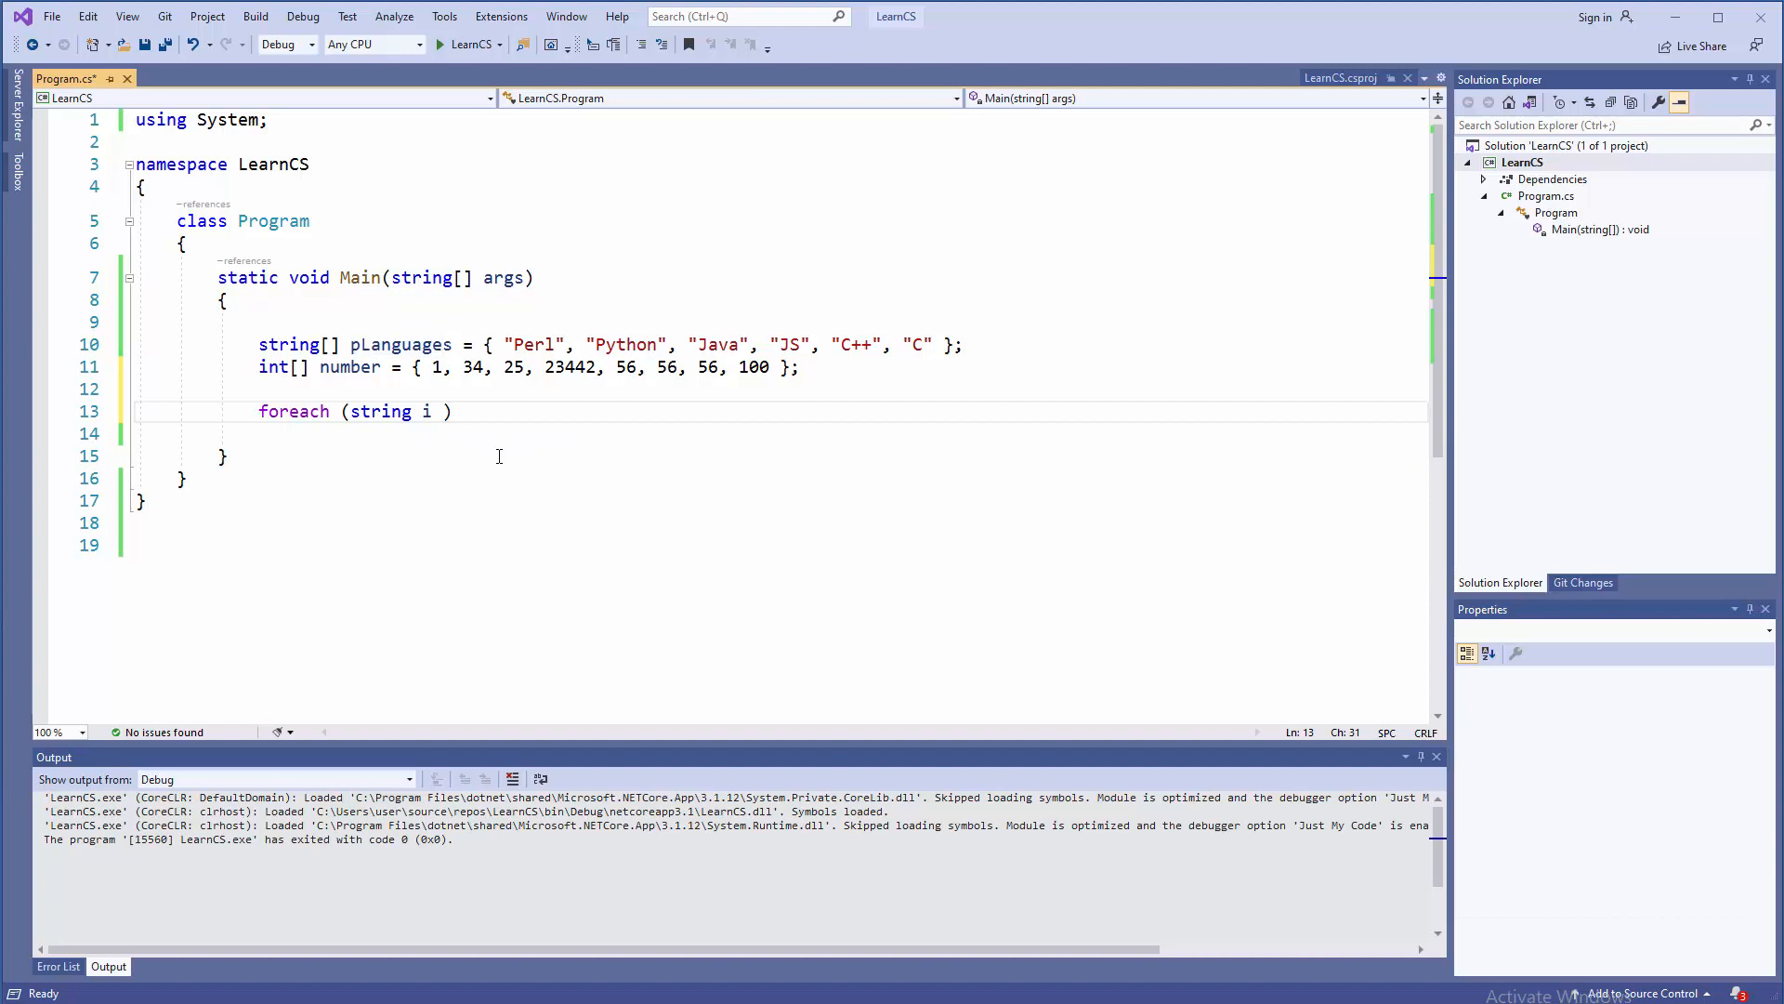
pyautogui.write('in p')
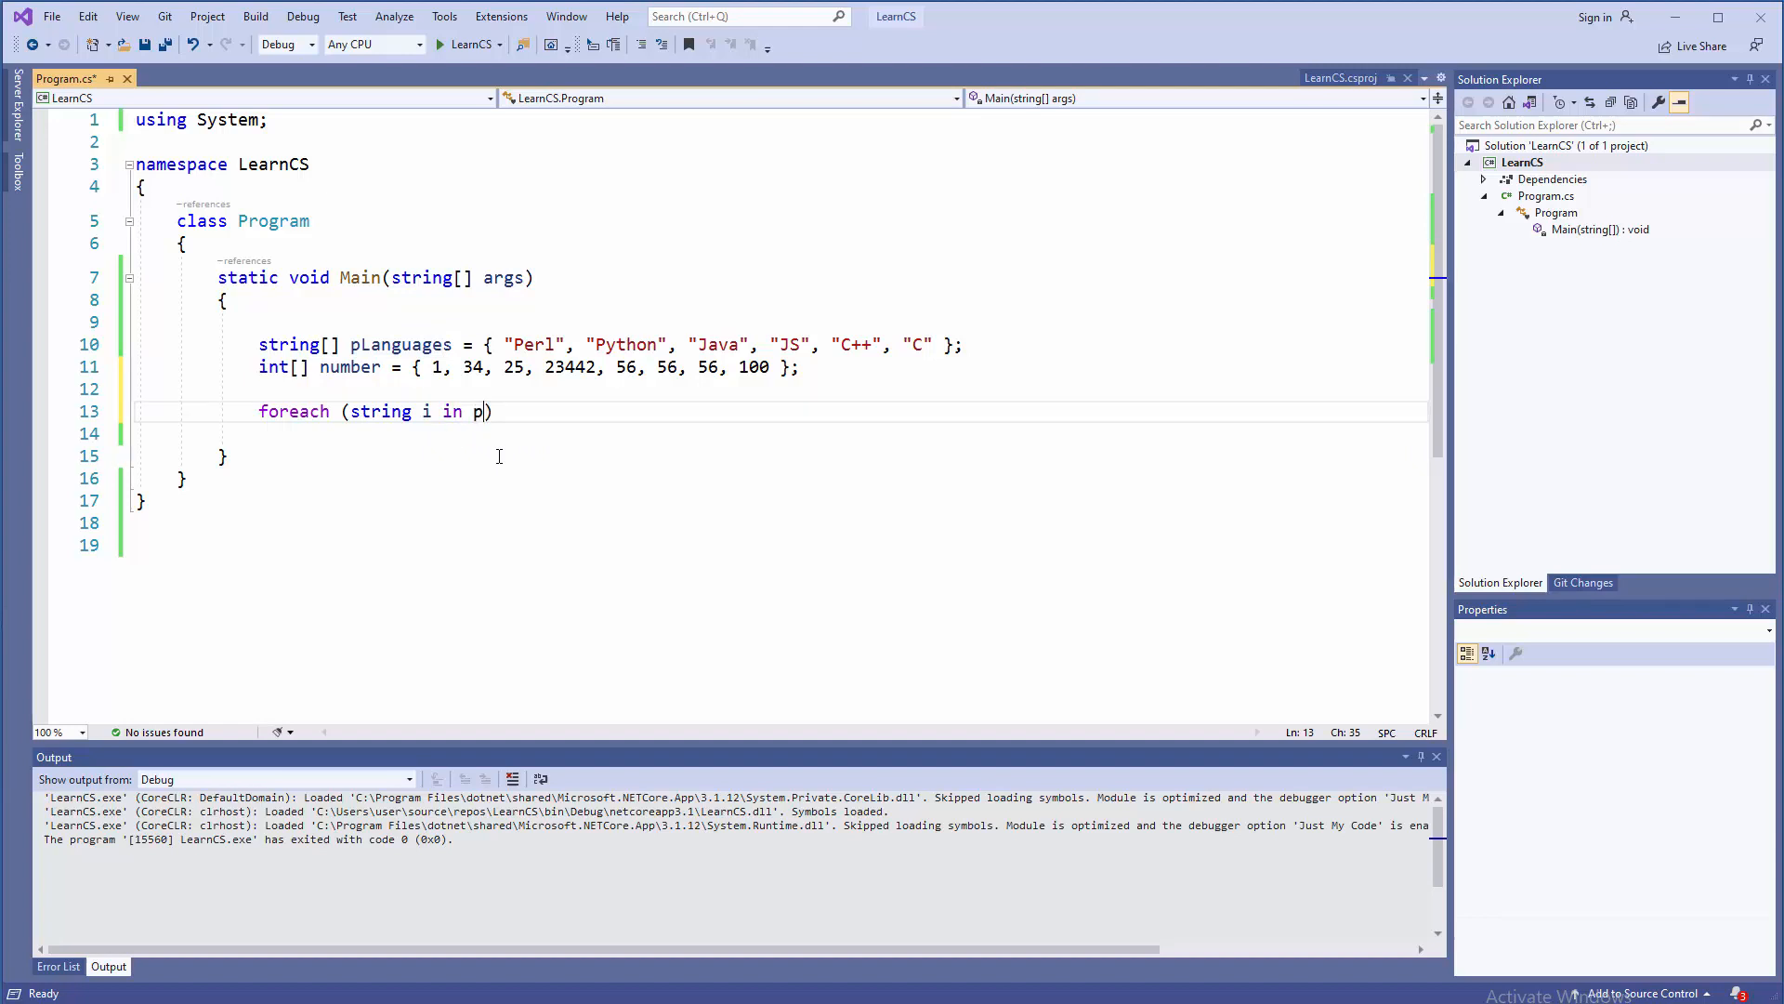
pyautogui.write('Languages')
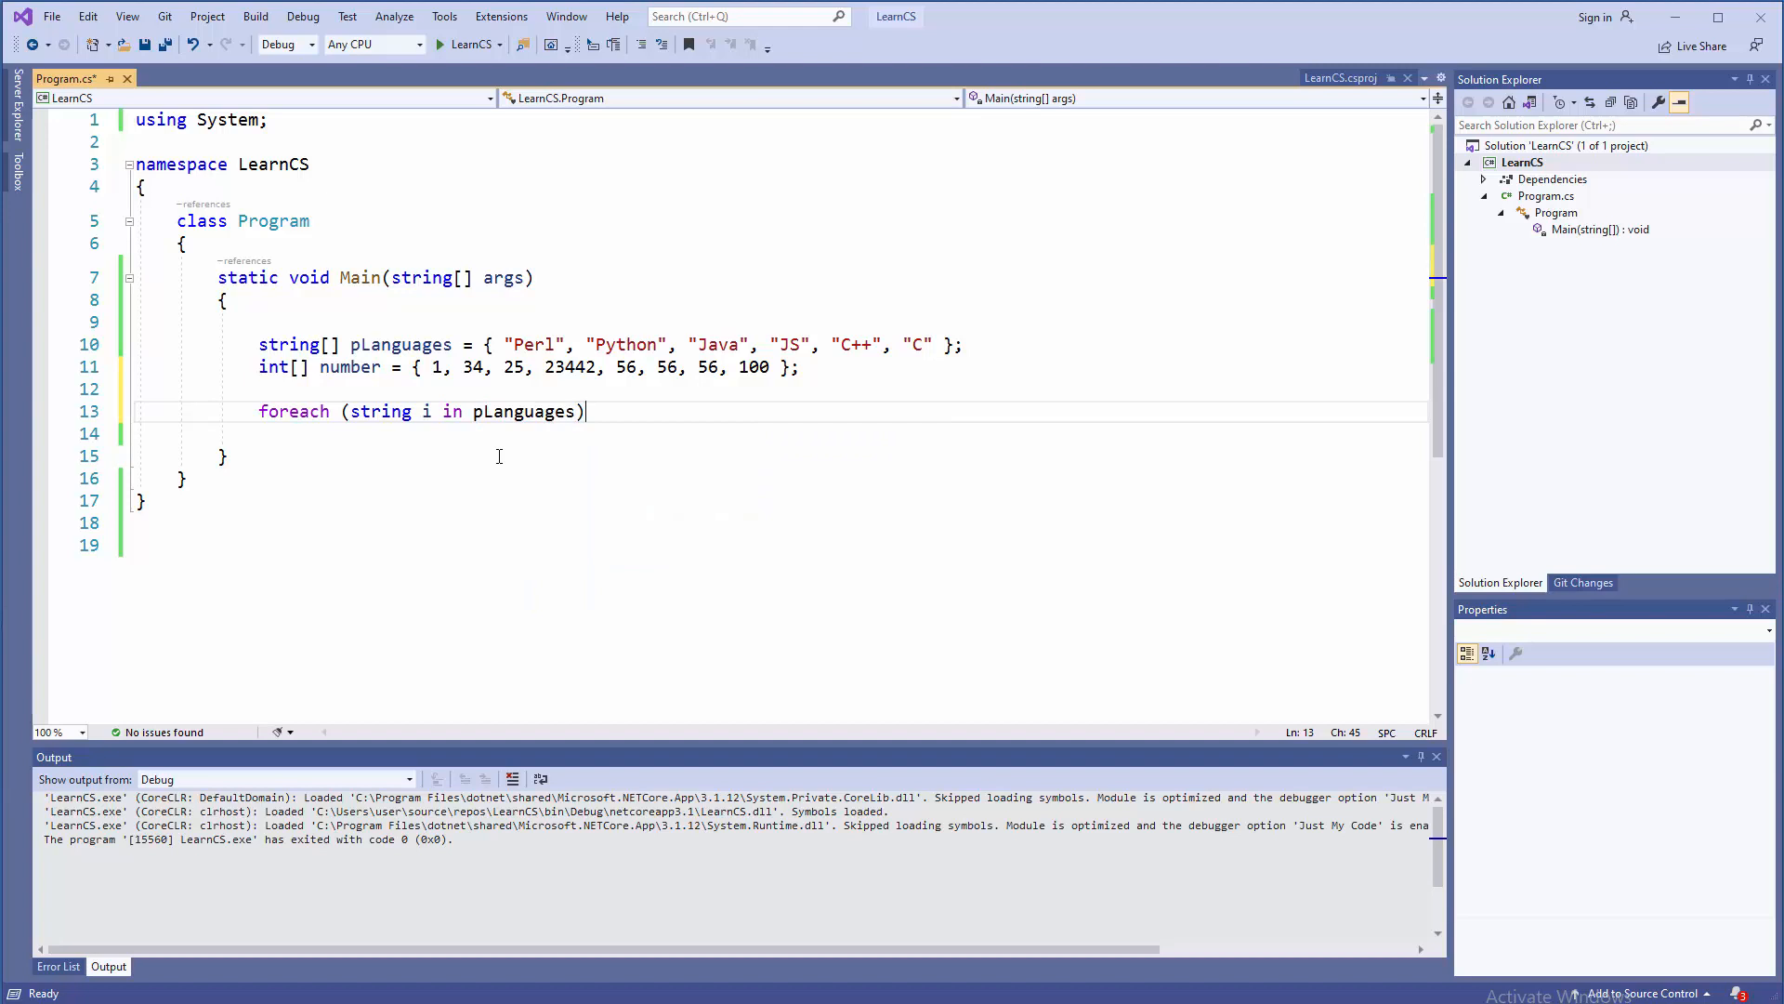
# Give the loop a body that prints each language with Console.WriteLine(i);
pyautogui.write('{')
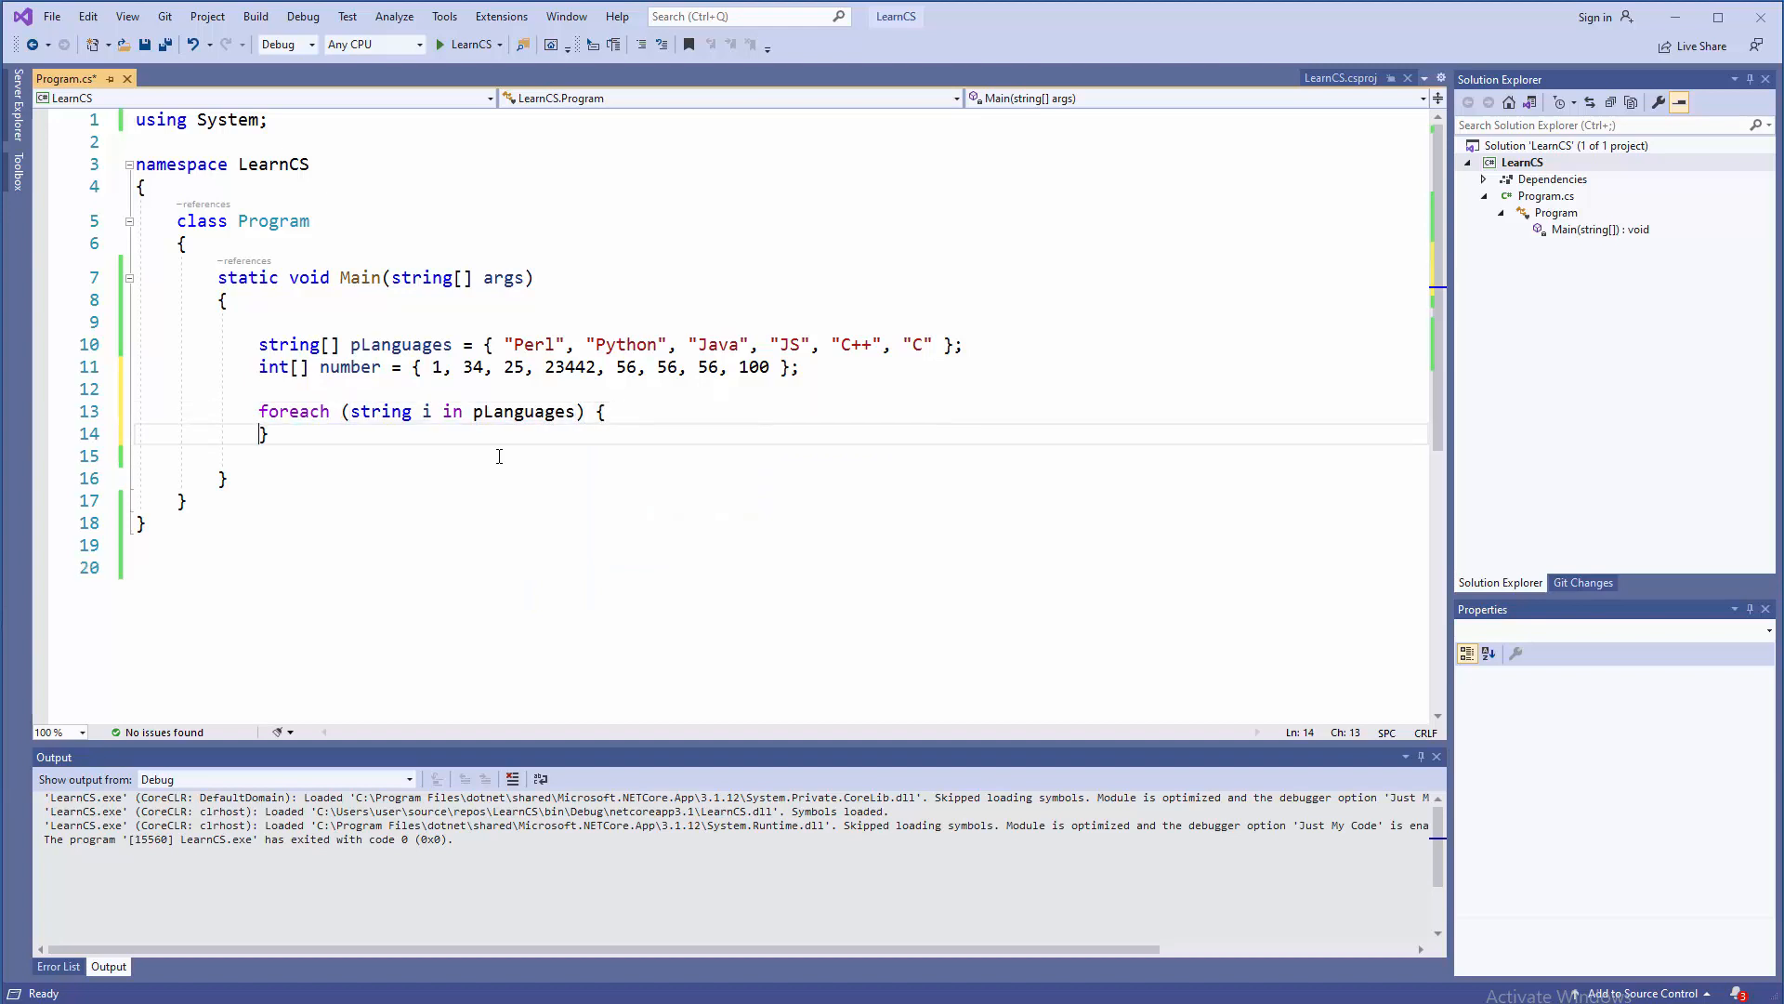
pyautogui.write('Console.W')
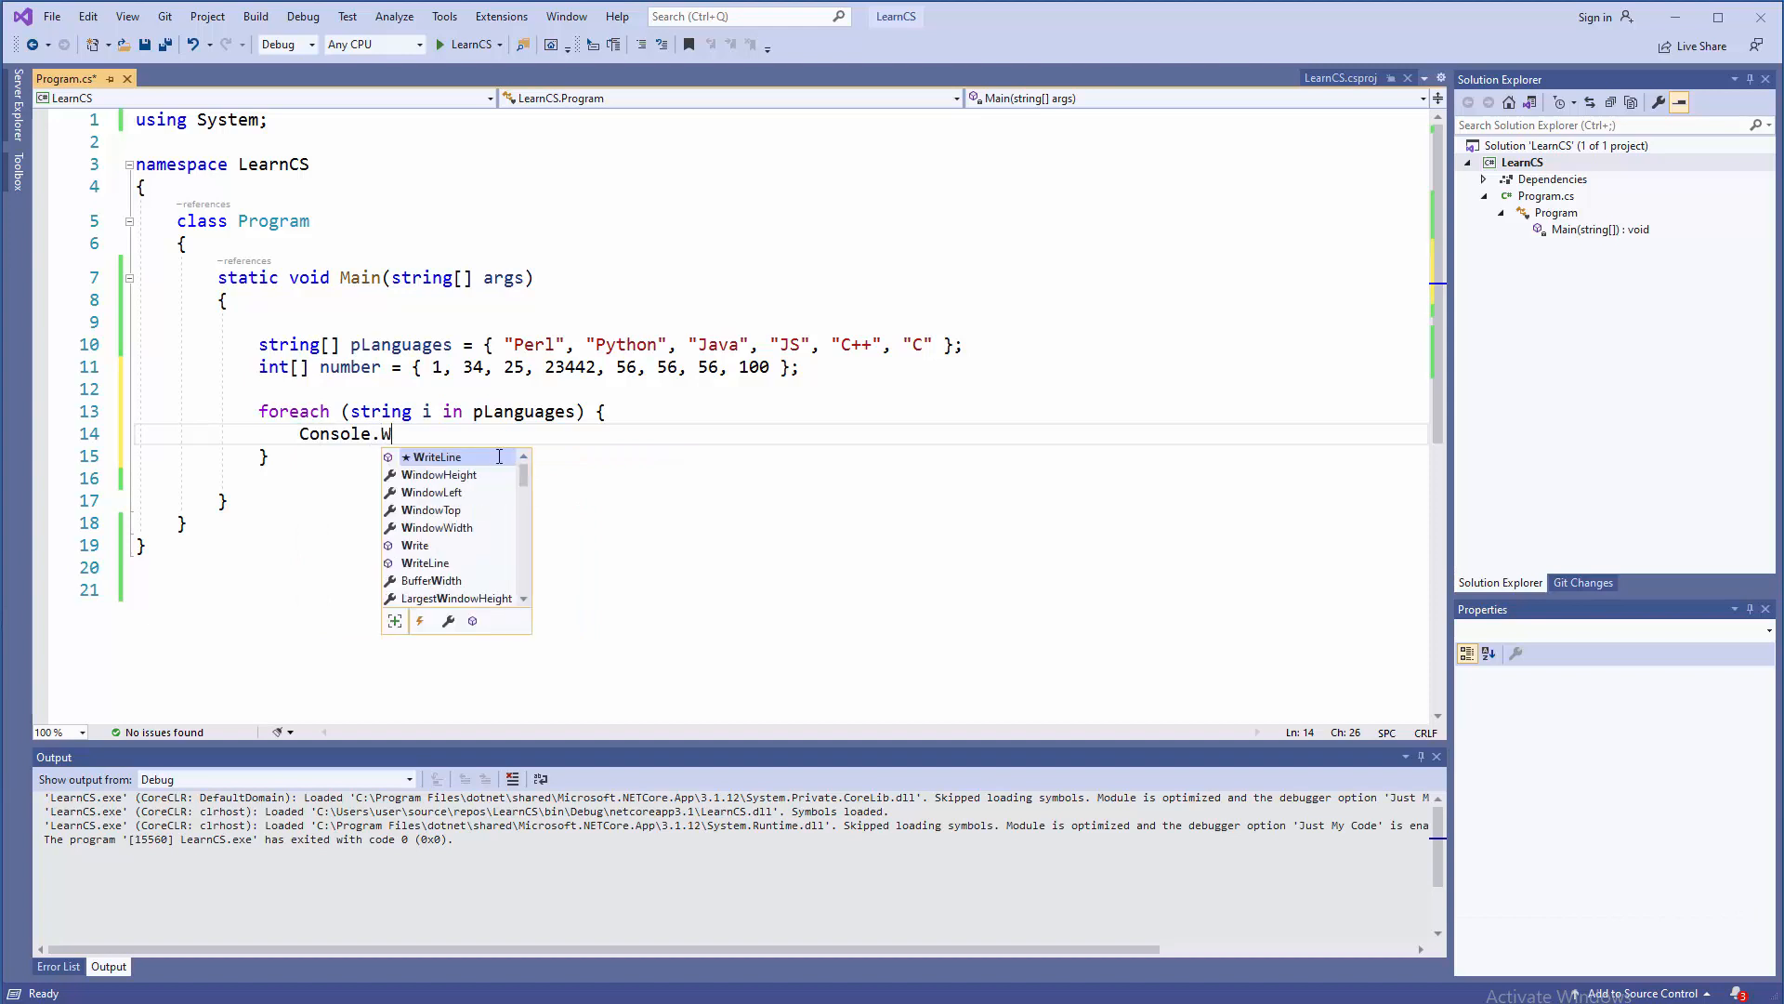
pyautogui.write('riteLine')
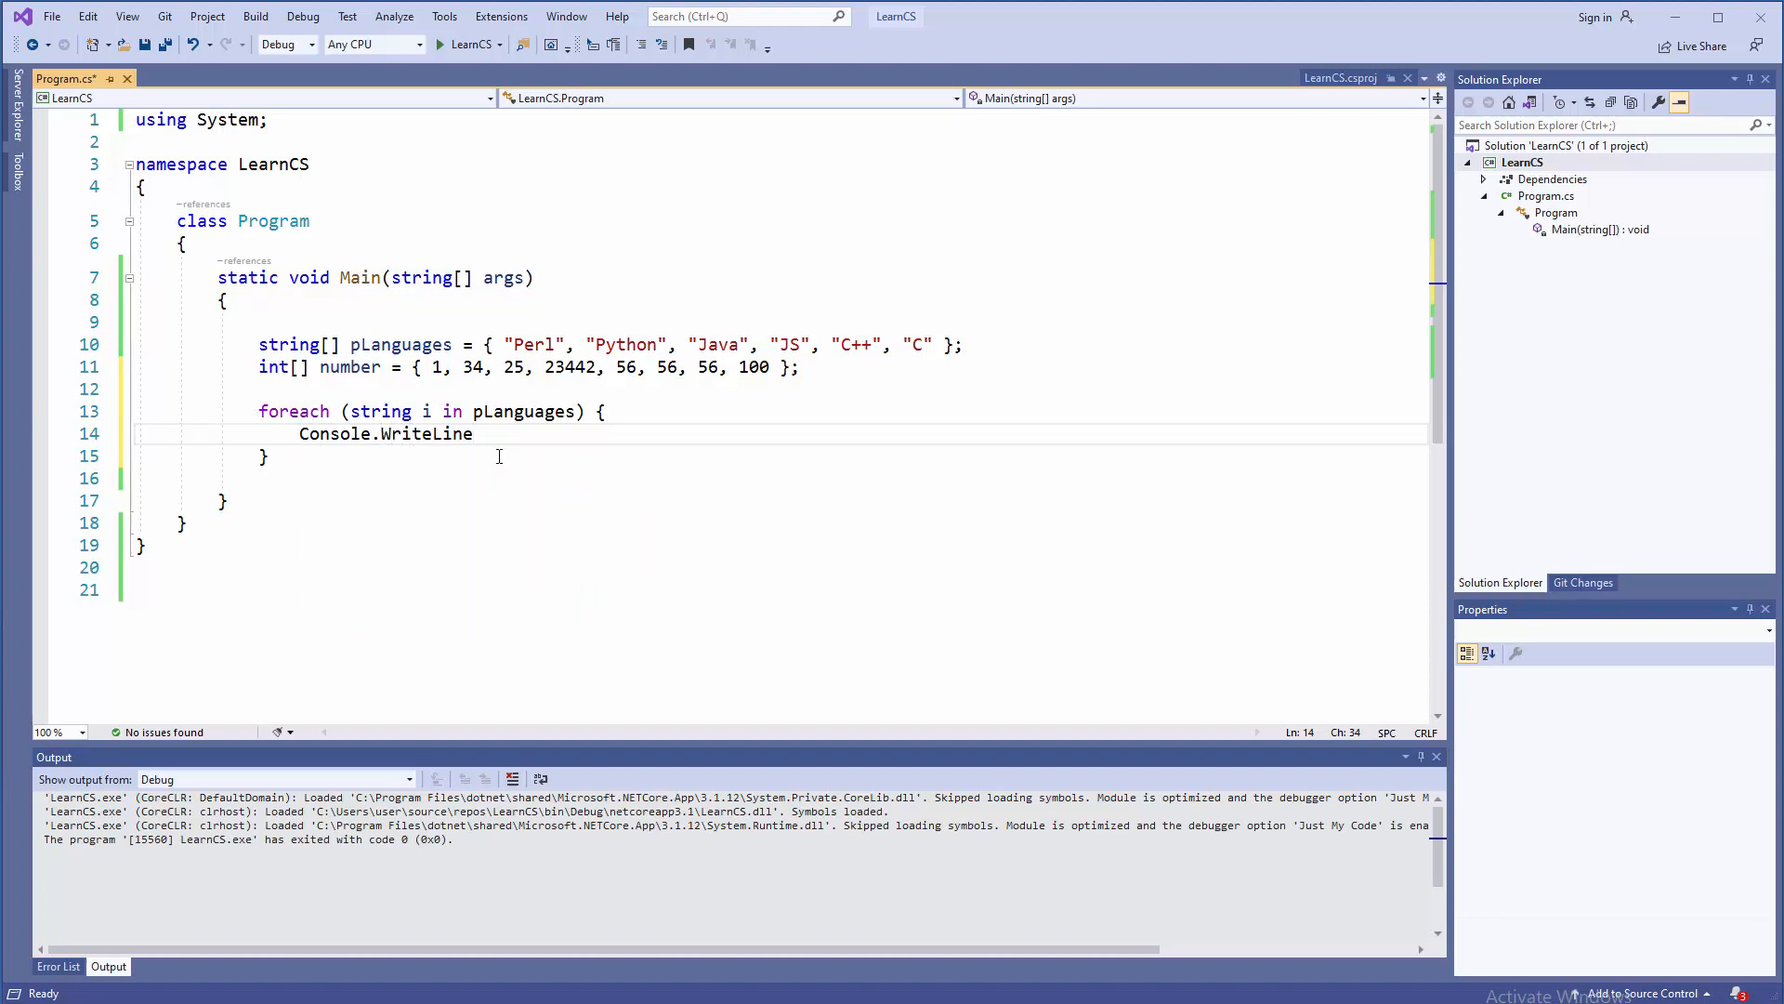
pyautogui.write('(i)')
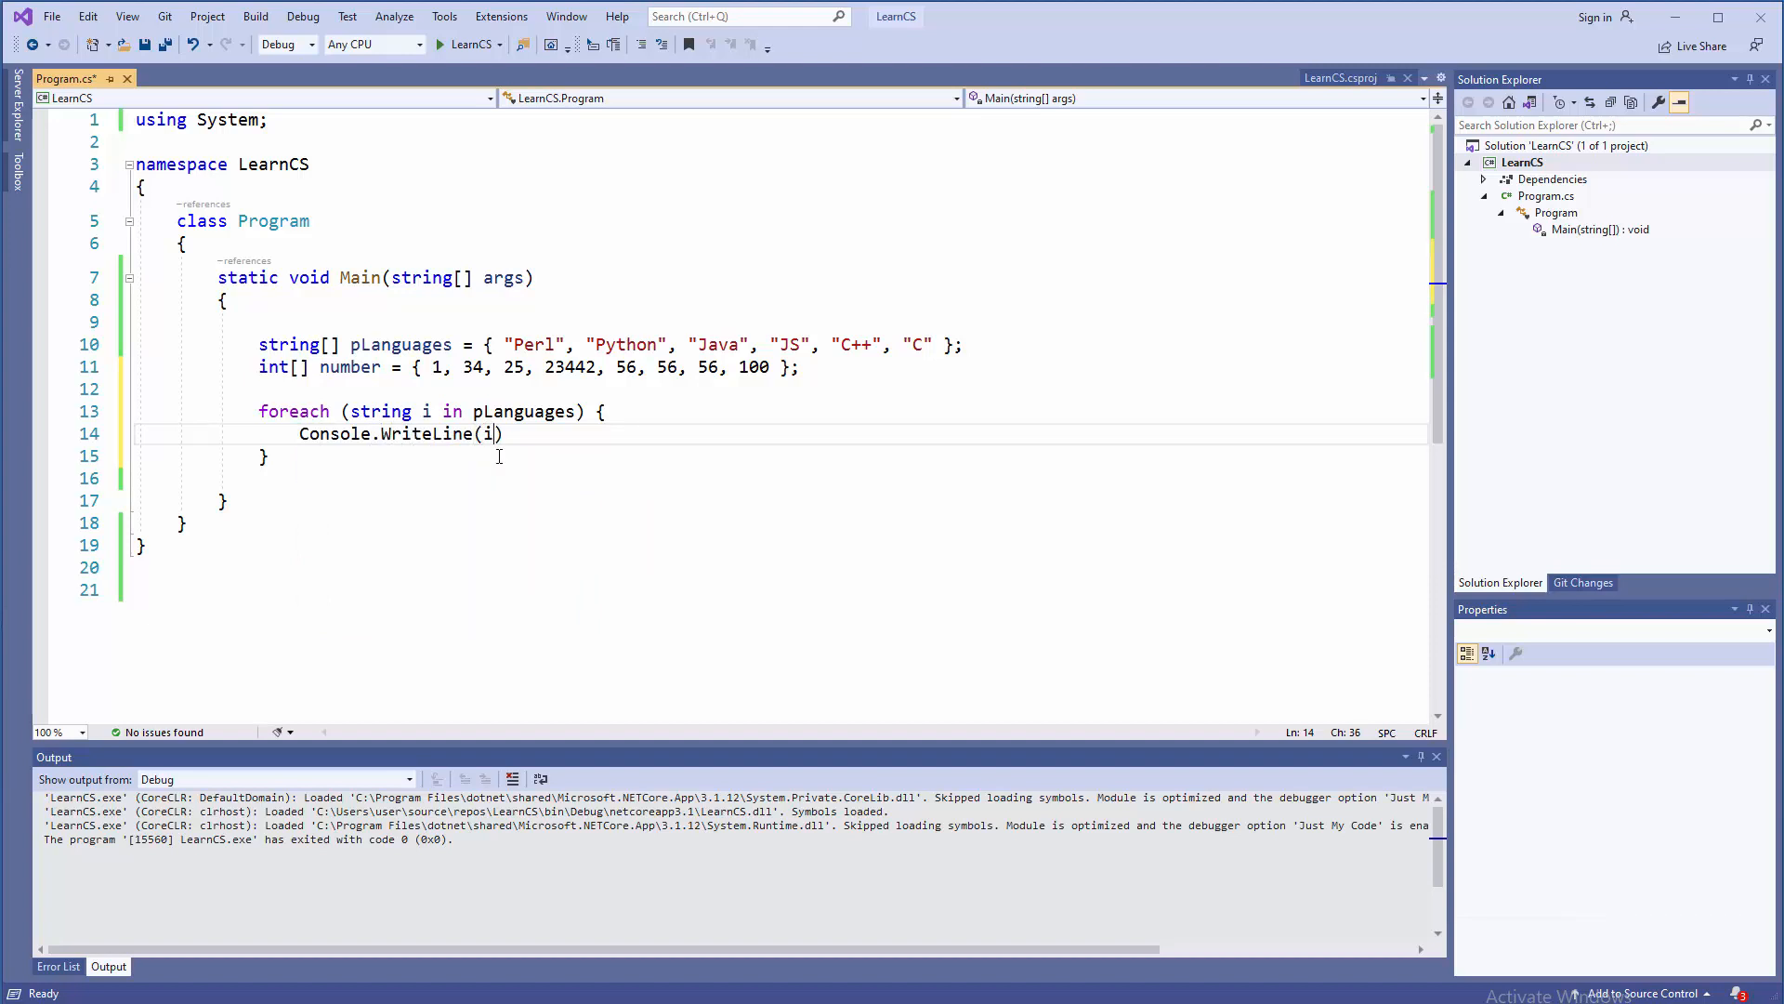
pyautogui.write(';')
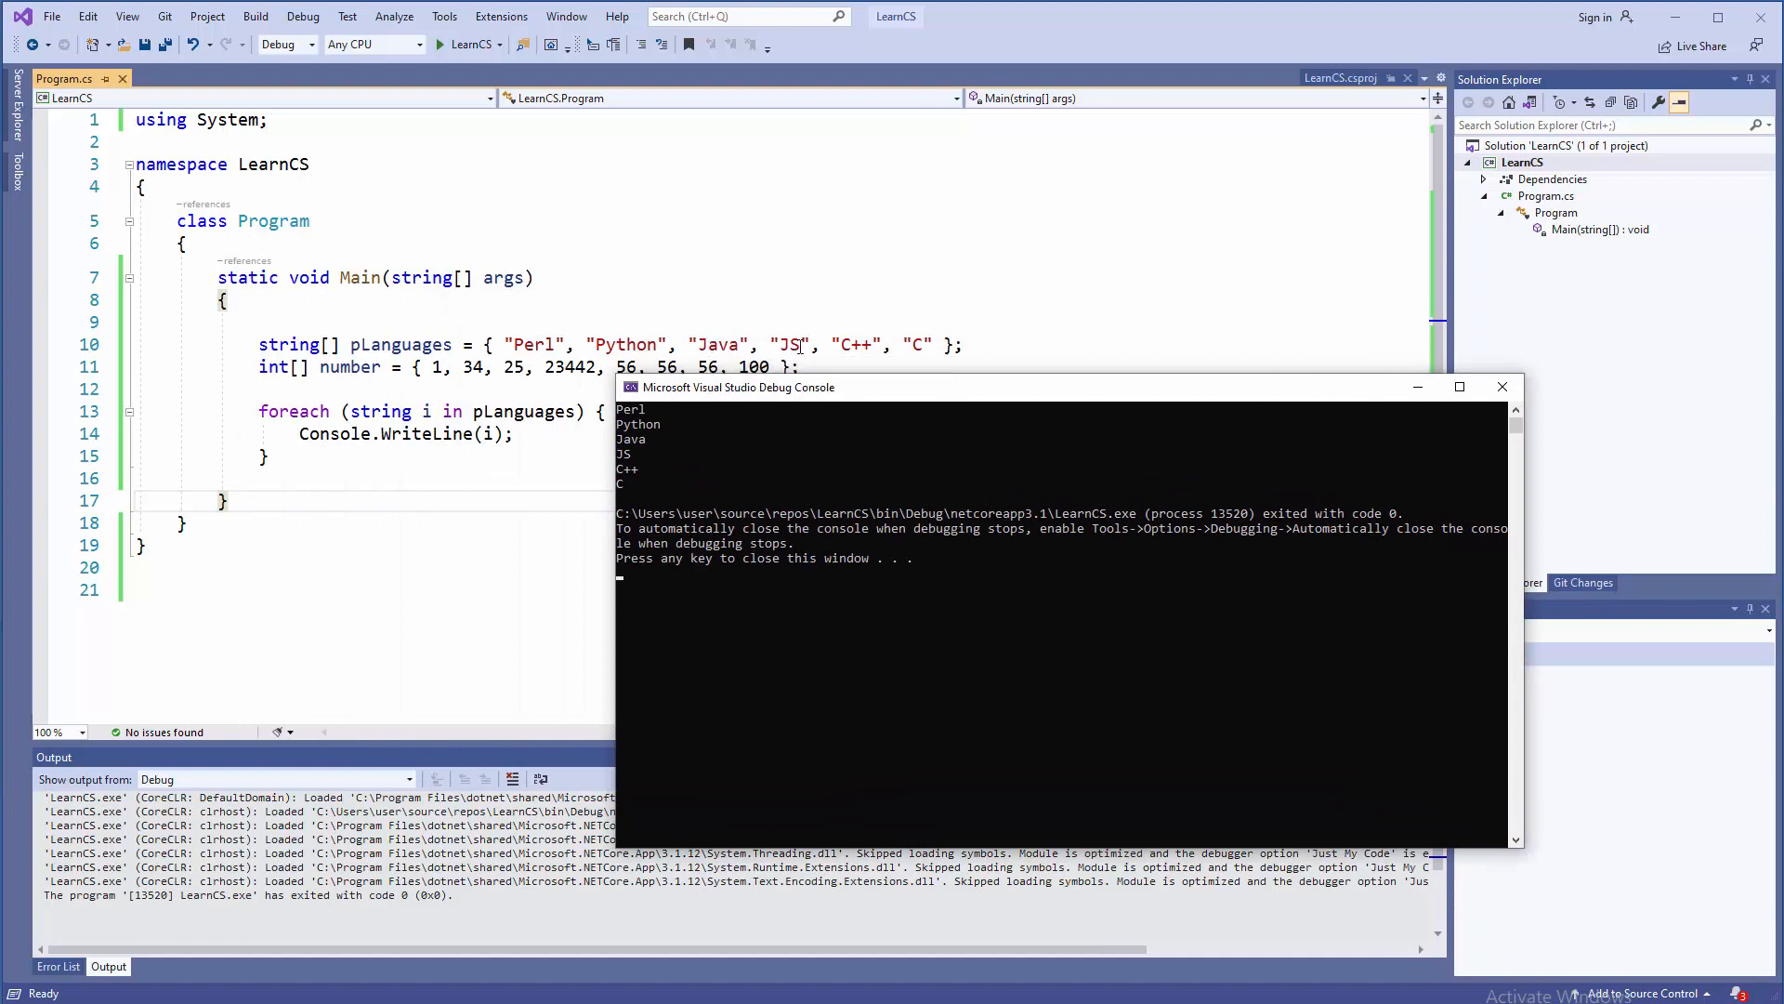
pyautogui.moveTo(626, 467)
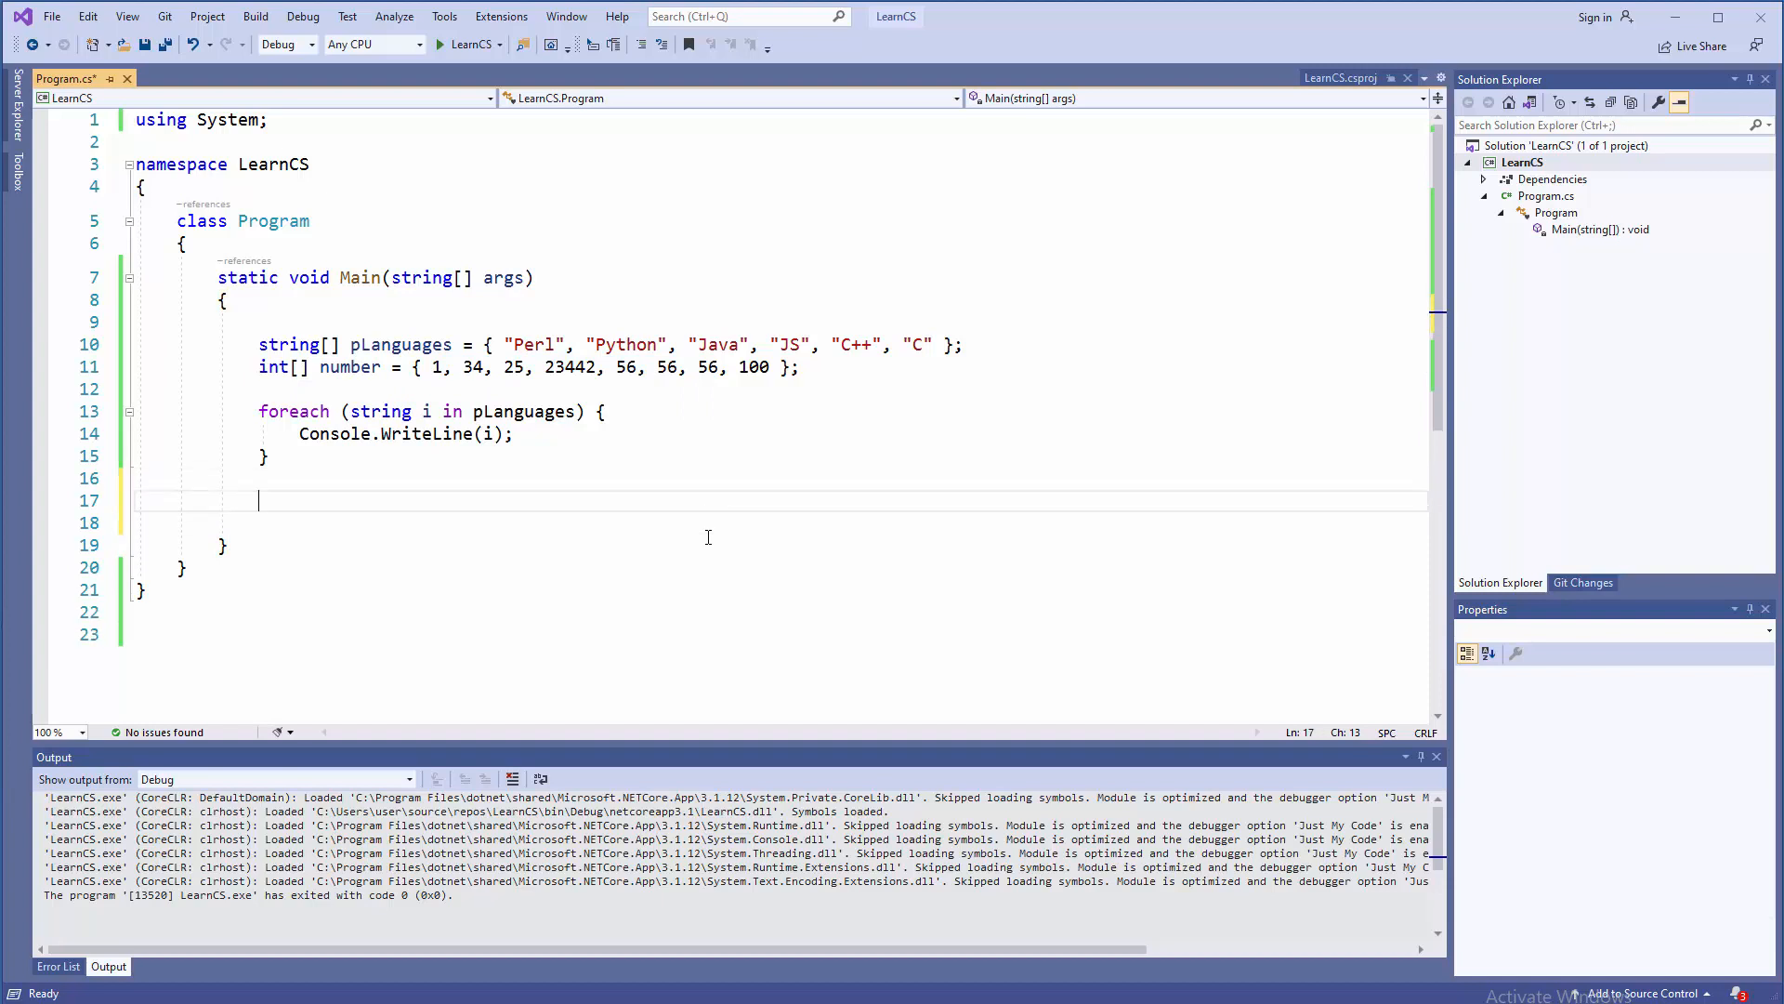
# Write a second loop header foreach (int x in numbers) over the renamed numbers array
pyautogui.write('for')
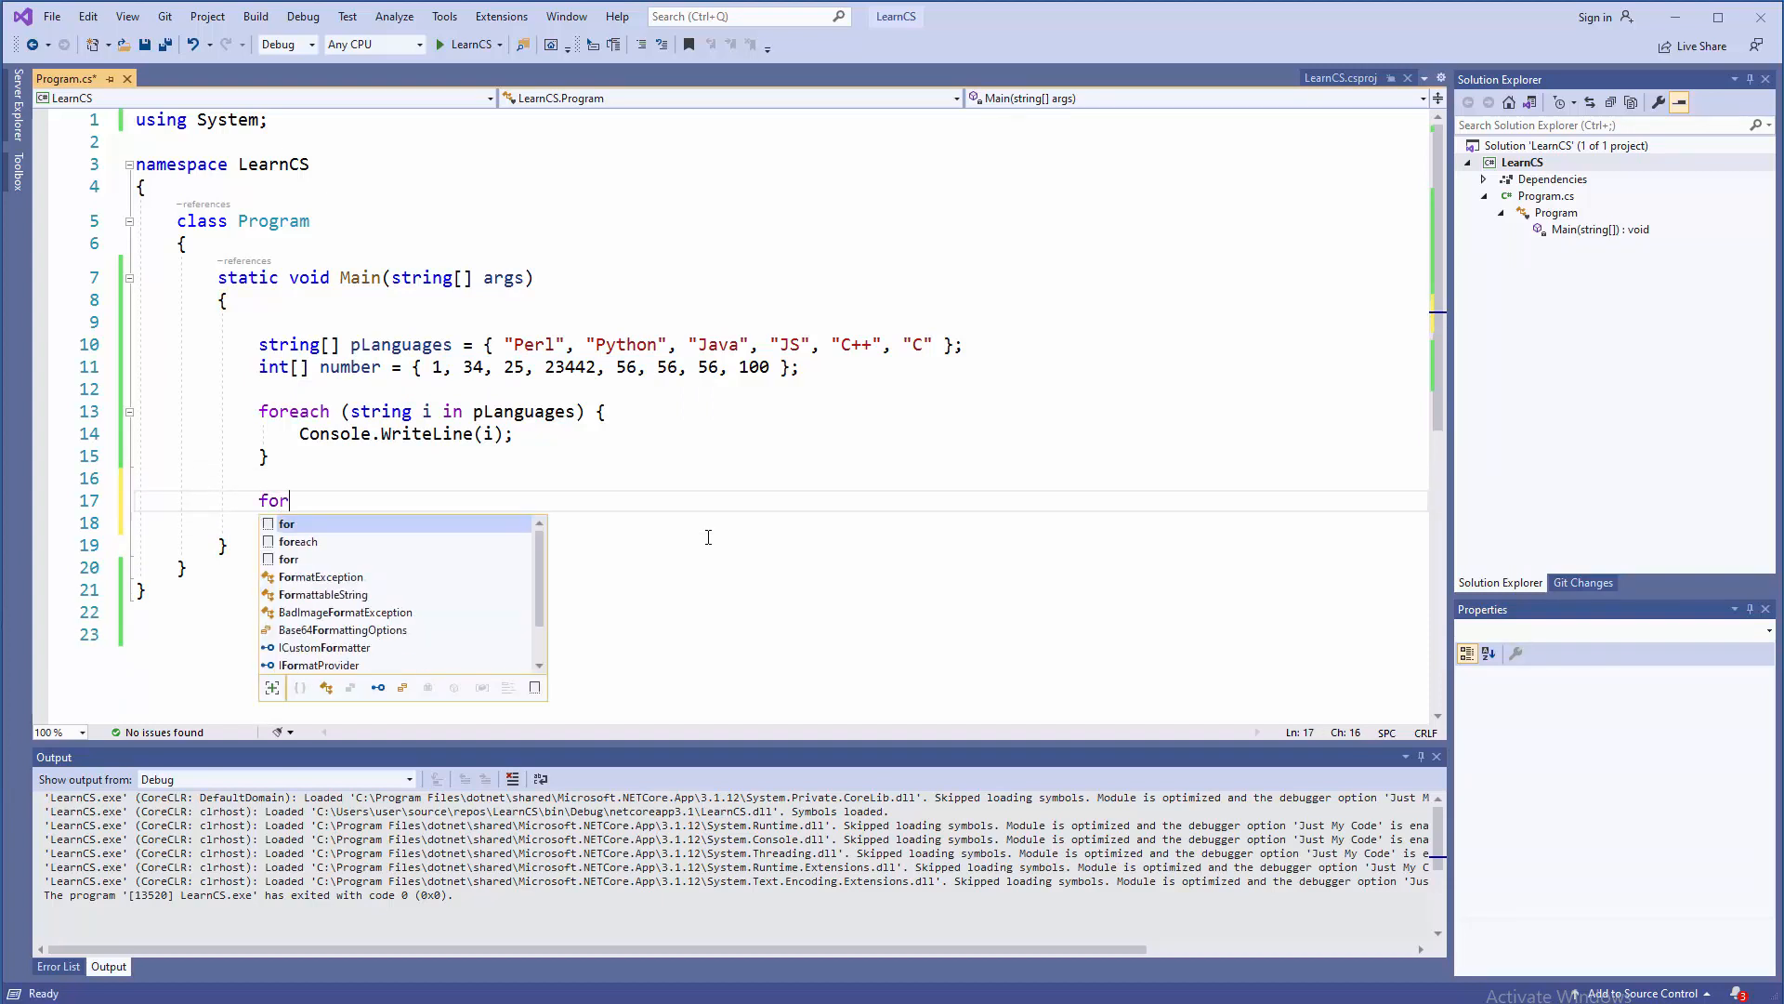
pyautogui.write('each')
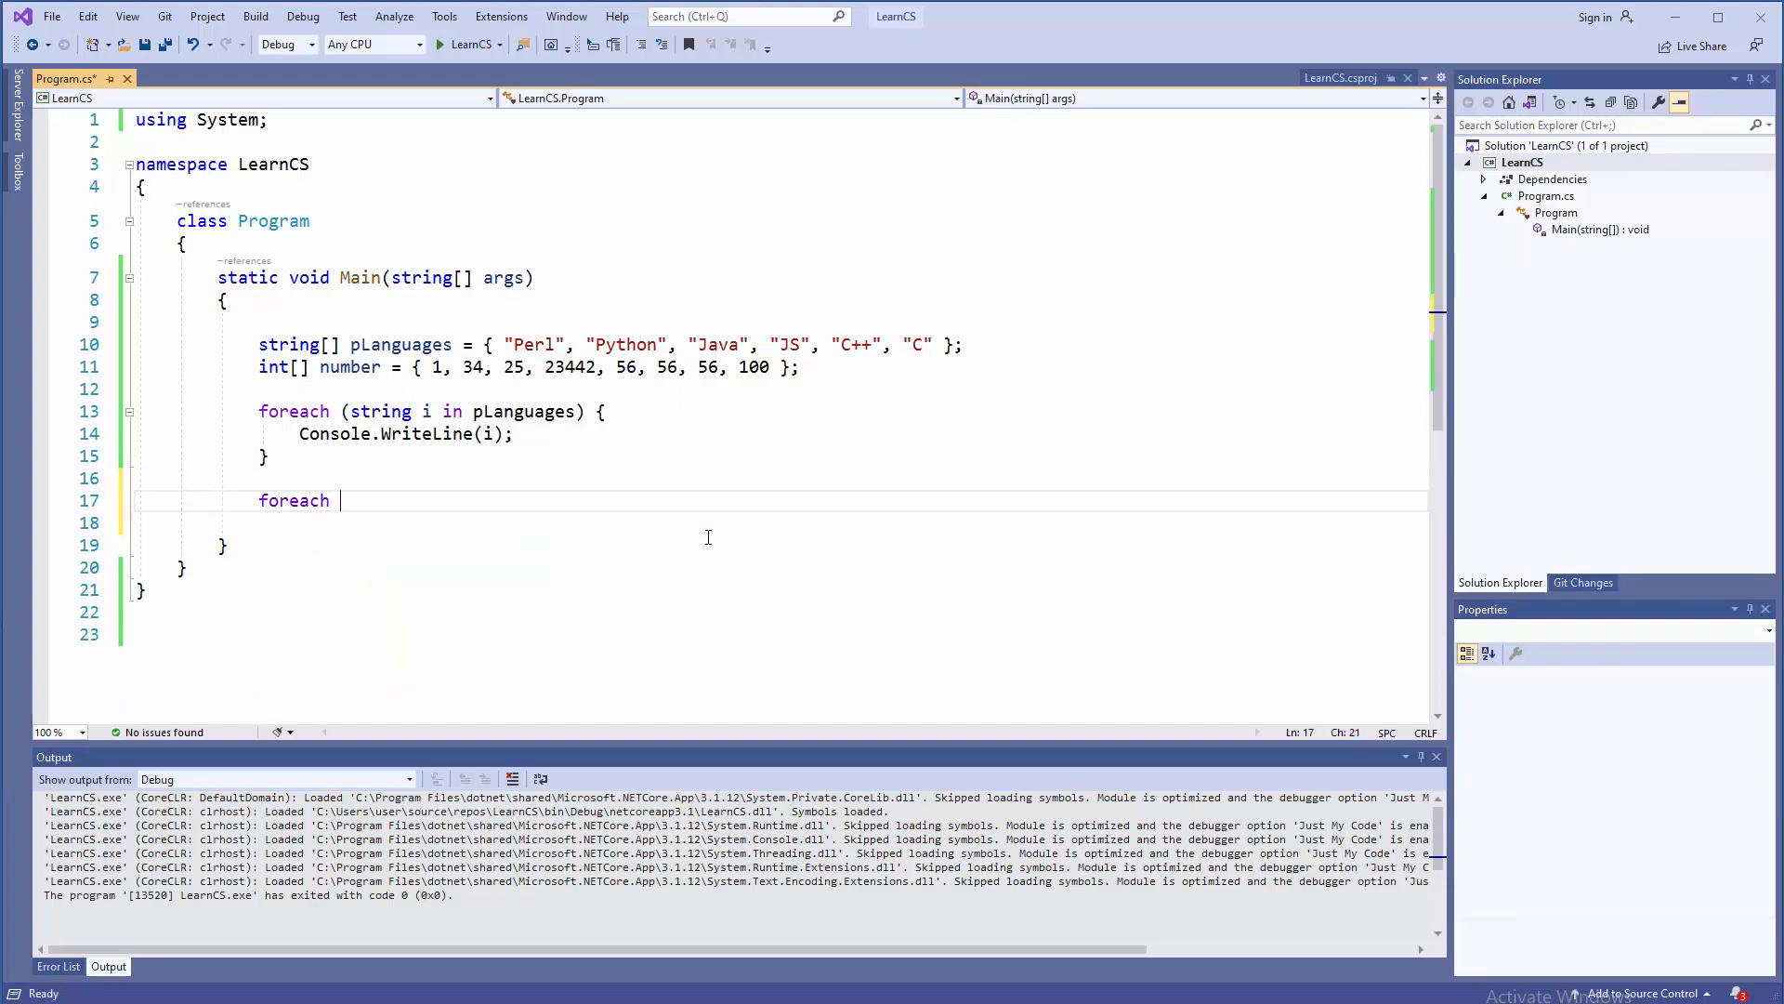
pyautogui.write('()')
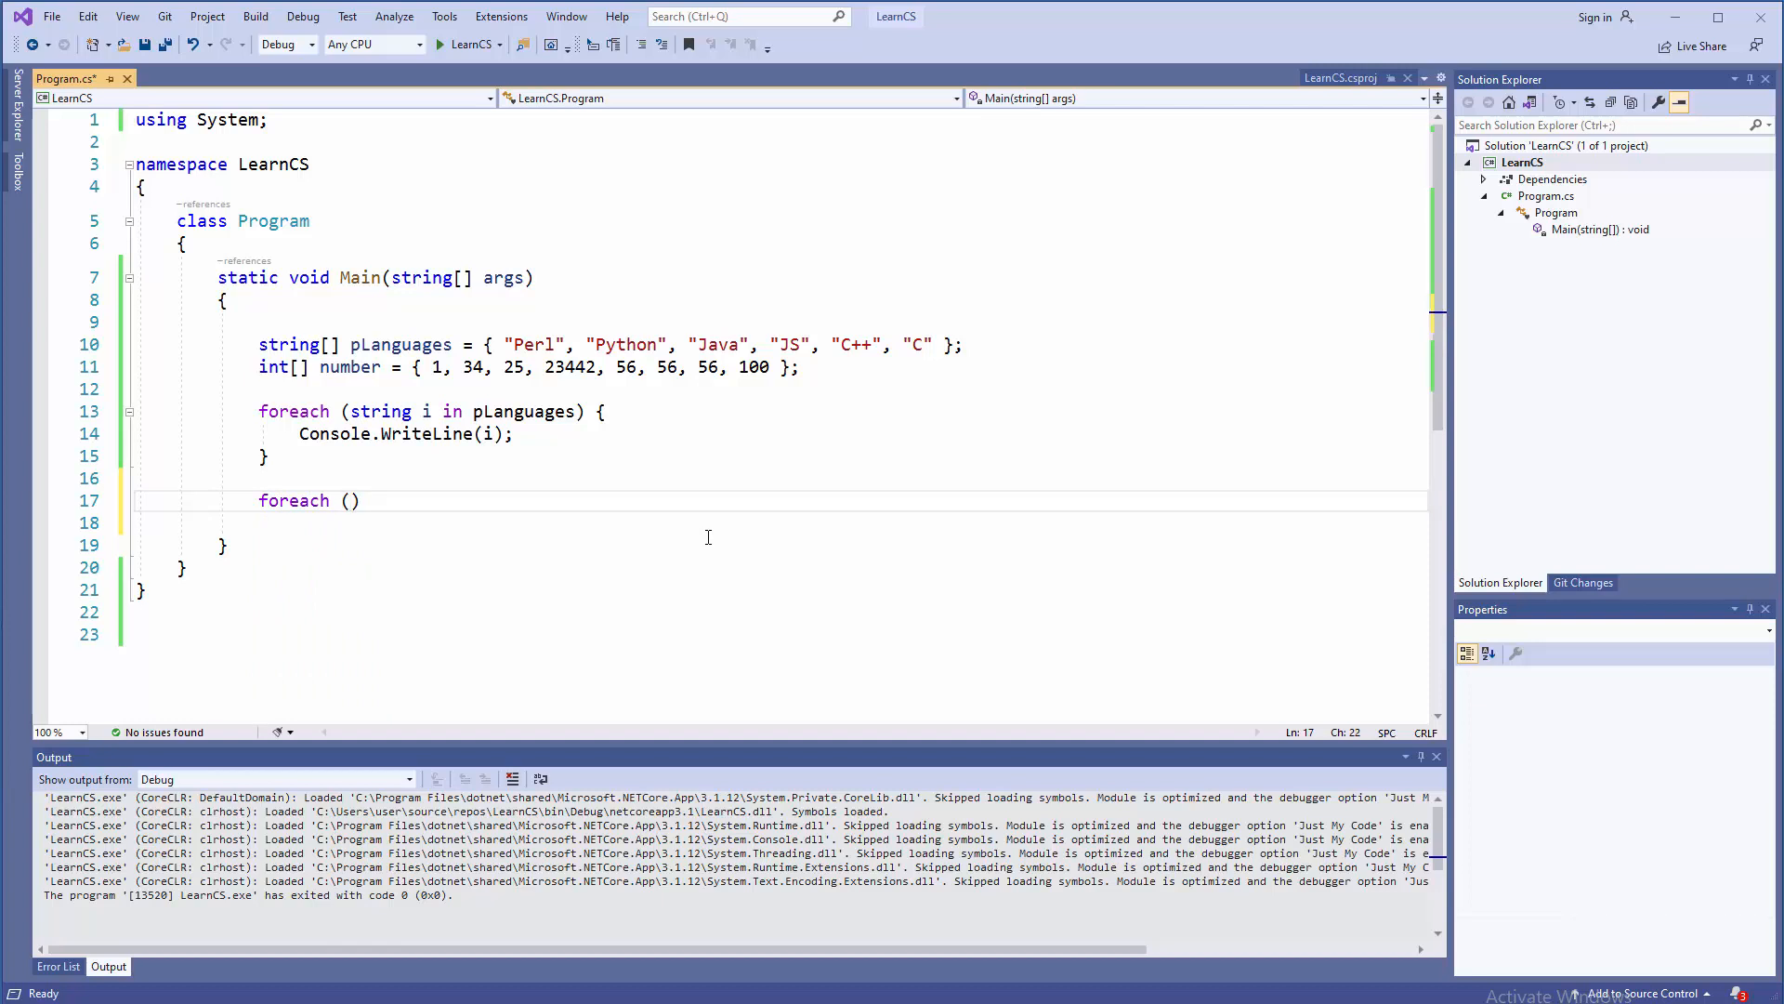
pyautogui.write('int')
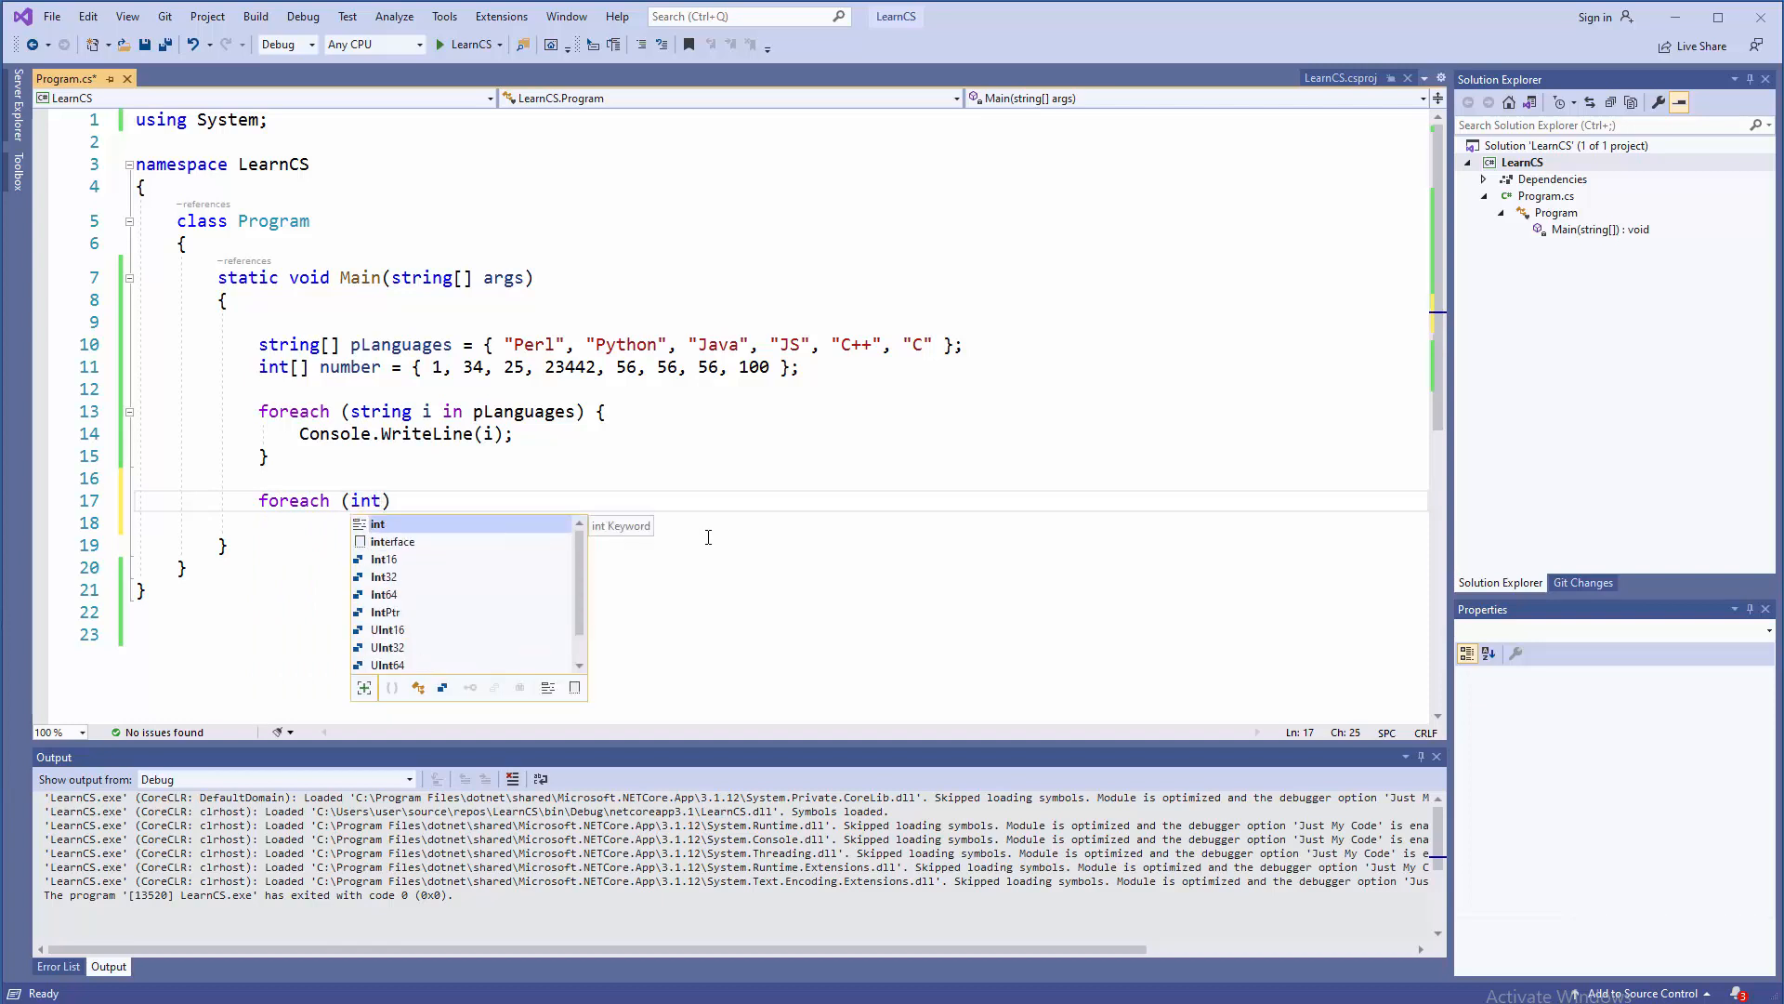
pyautogui.write('i)')
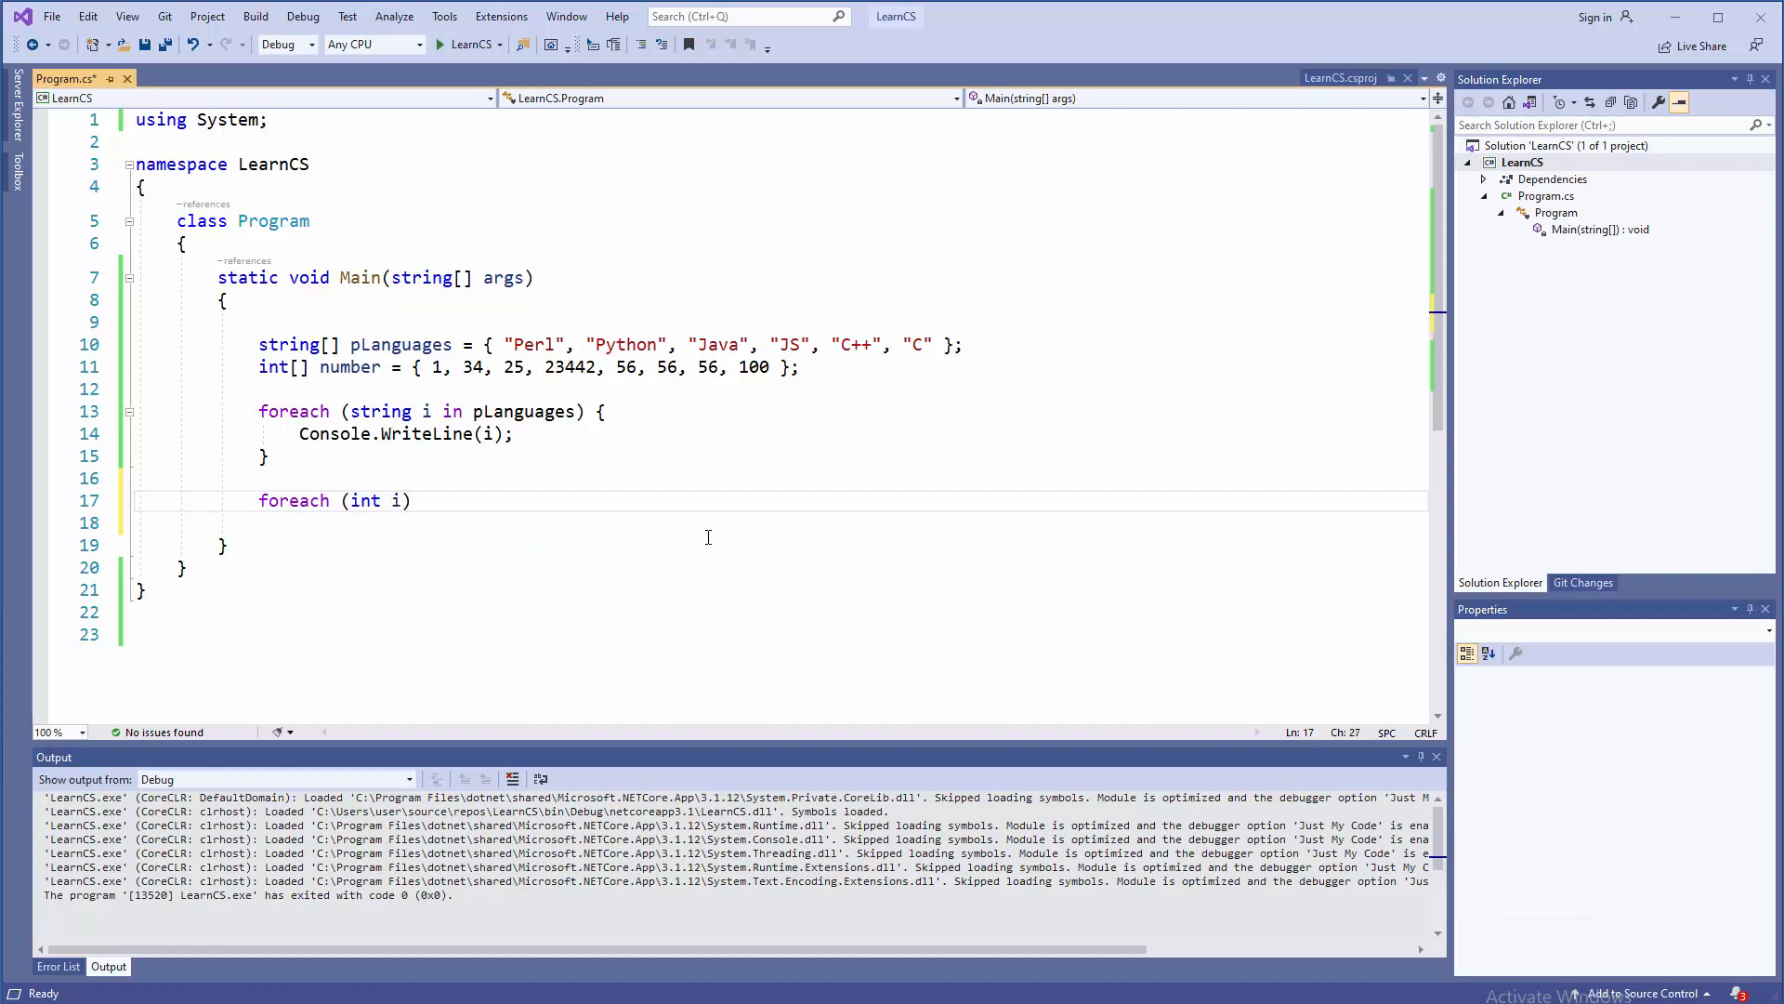
pyautogui.write('x')
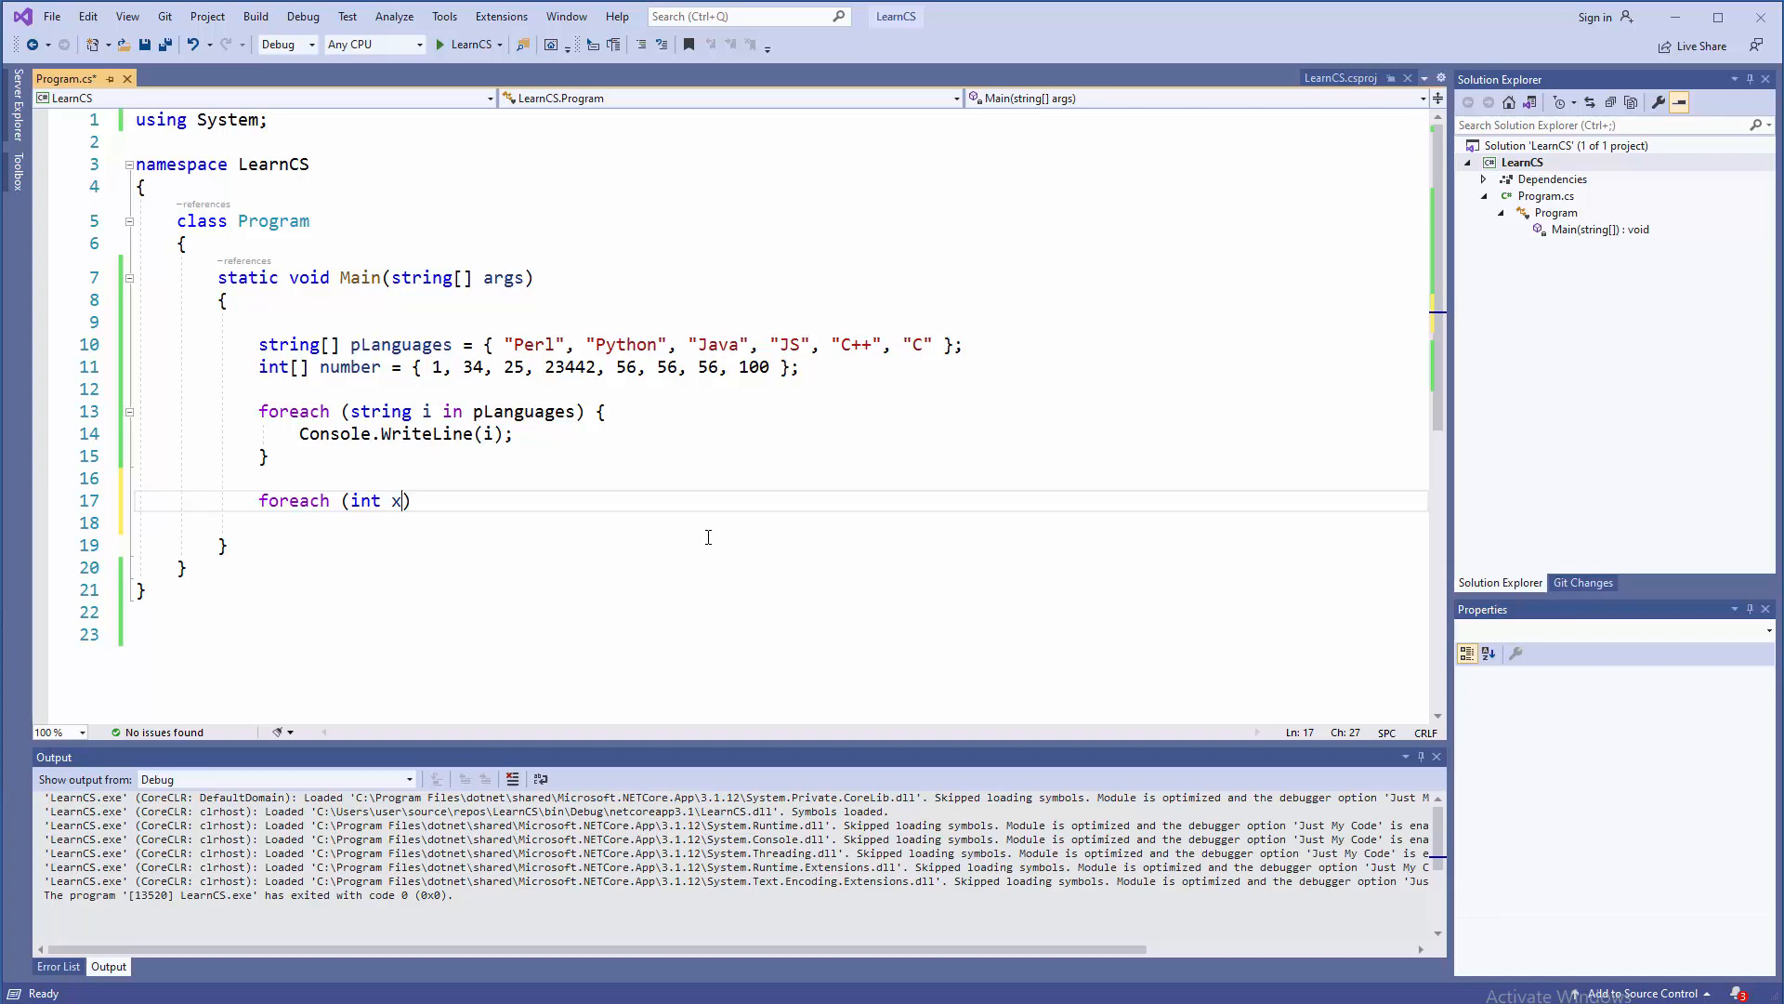
pyautogui.write('" "')
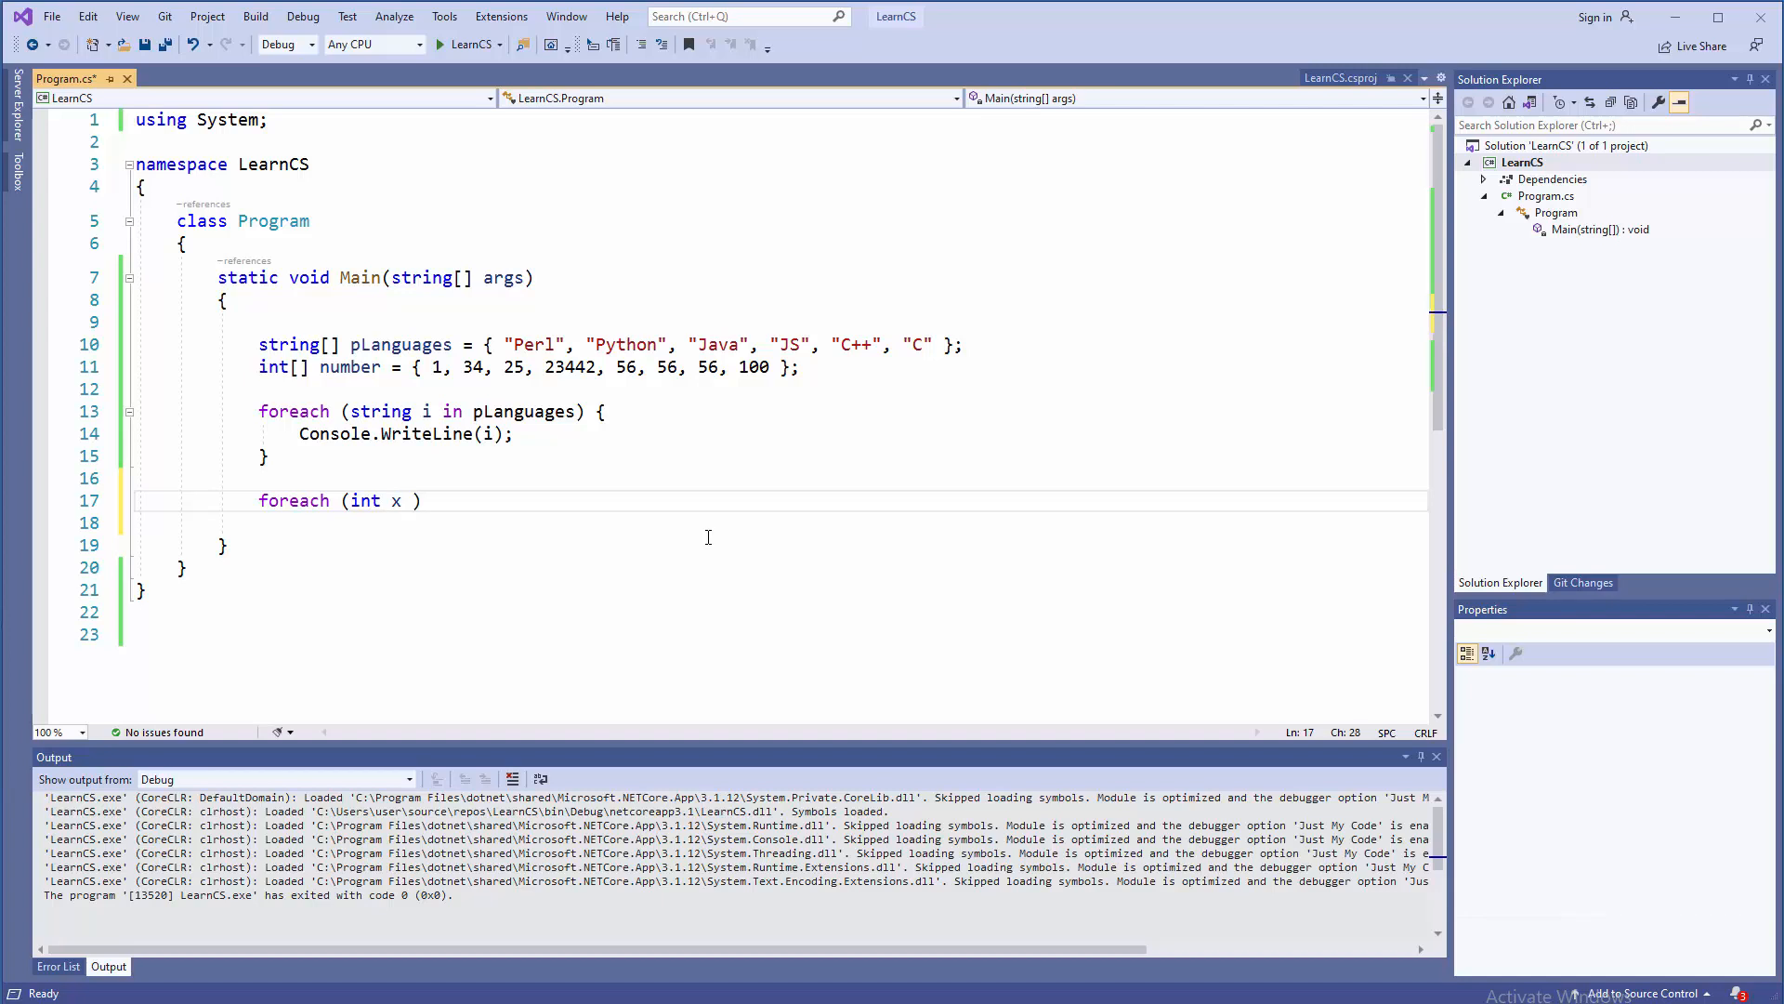
pyautogui.write('in')
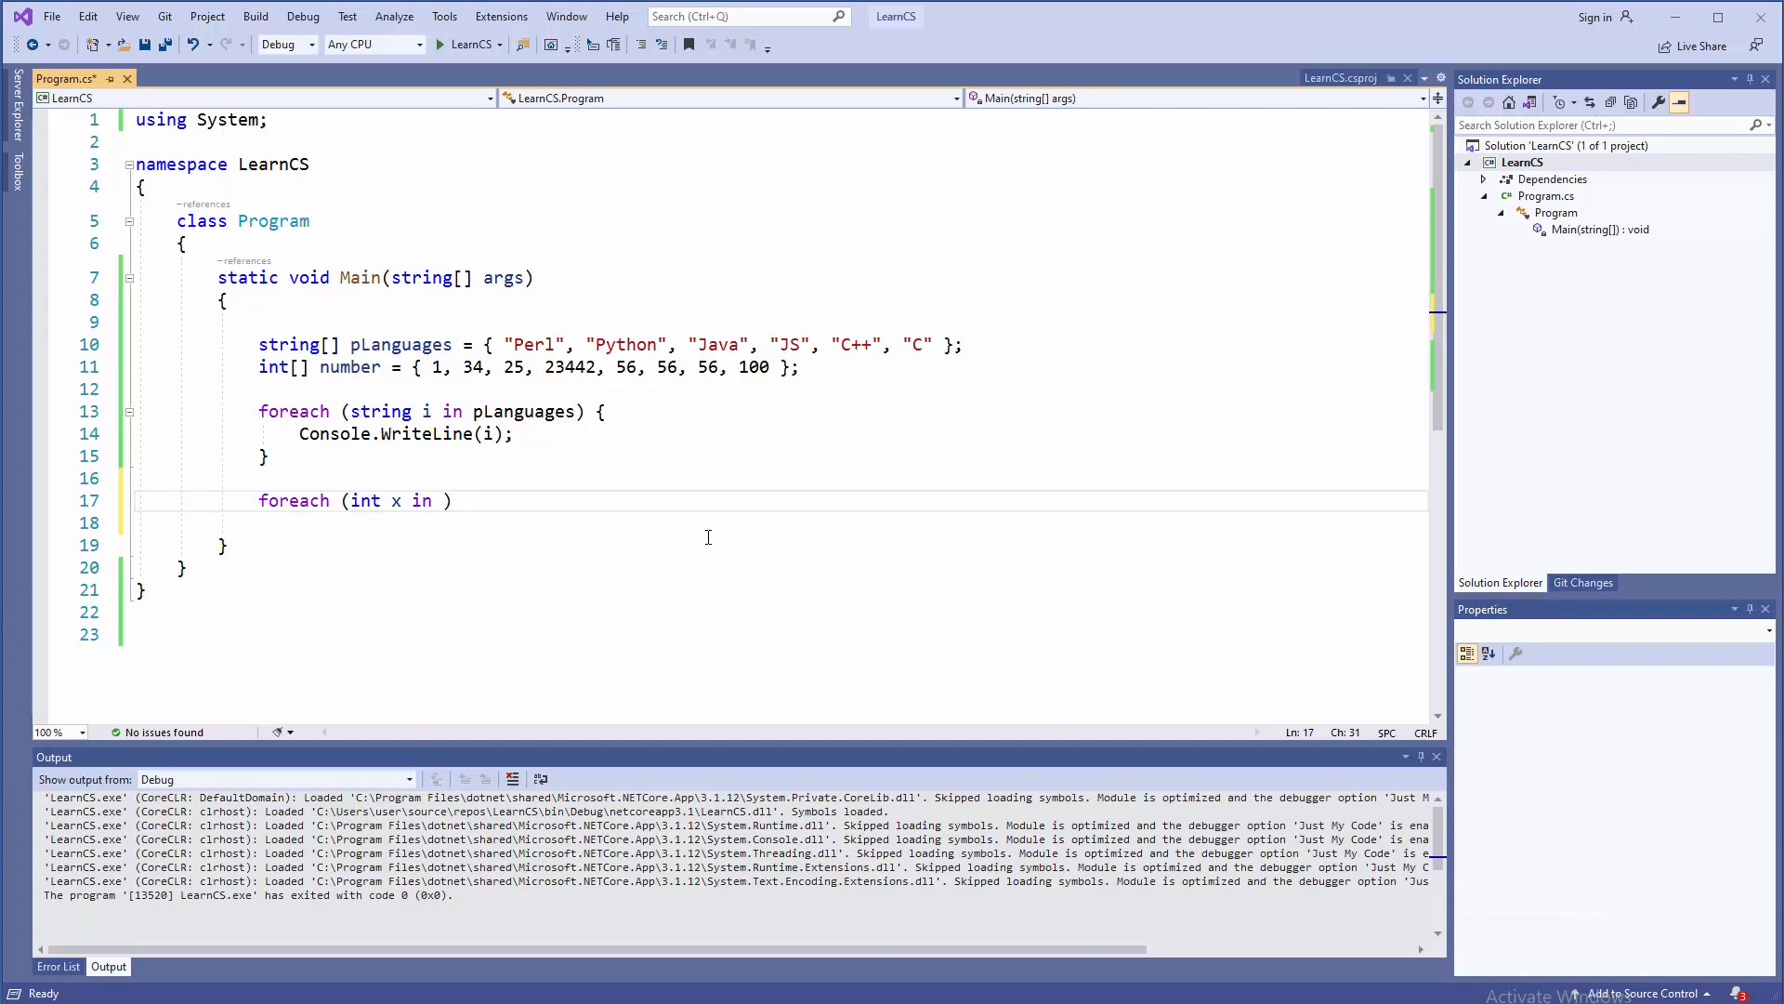
pyautogui.write('numbers')
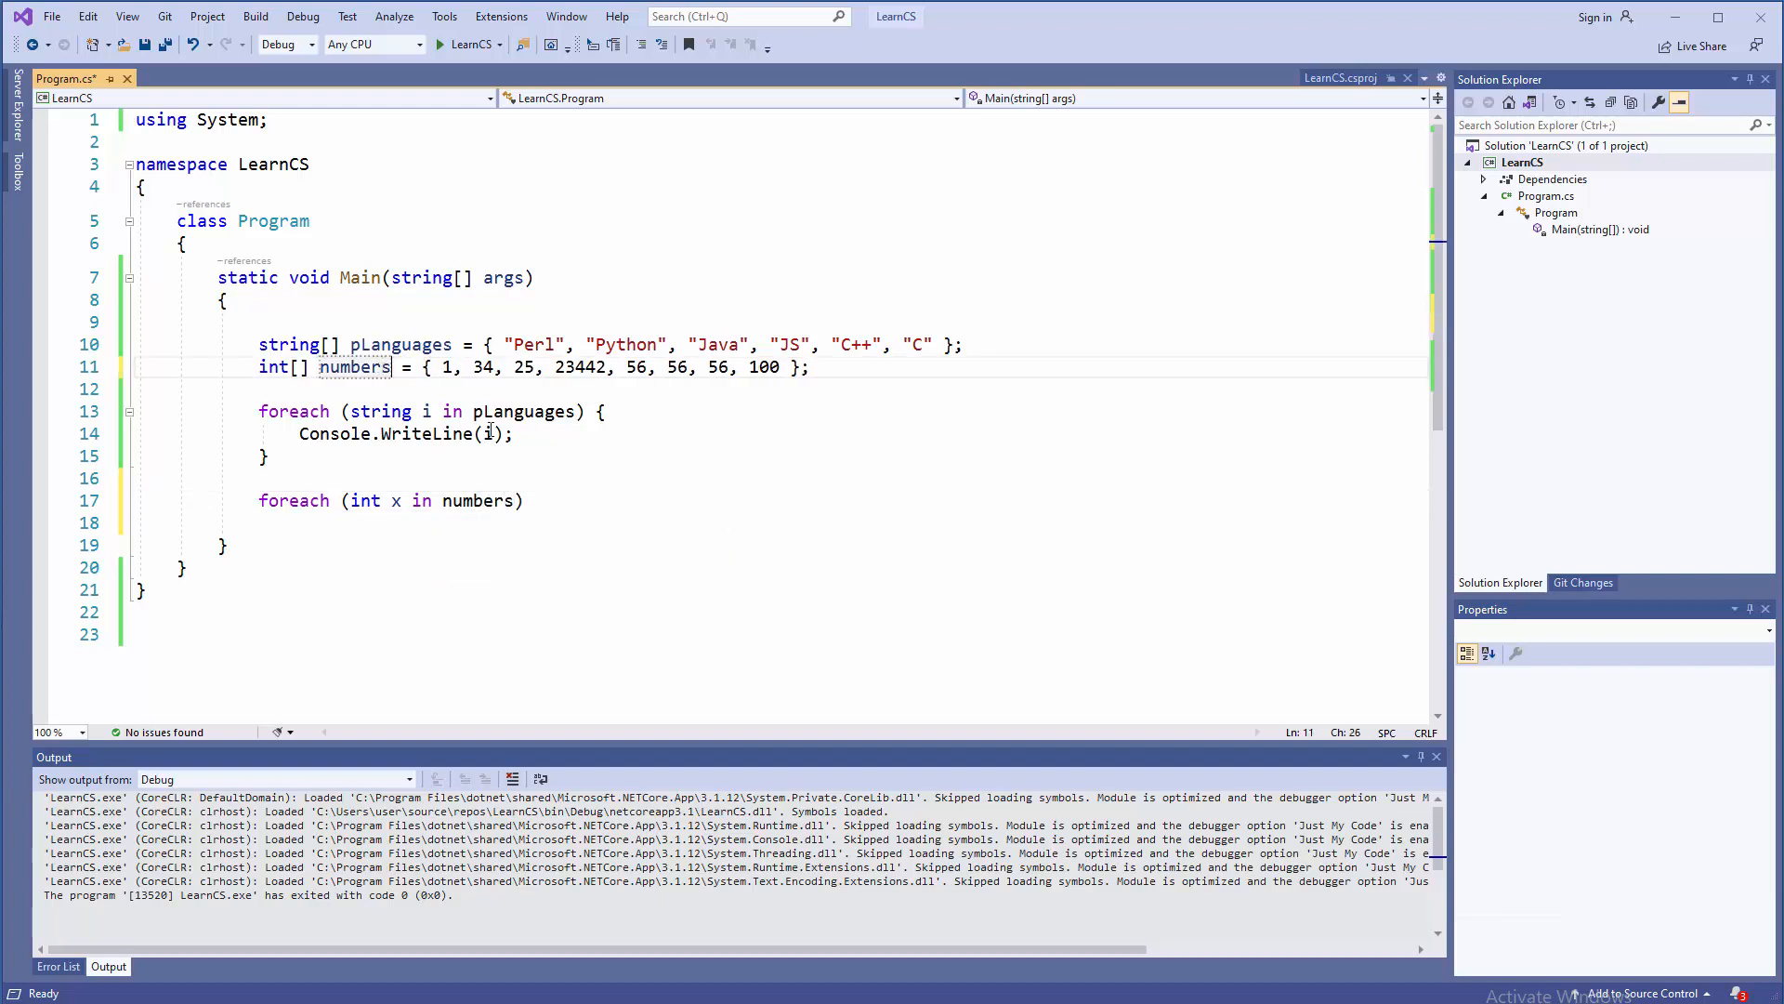
# Add empty braces { } for the second loop's body
pyautogui.click(545, 501)
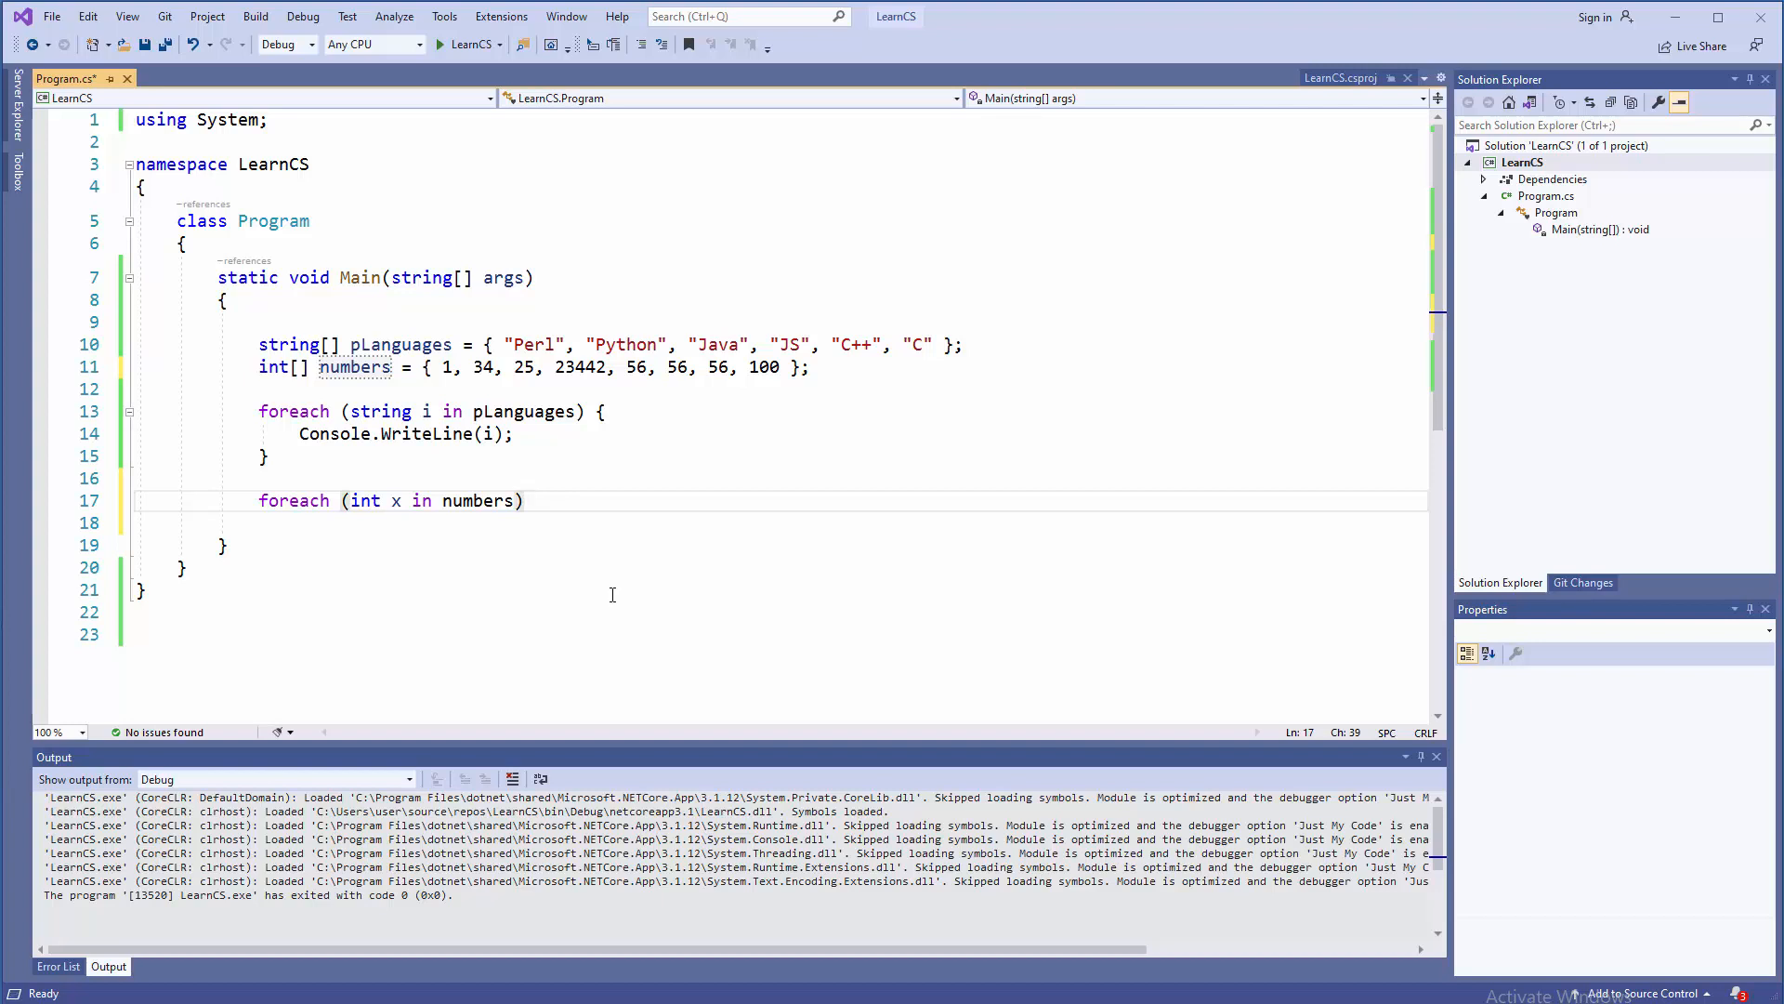
pyautogui.write('{ }')
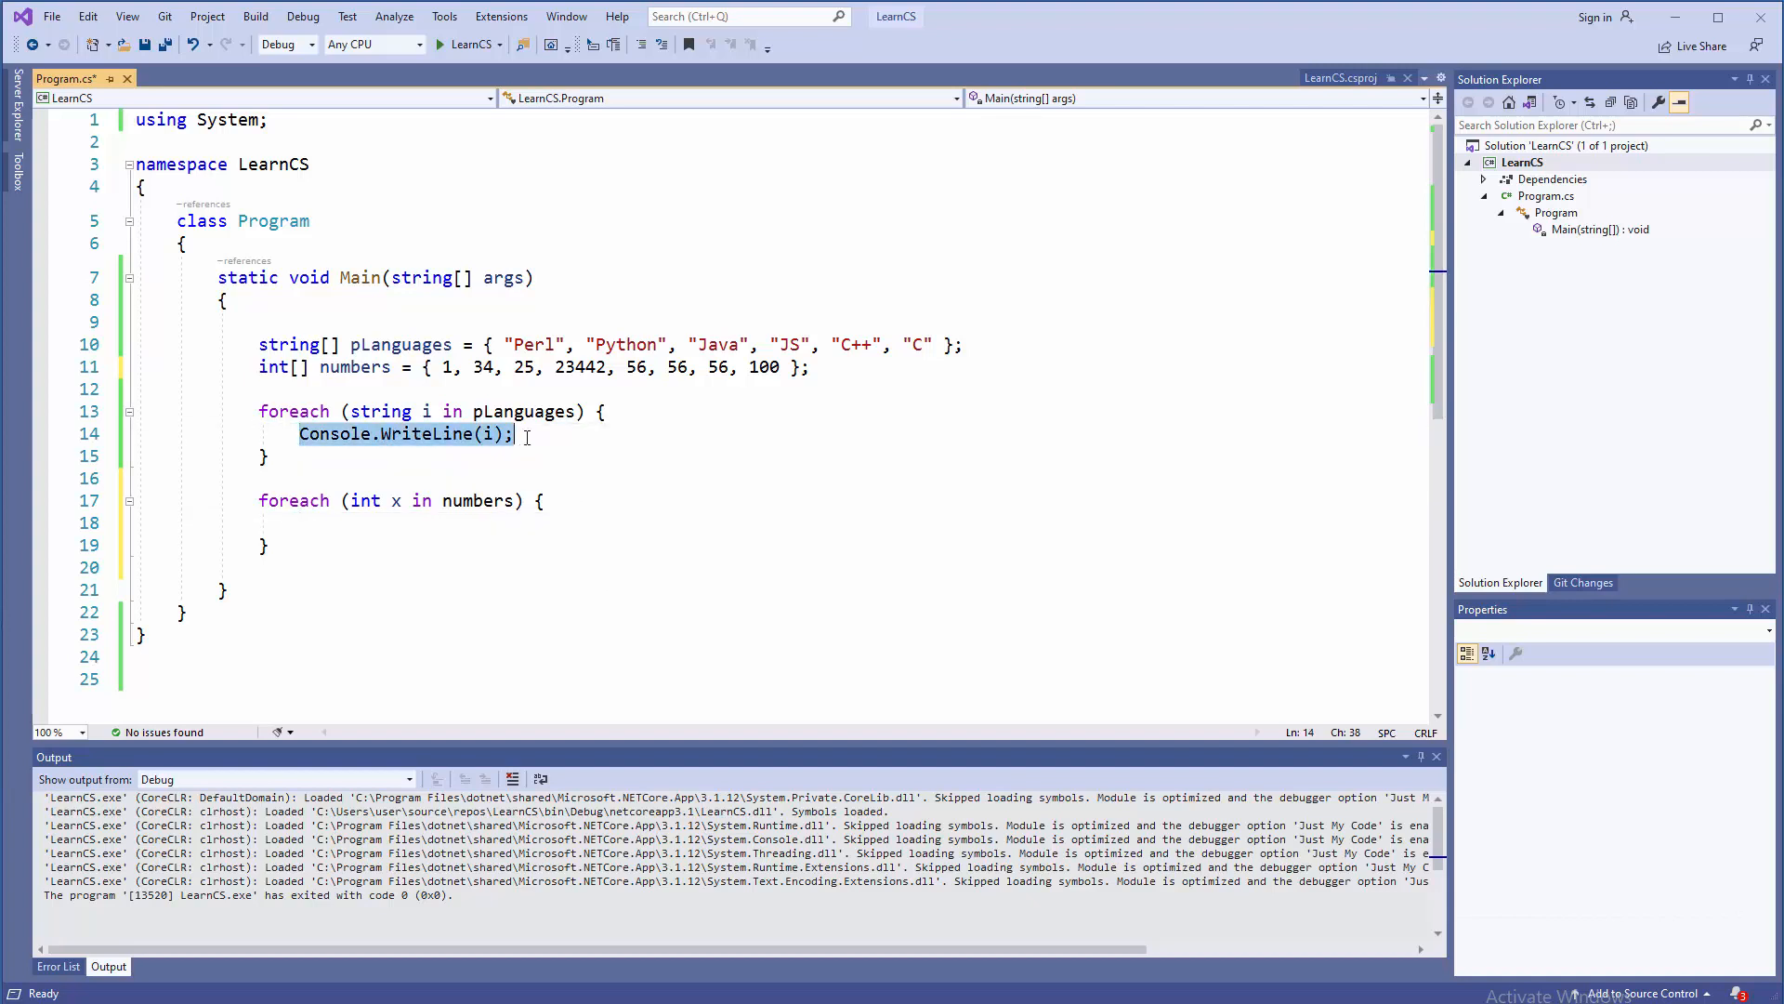
# Print each number with Console.WriteLine(x); in the second loop and run to check the output
pyautogui.write('Console.WriteLine(i);')
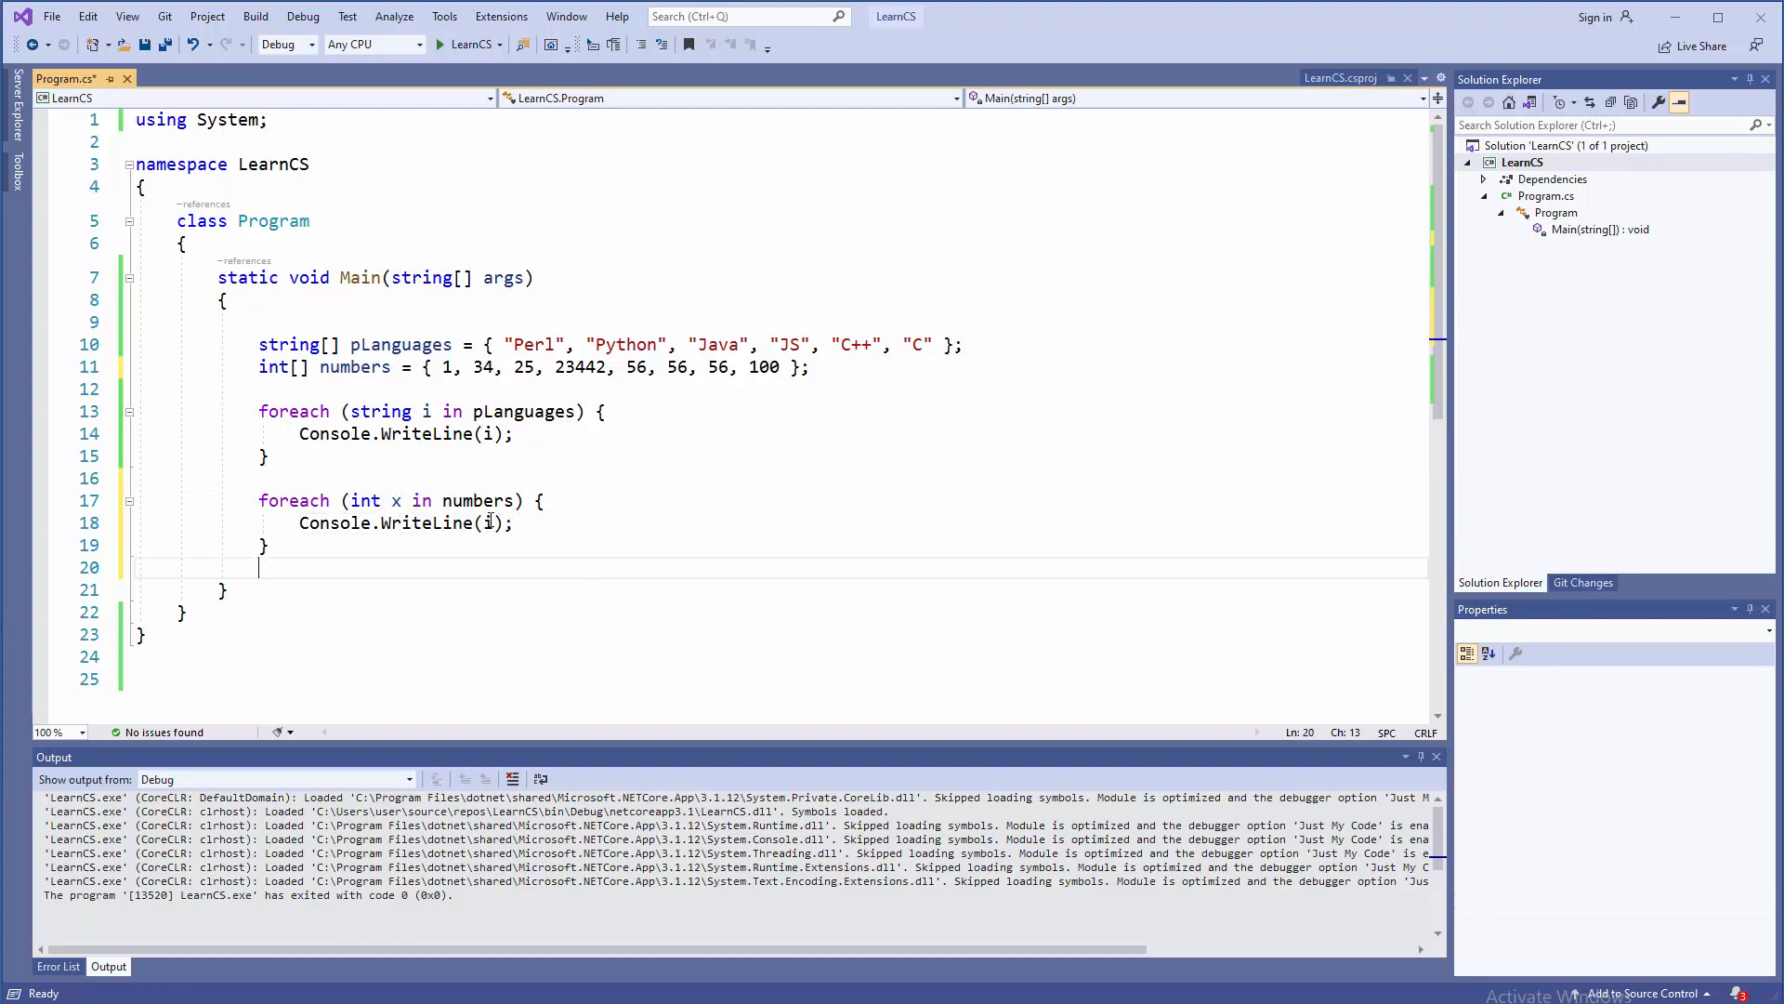
pyautogui.write('x')
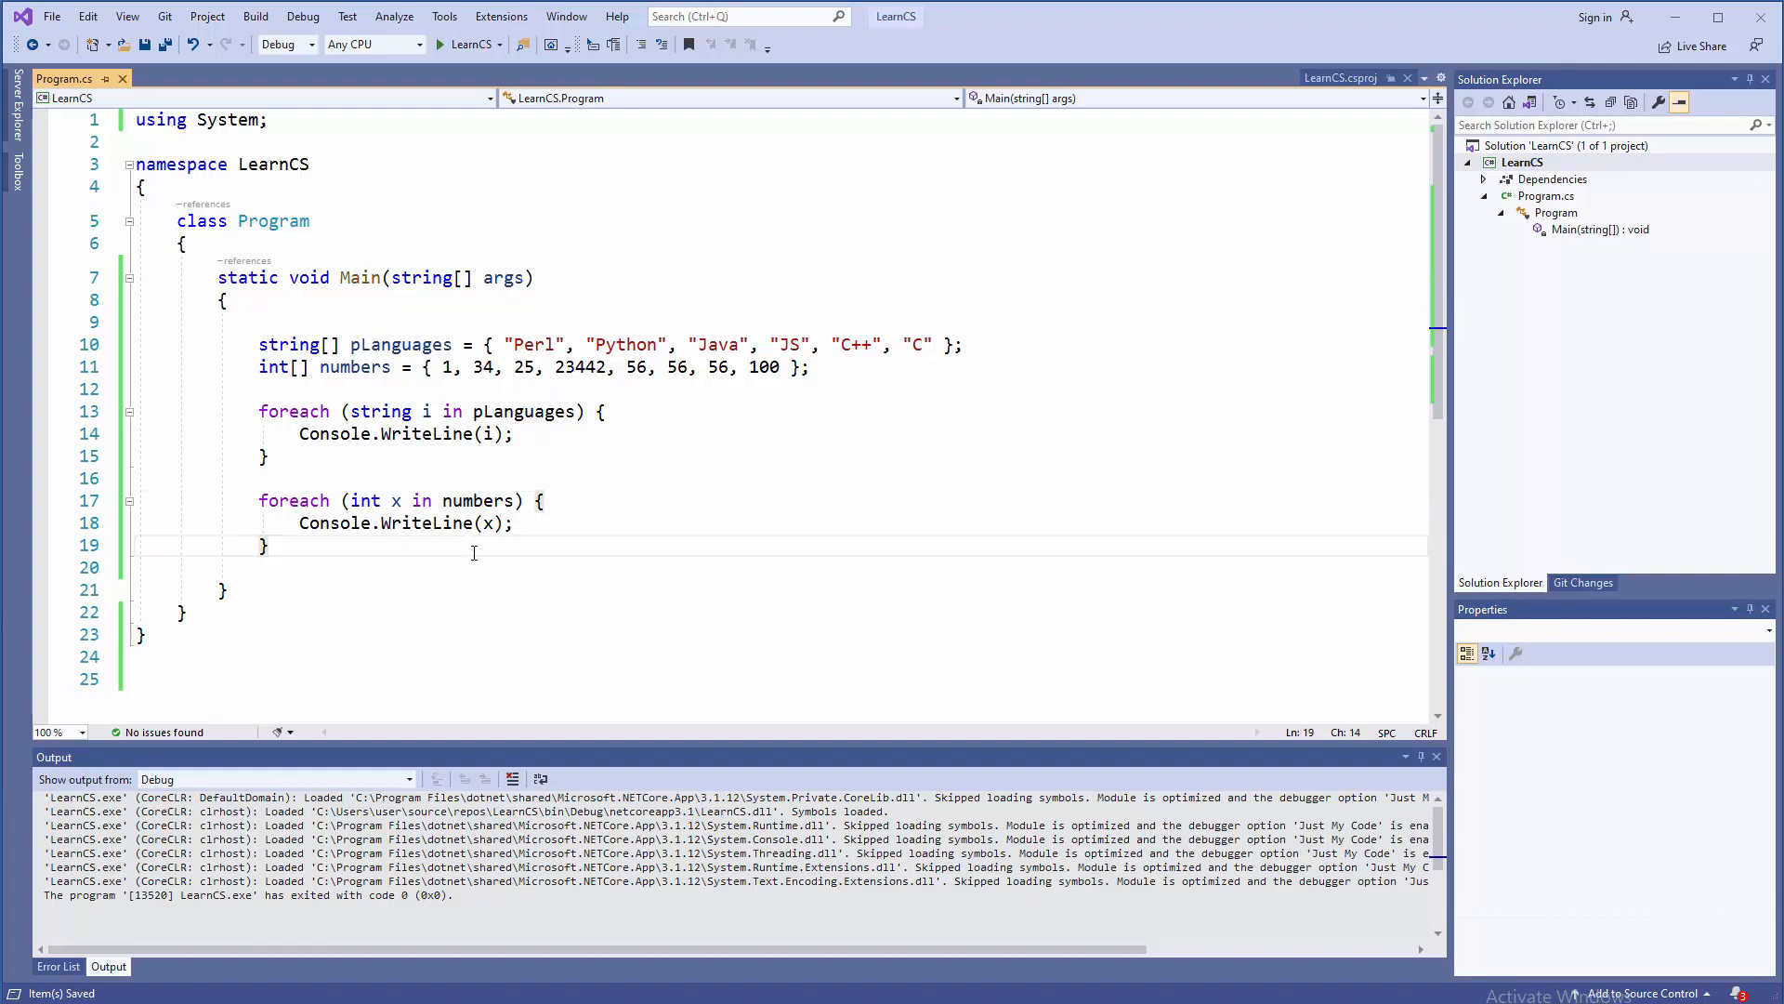
pyautogui.click(441, 45)
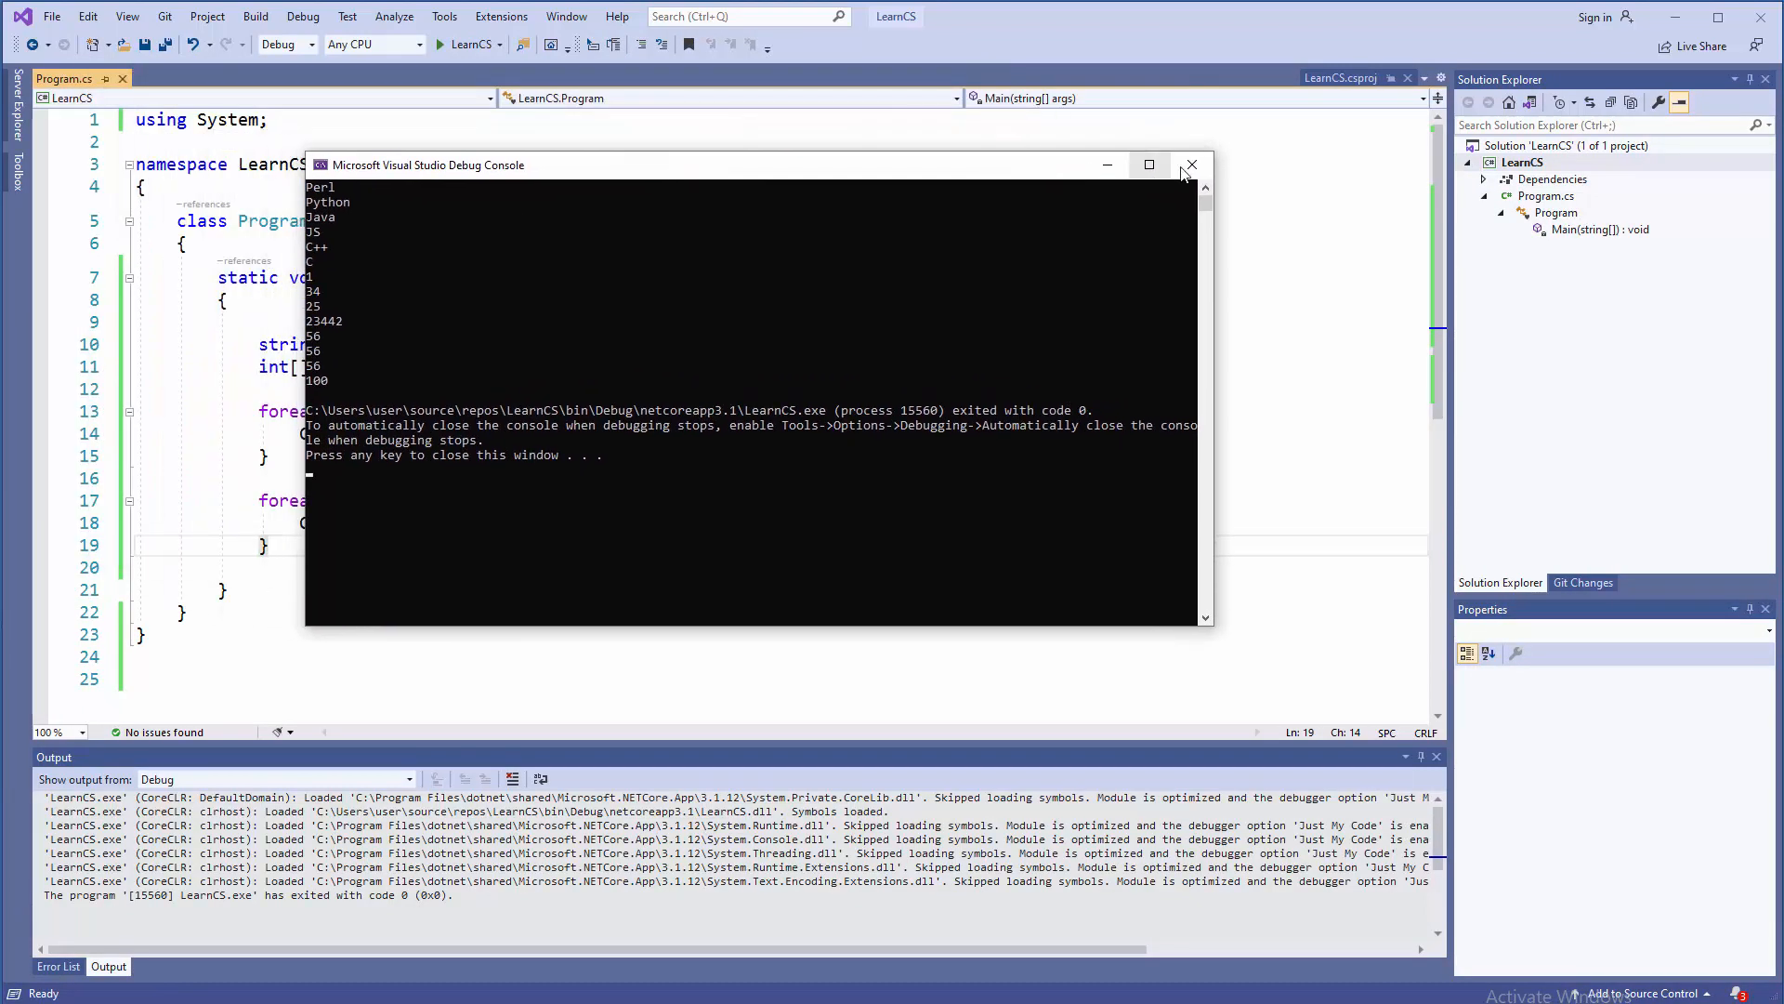
pyautogui.click(1190, 166)
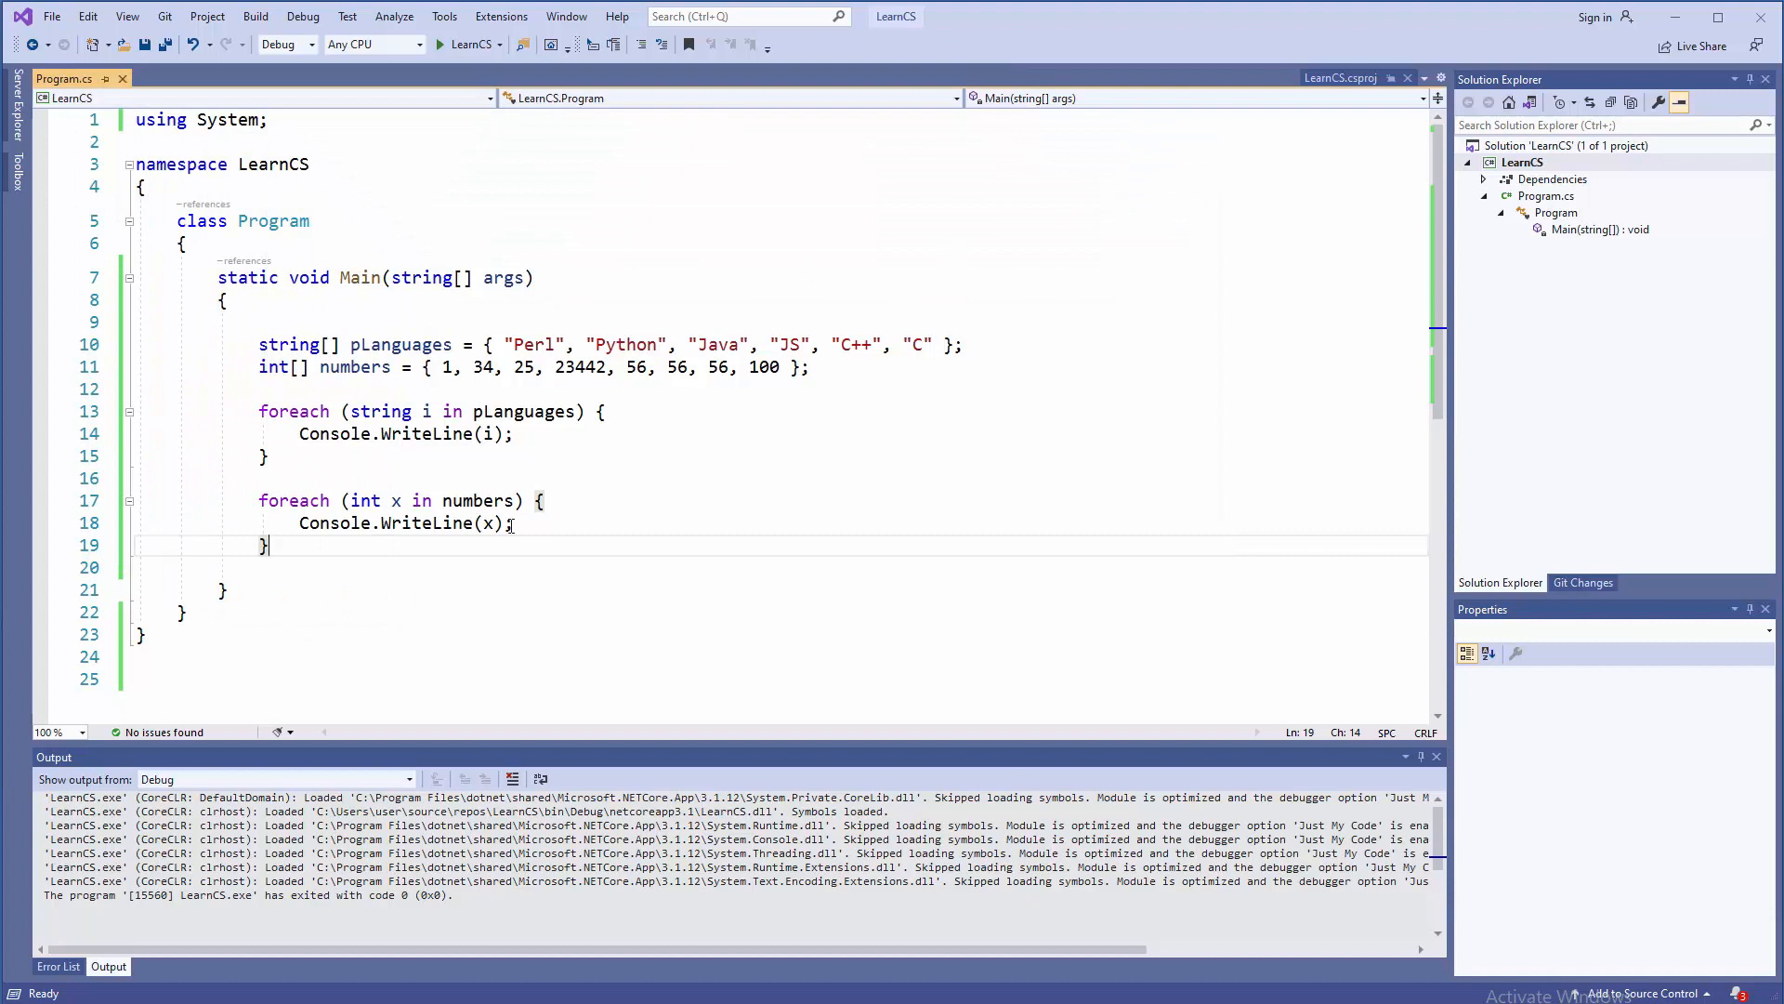
pyautogui.click(491, 524)
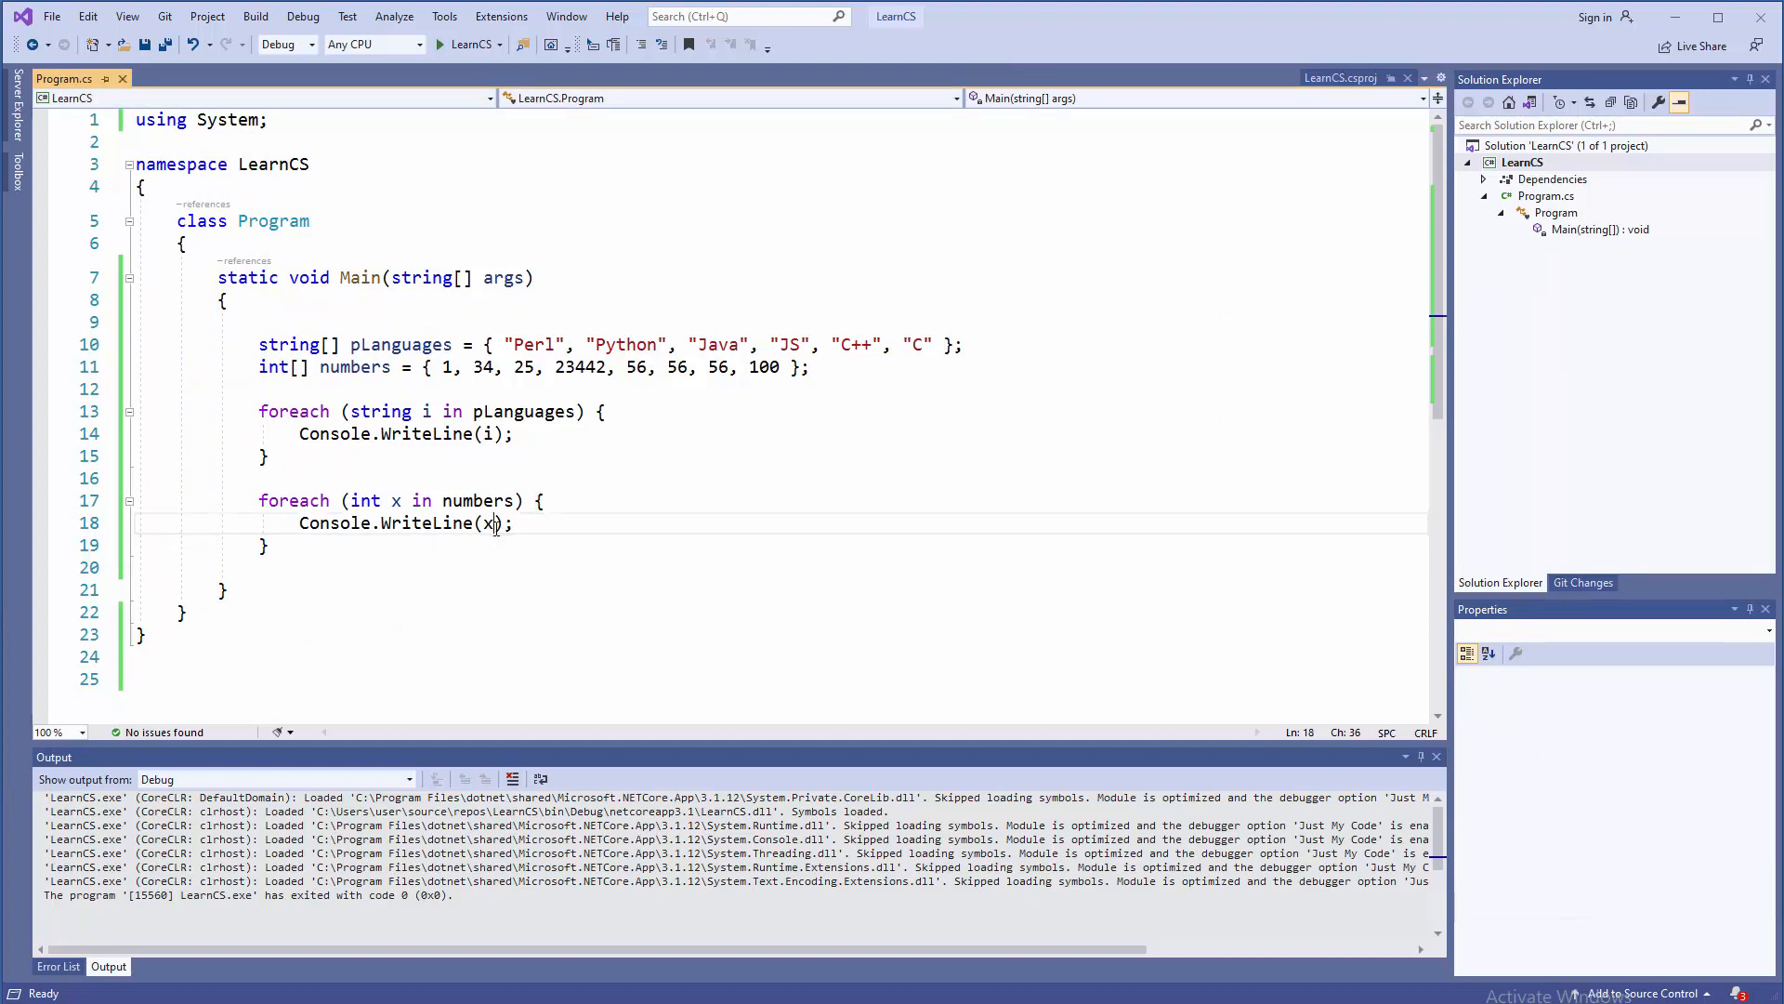
pyautogui.moveTo(516, 539)
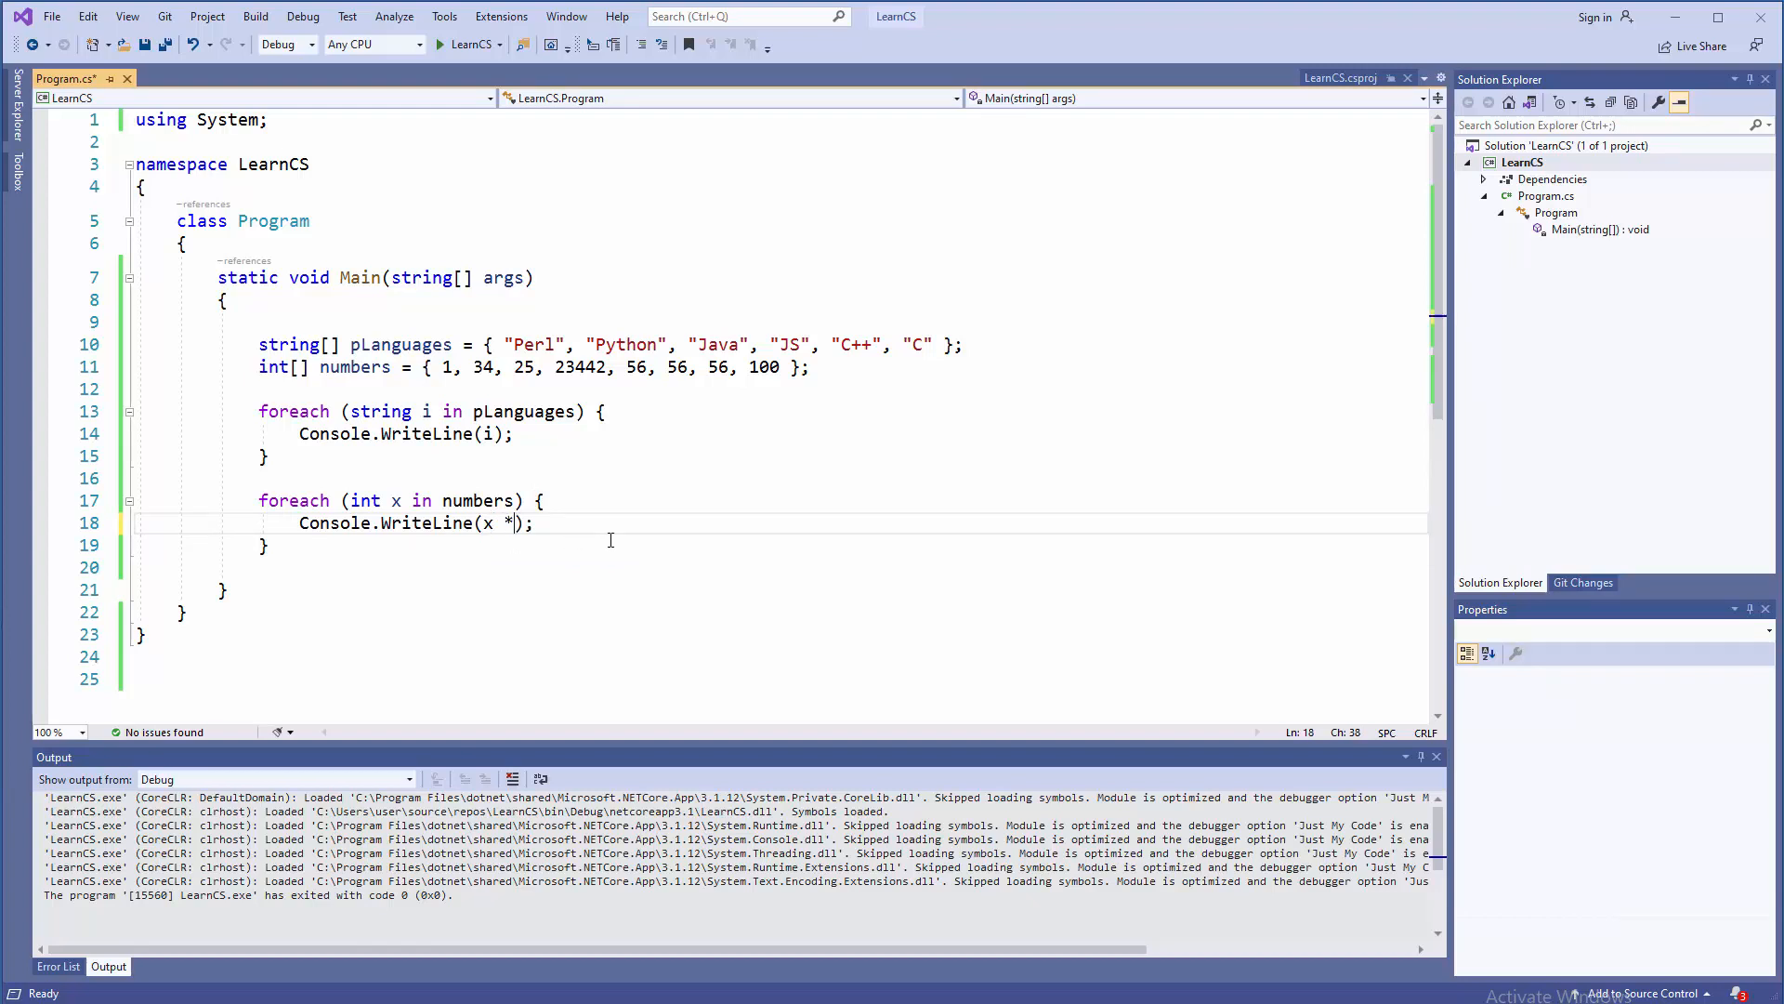
# Change the second loop to print x * 3 and run to see the tripled numbers
pyautogui.write('" "')
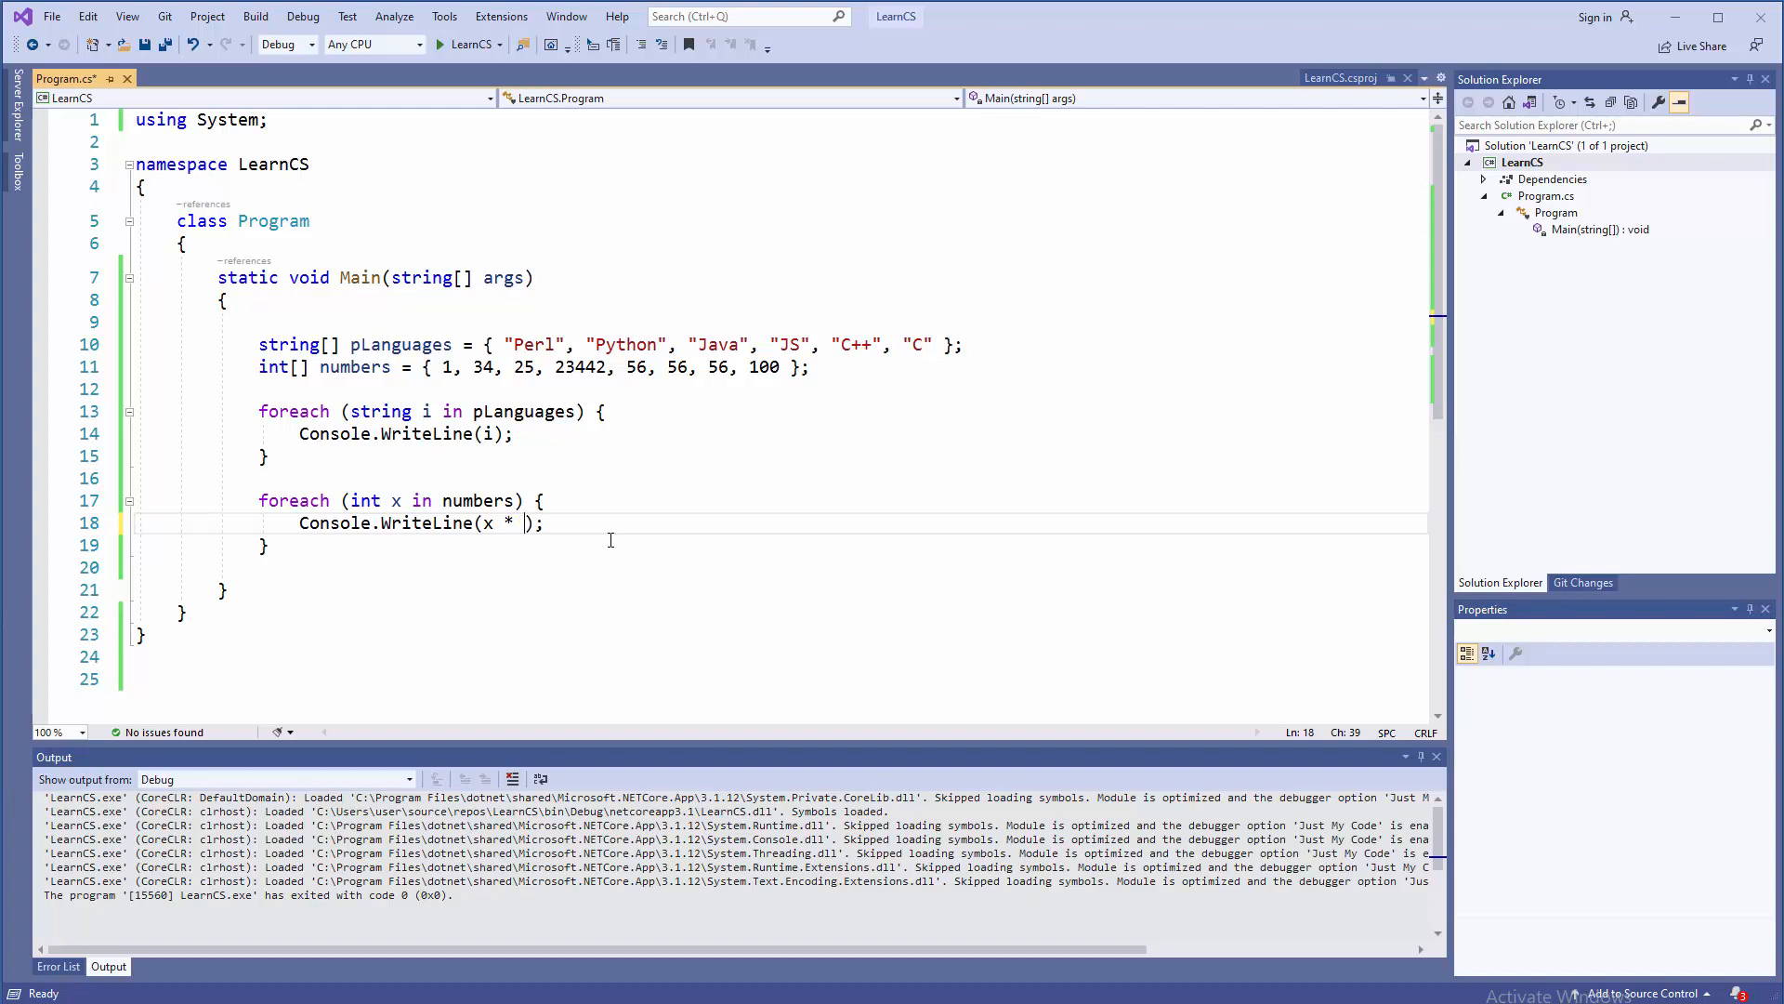
pyautogui.write('3')
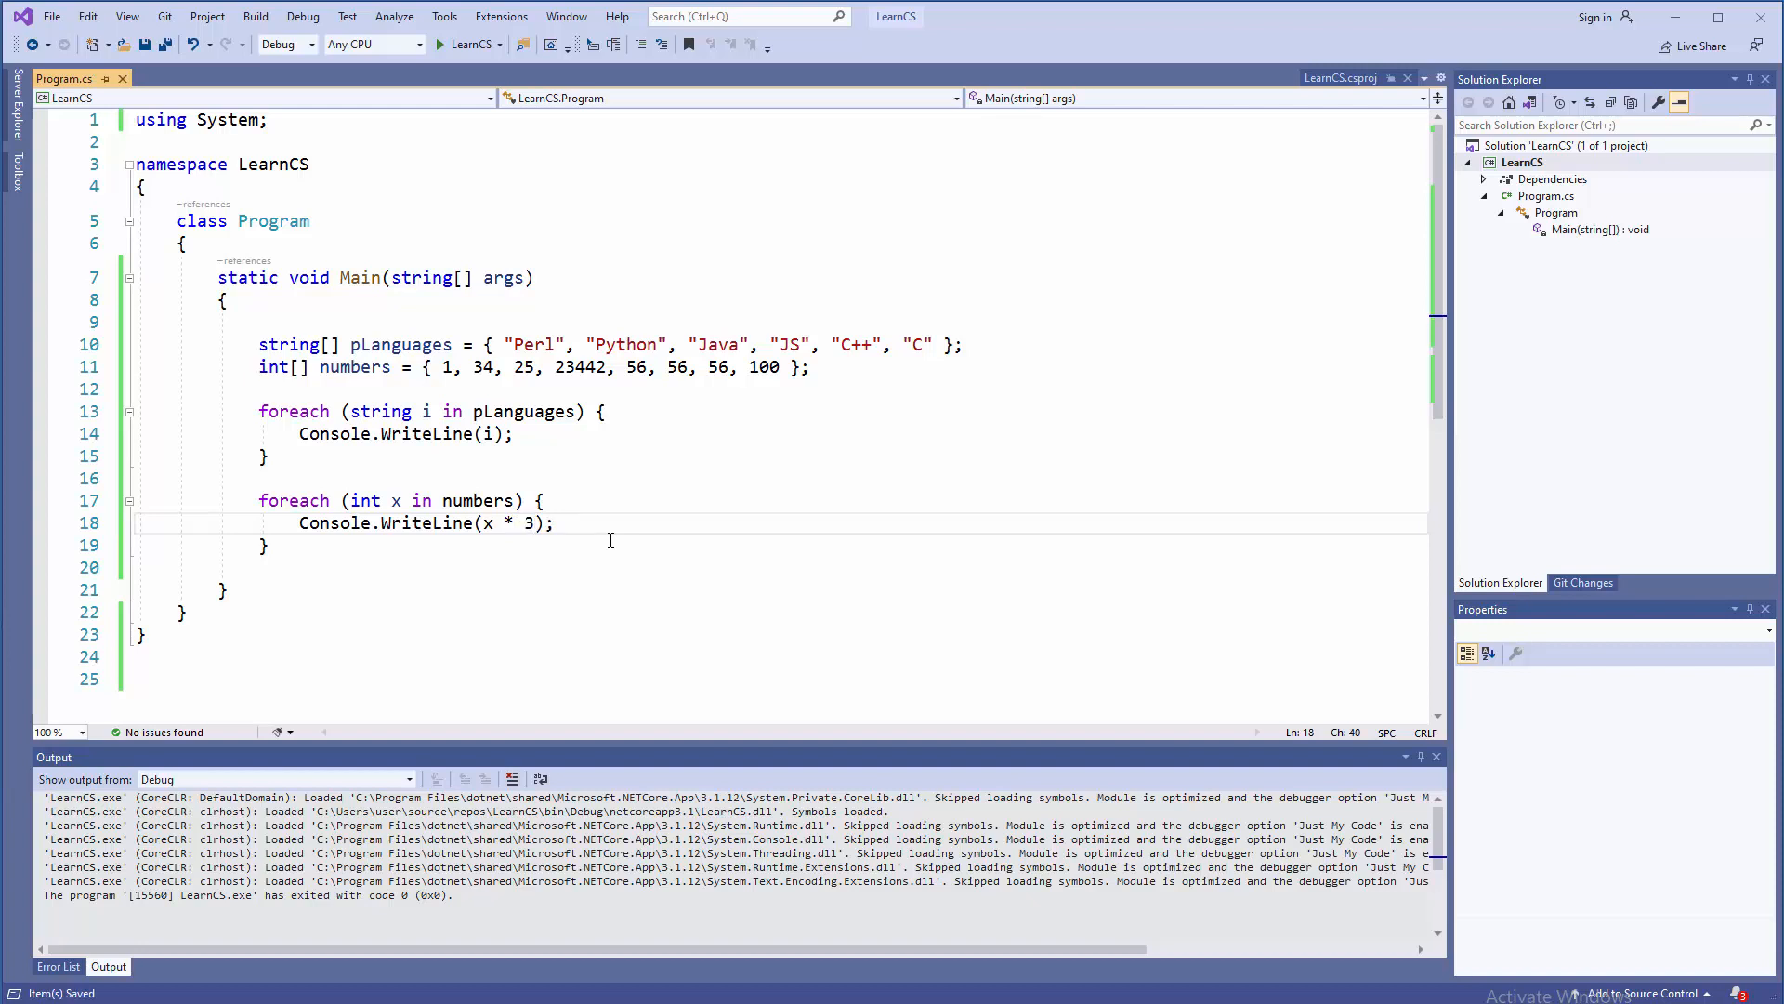
pyautogui.click(440, 45)
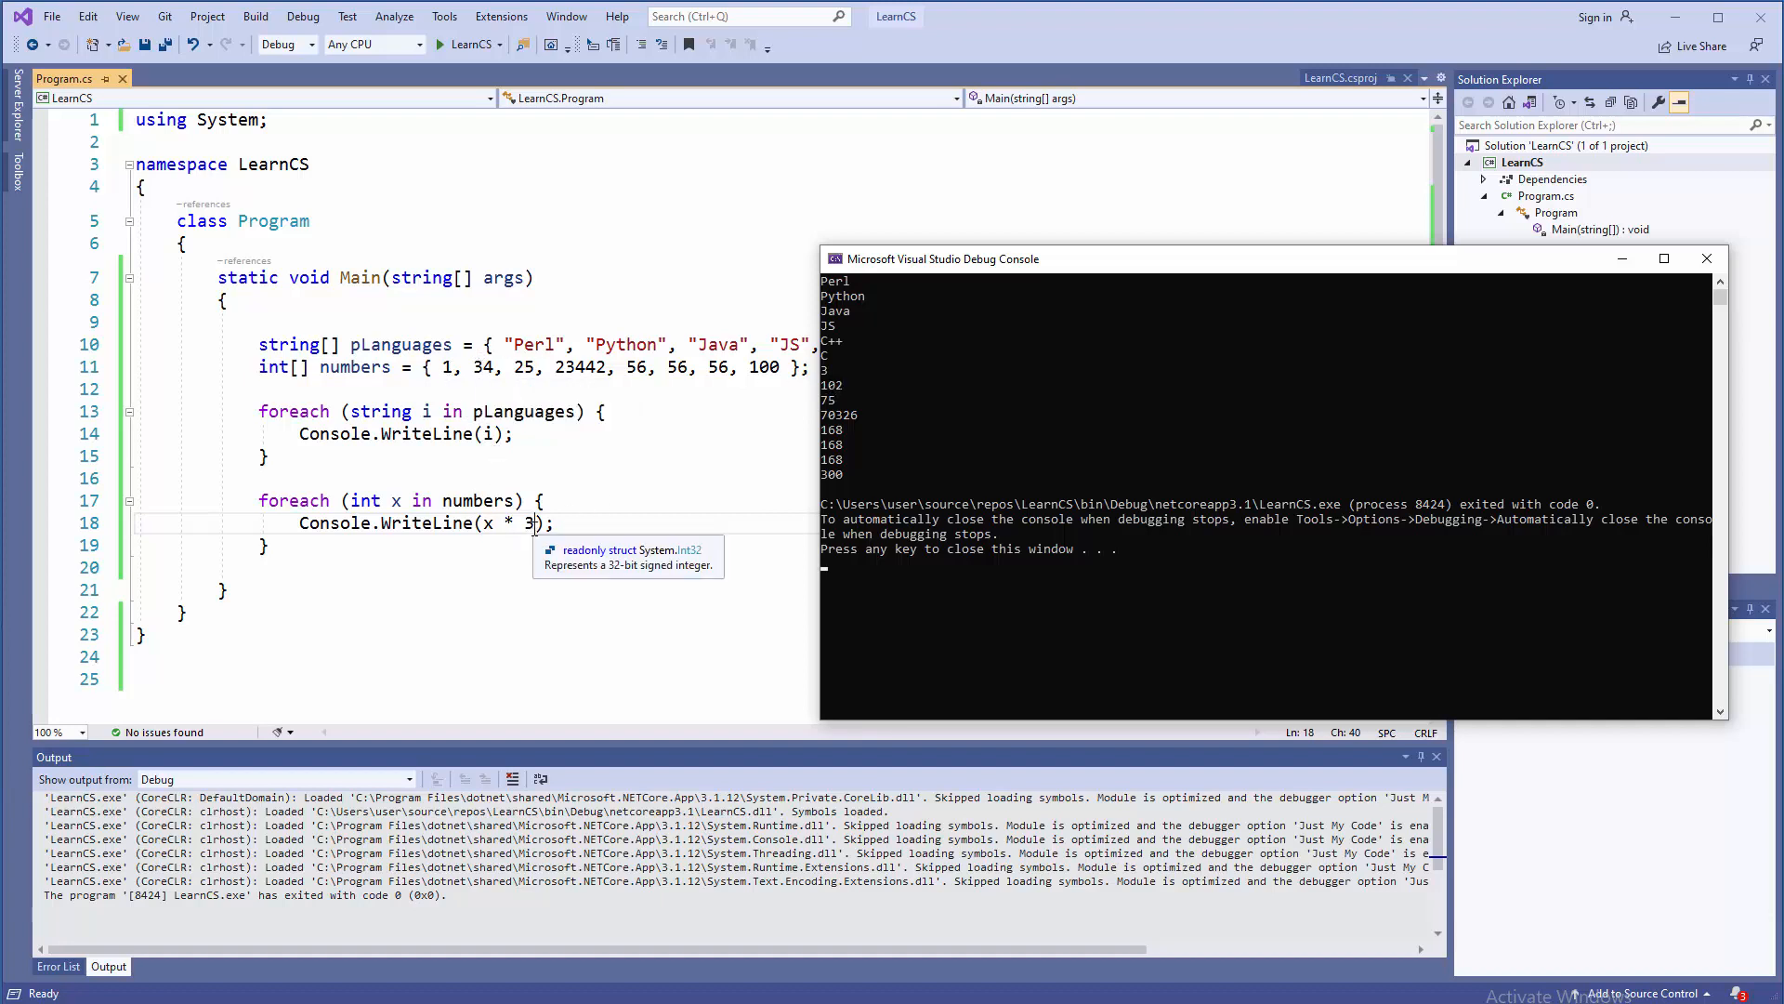
pyautogui.moveTo(836, 398)
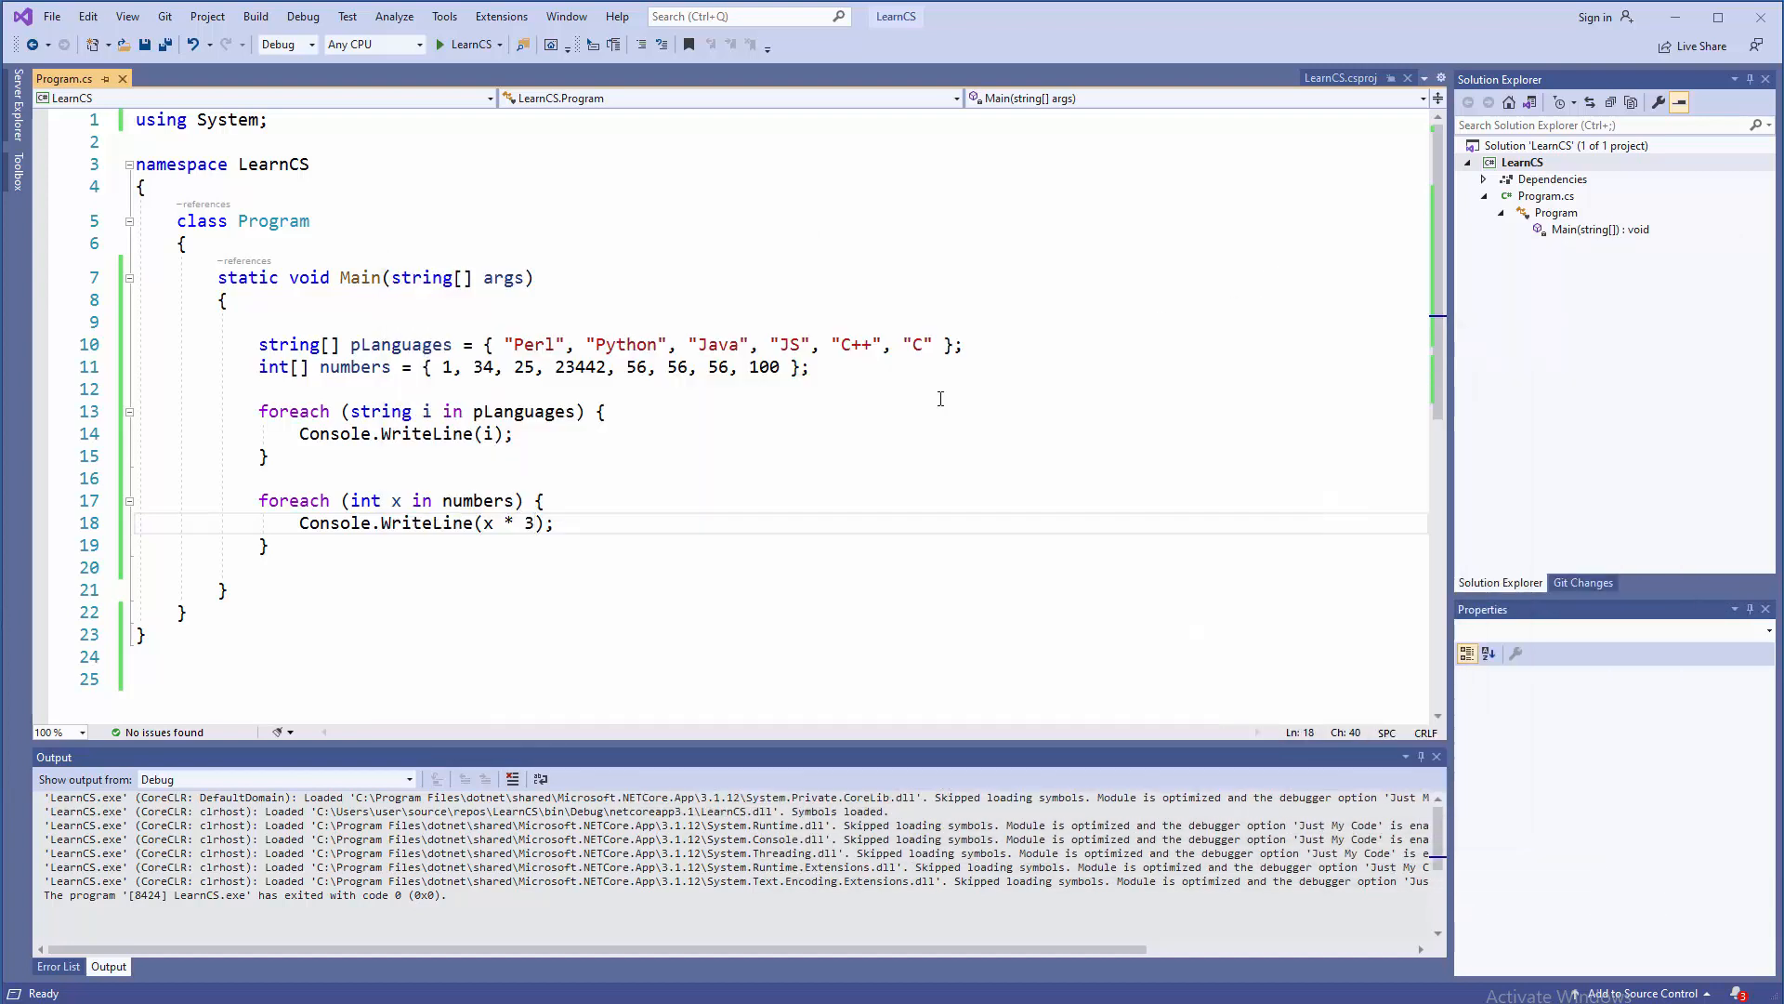
pyautogui.click(806, 477)
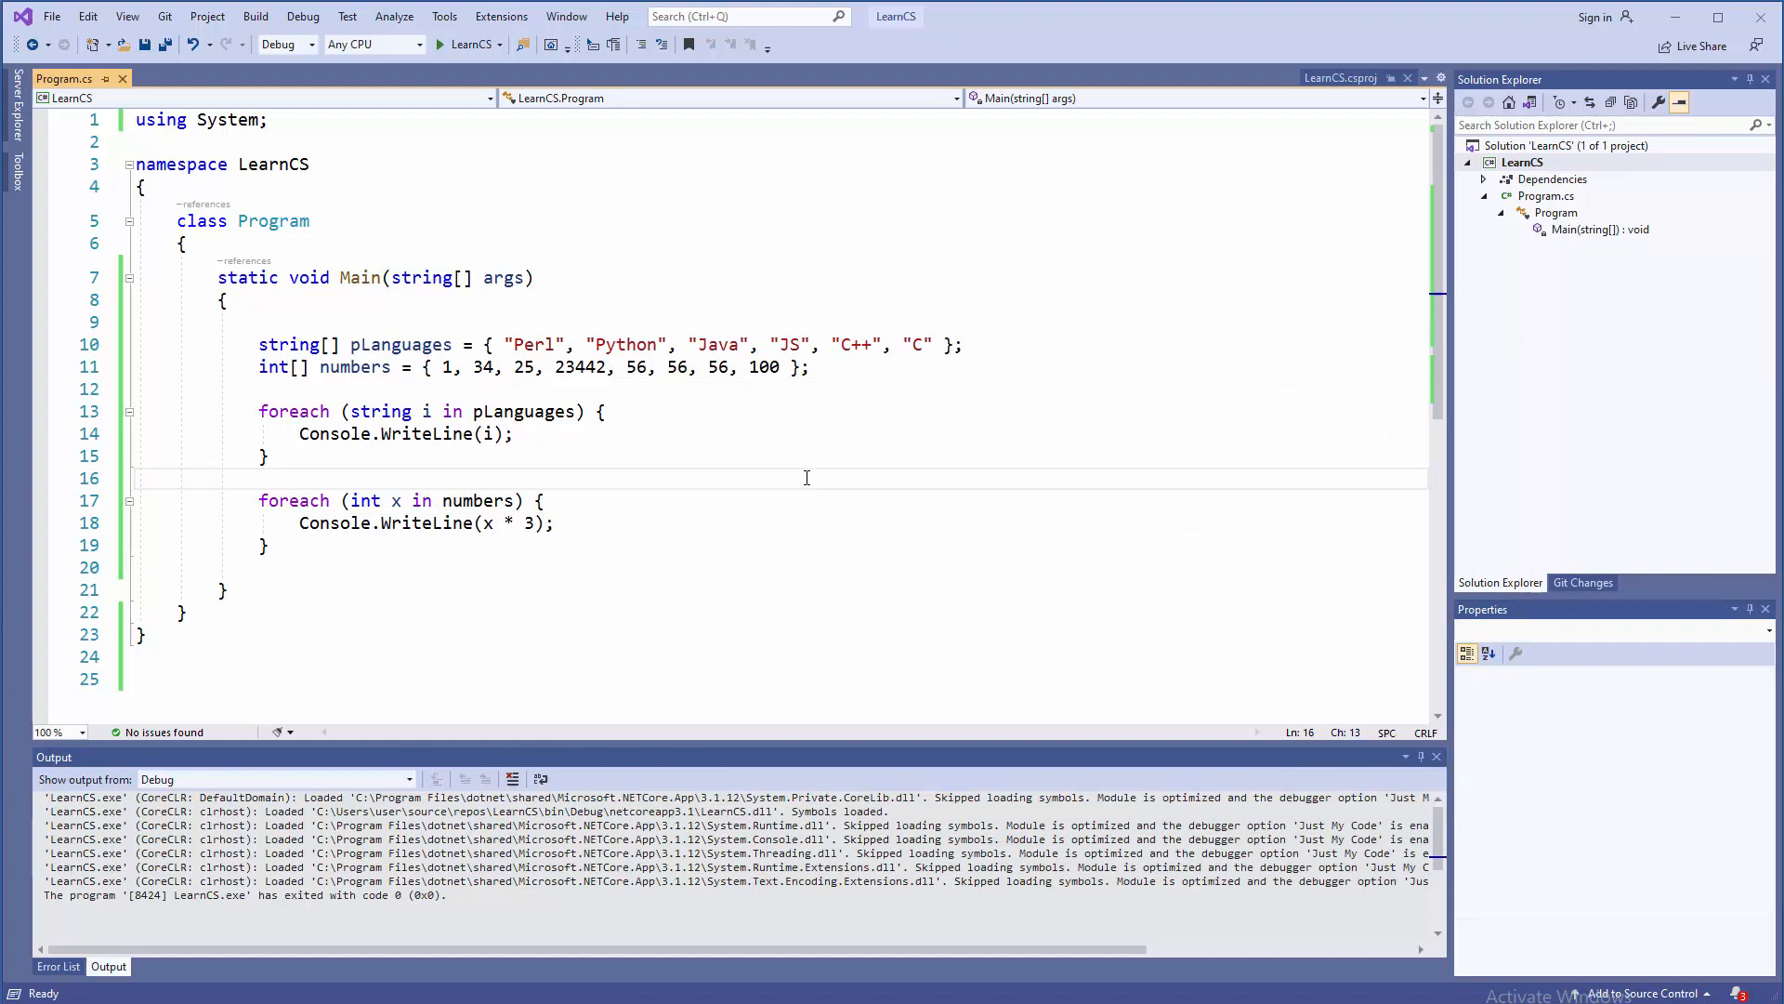
pyautogui.click(269, 456)
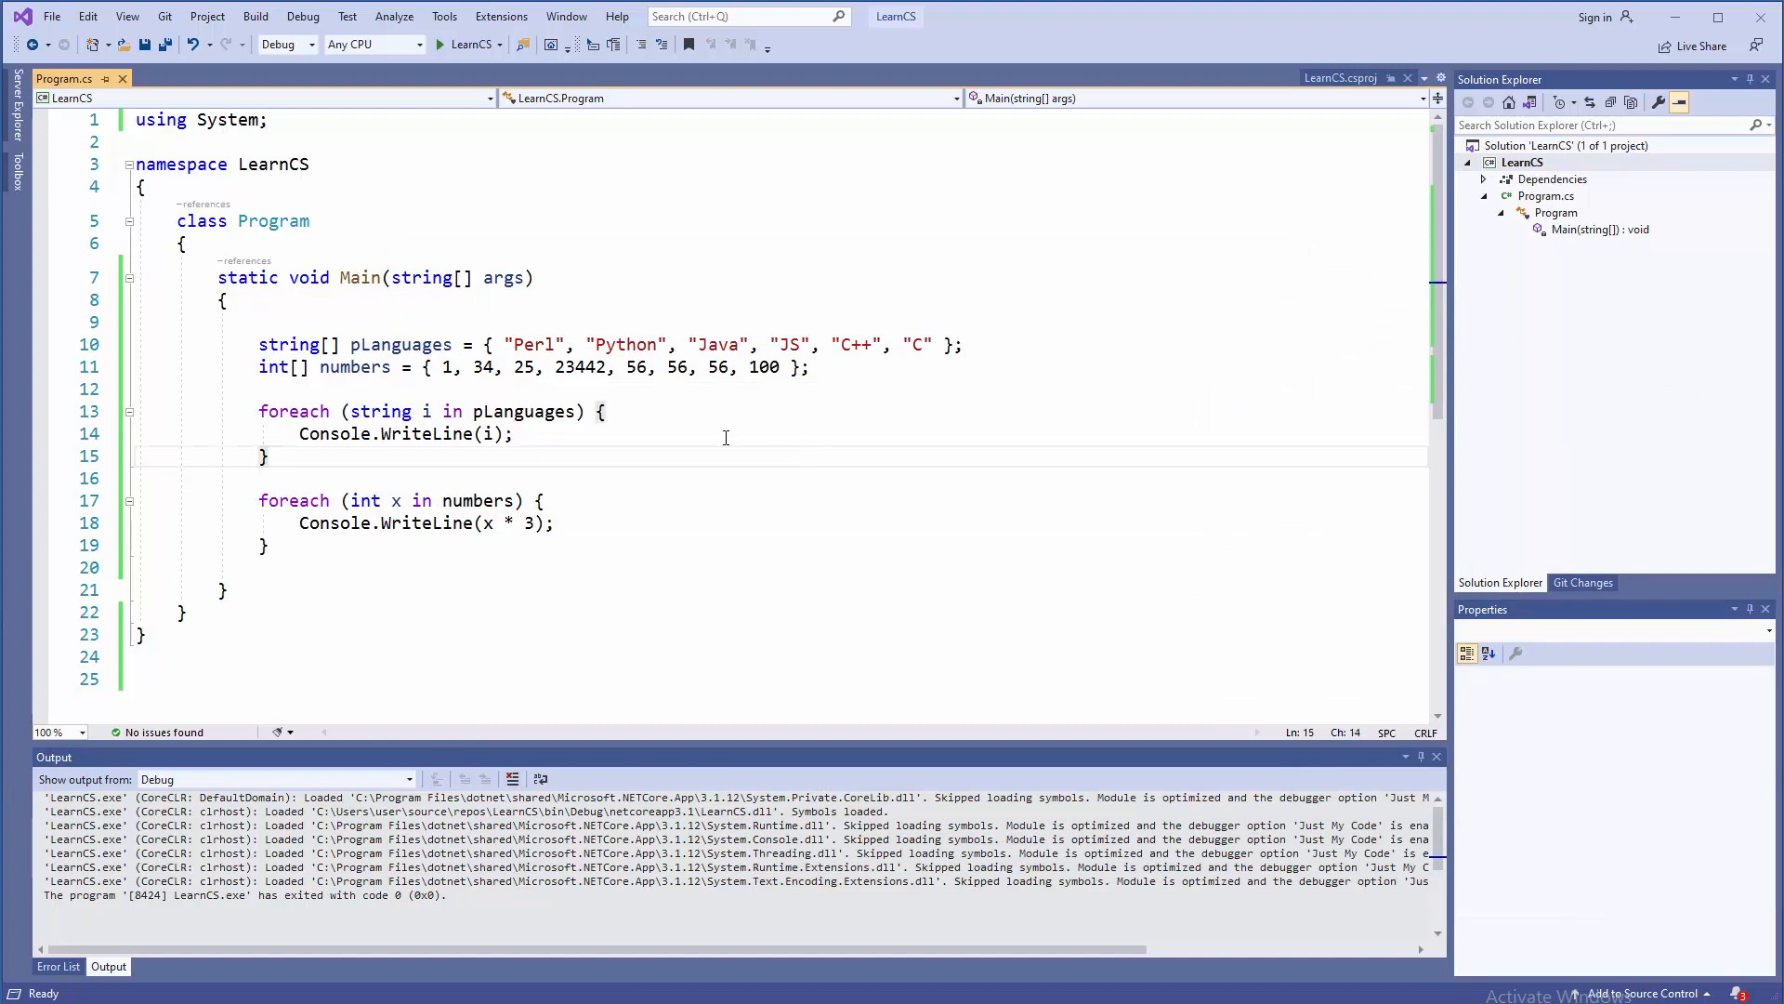
pyautogui.doubleClick(288, 344)
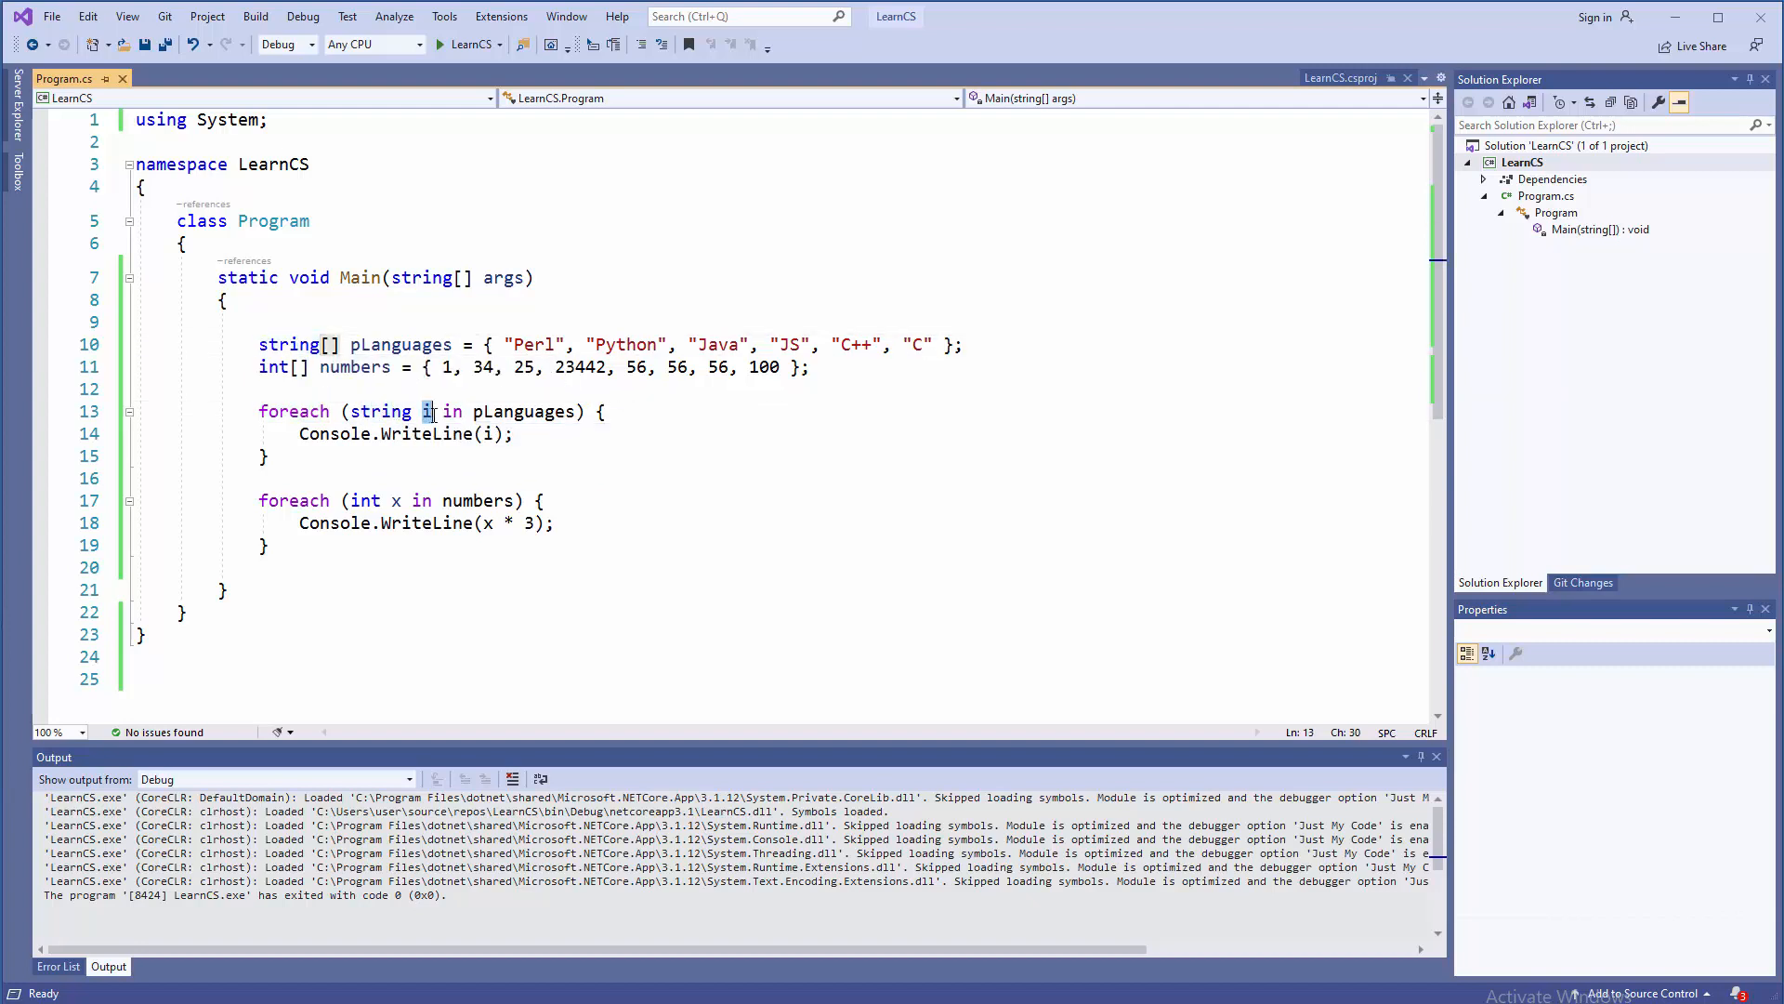
pyautogui.moveTo(431, 410); pyautogui.dragTo(579, 410)
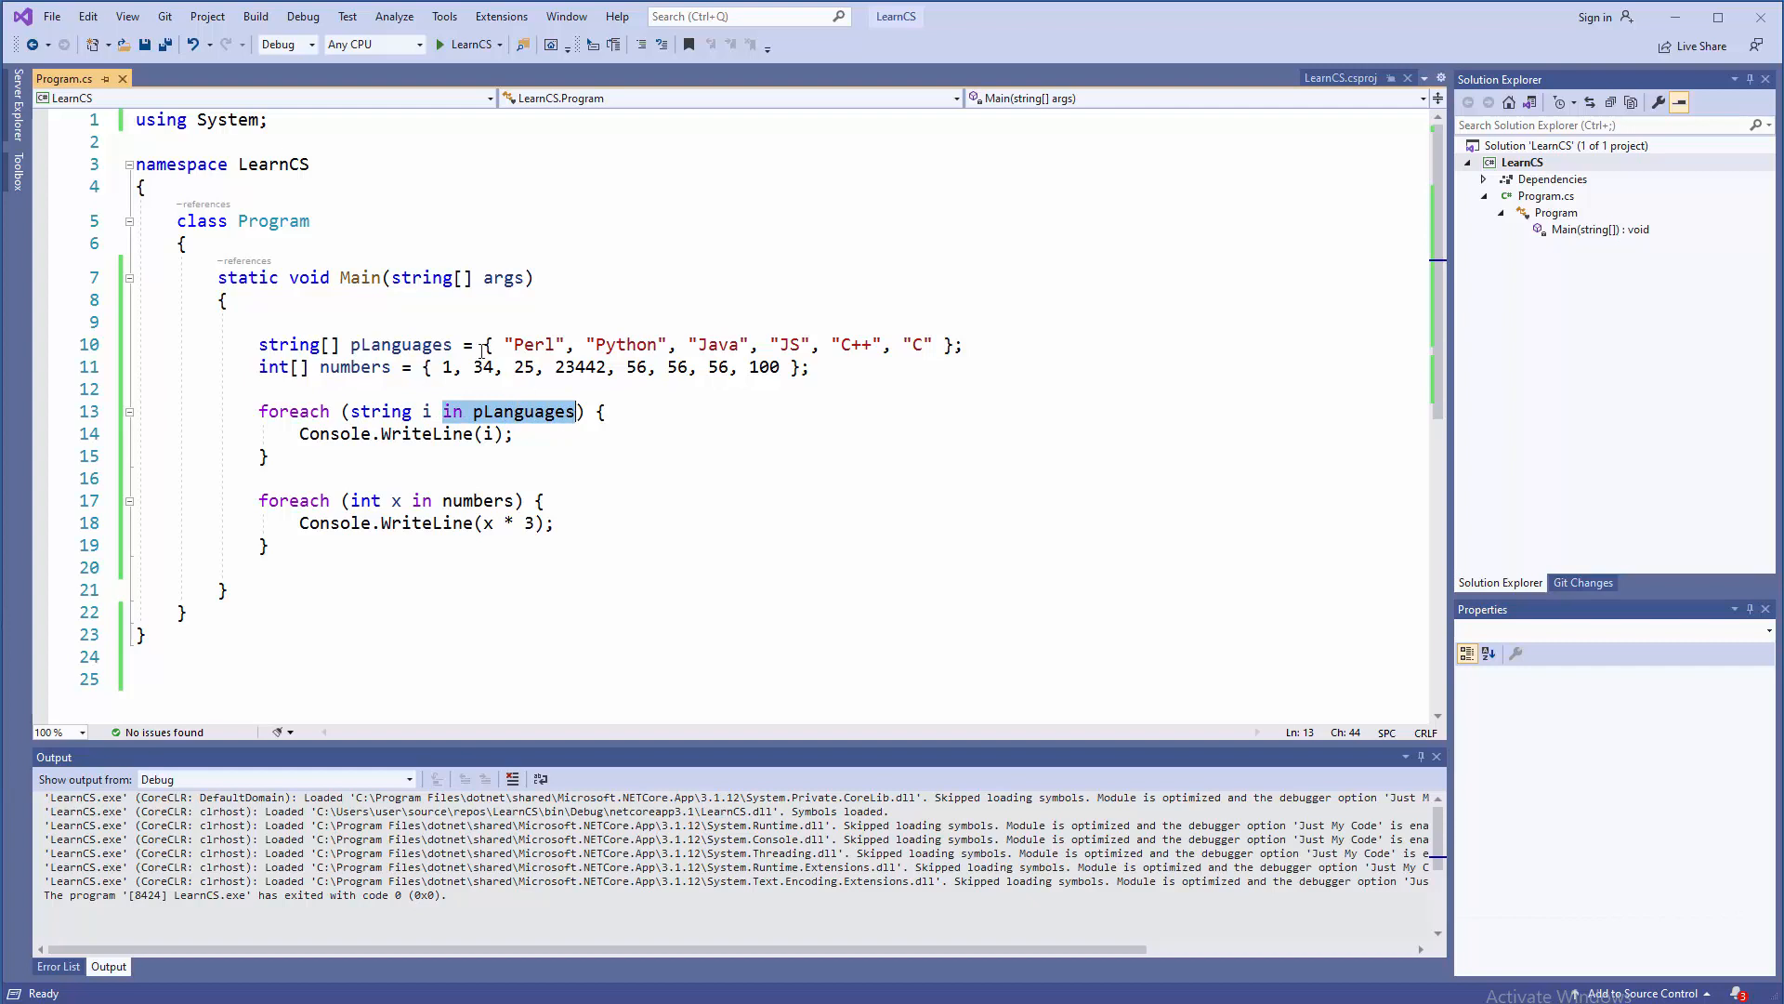